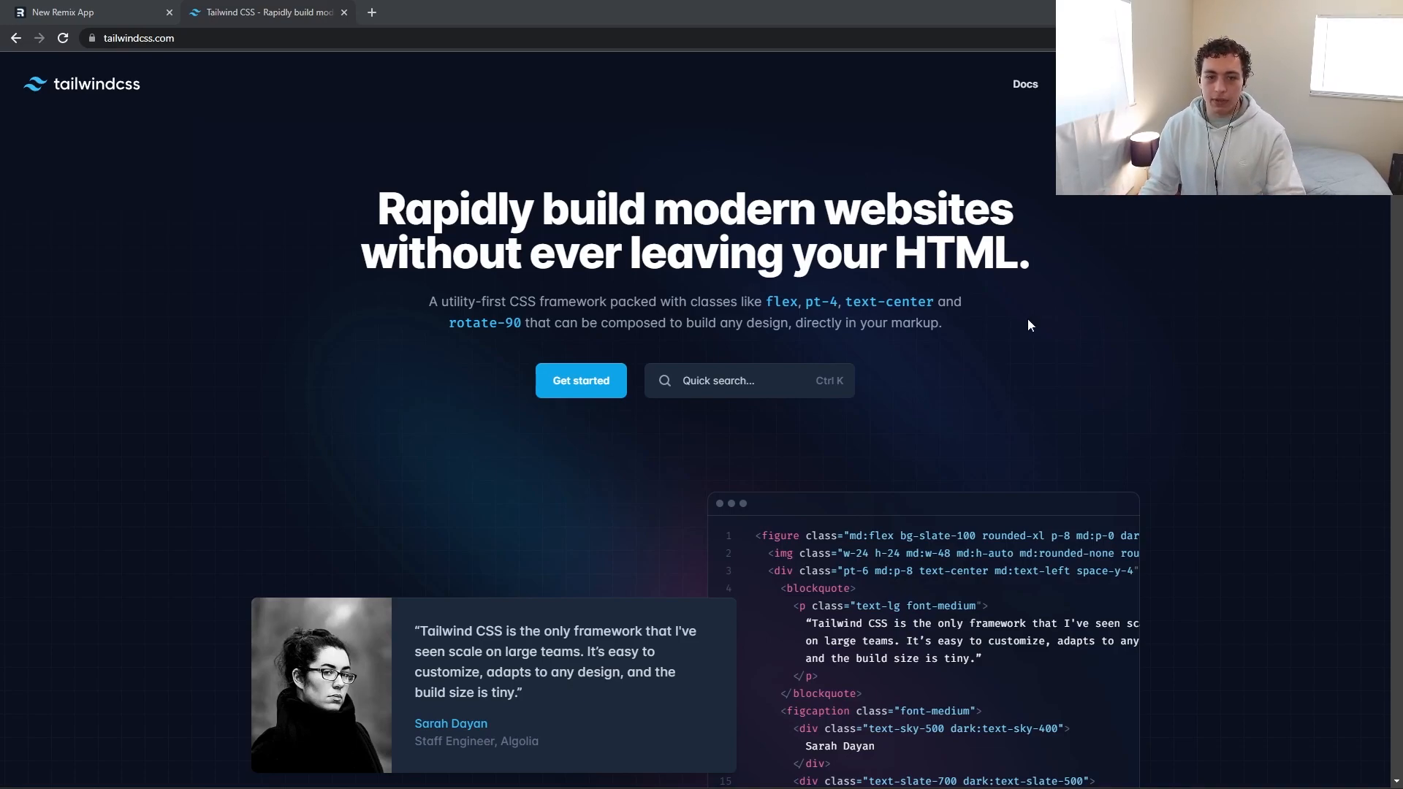
Switch Chrome to the localhost:3000 Remix app showing the Tailwind and CSS cards
{"action": "left_click", "coordinate": [85, 11]}
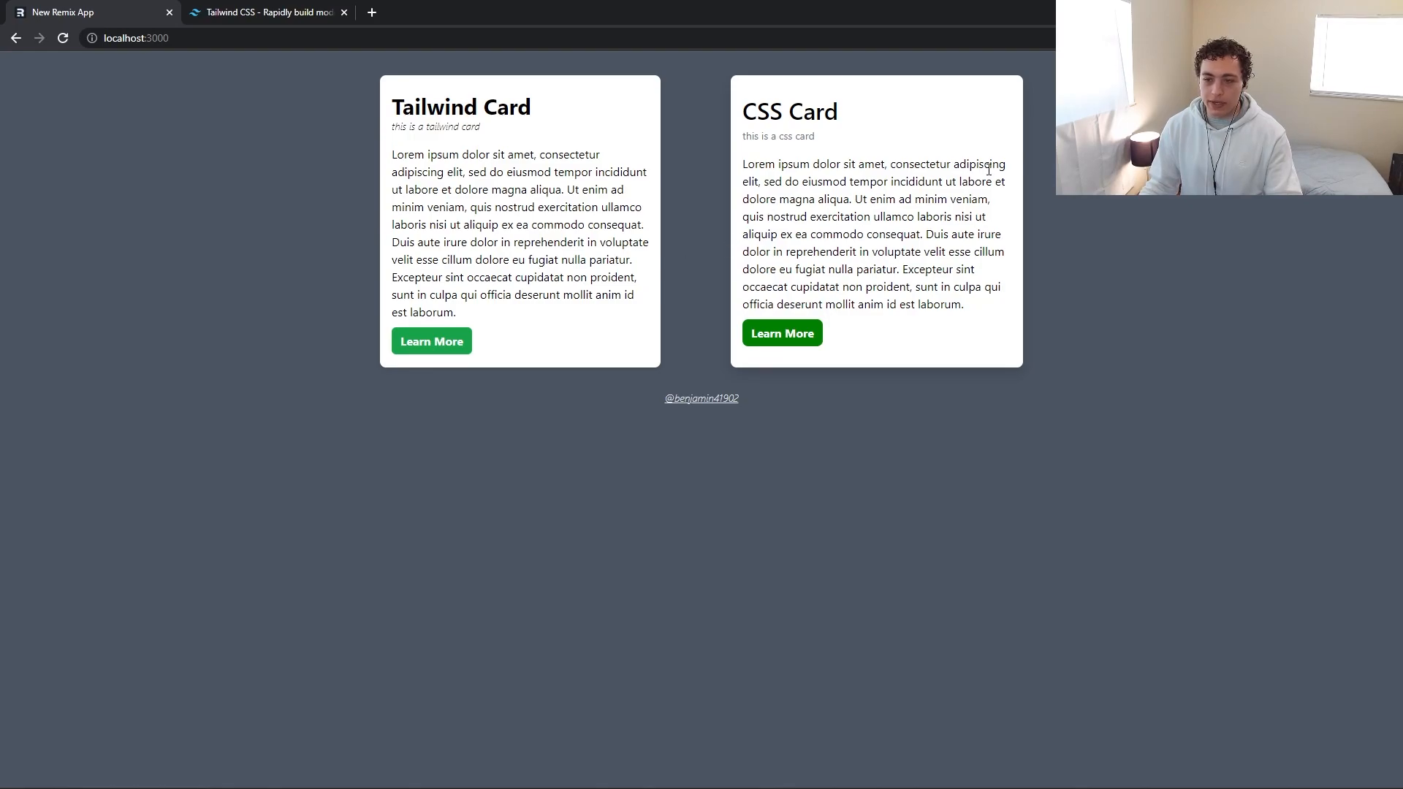
{"action": "mouse_move", "coordinate": [939, 206]}
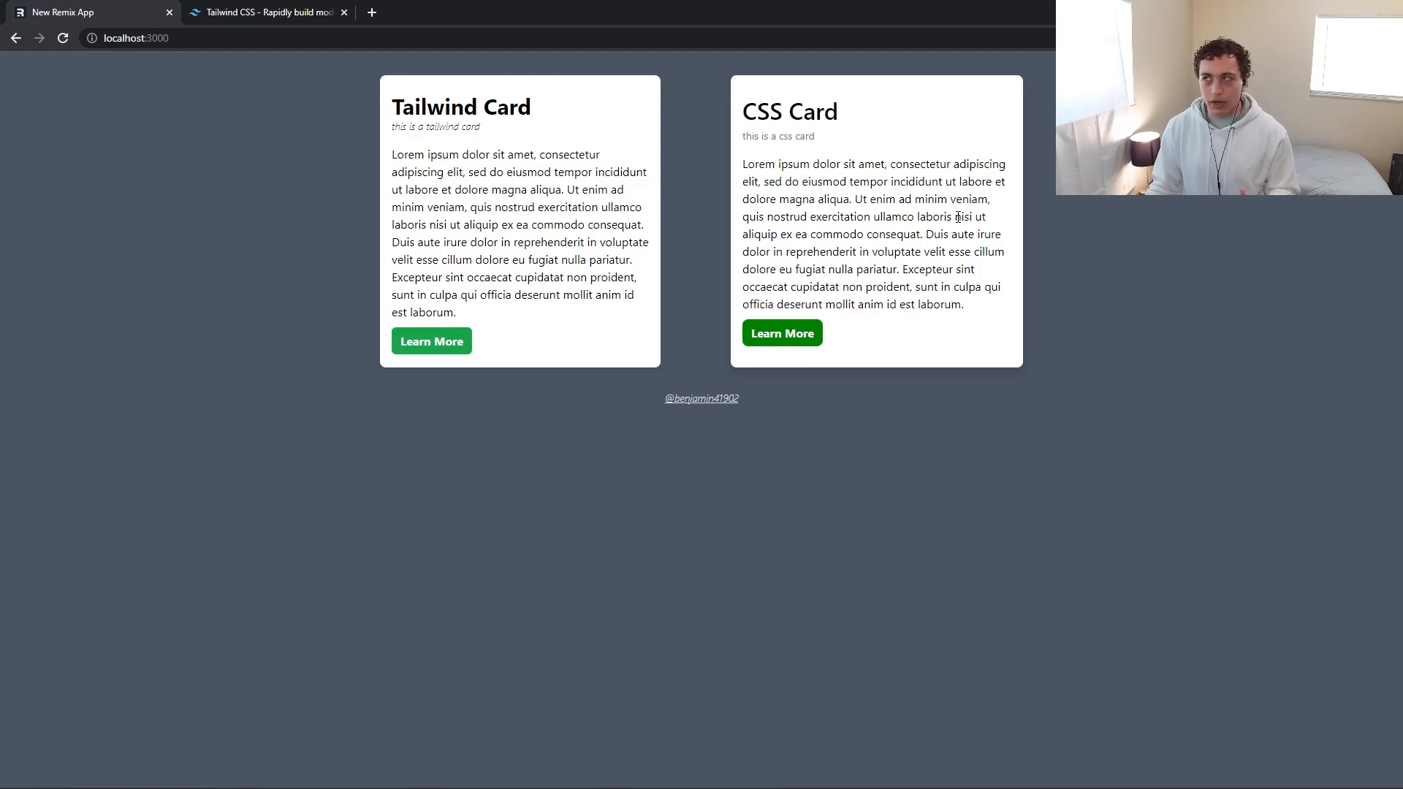
{"action": "mouse_move", "coordinate": [705, 242]}
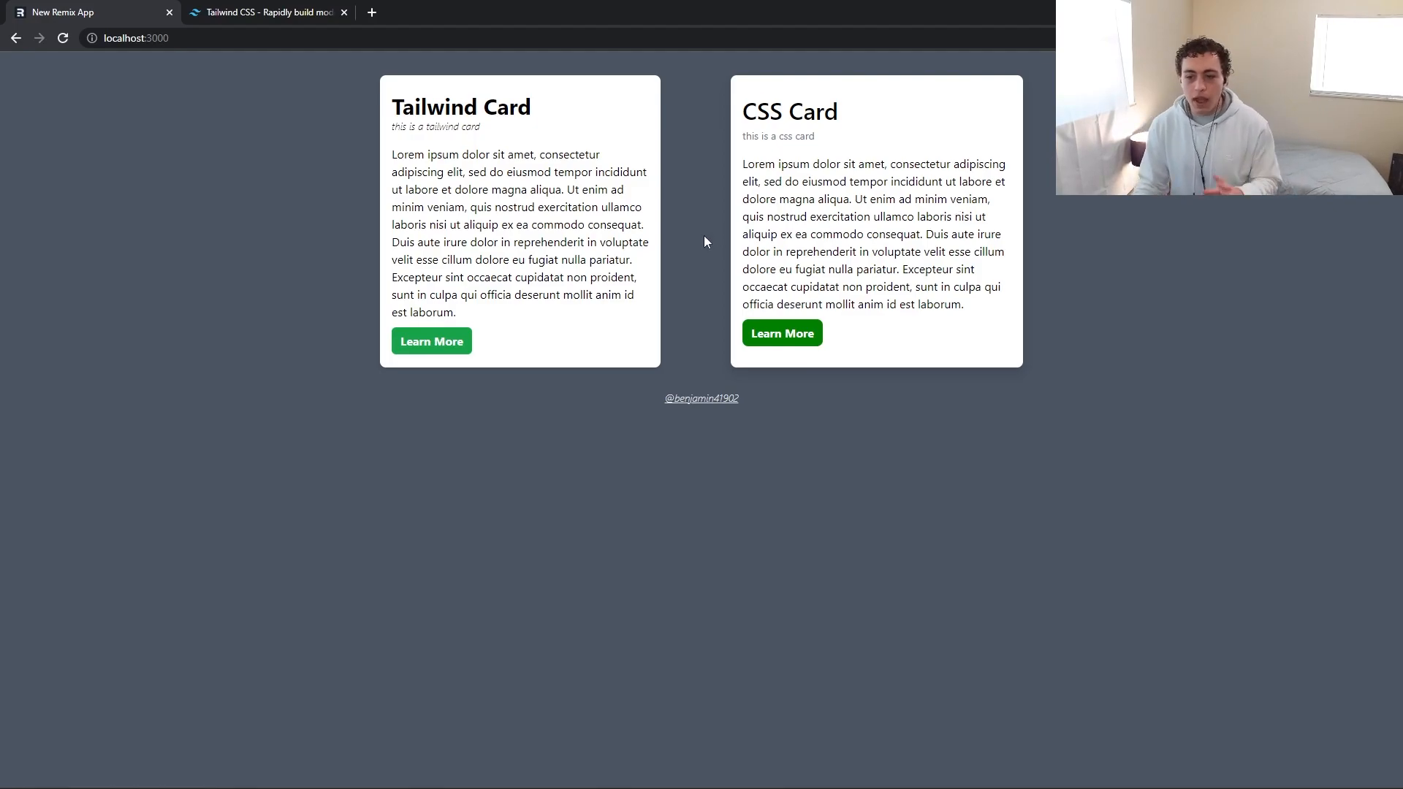
{"action": "mouse_move", "coordinate": [677, 223]}
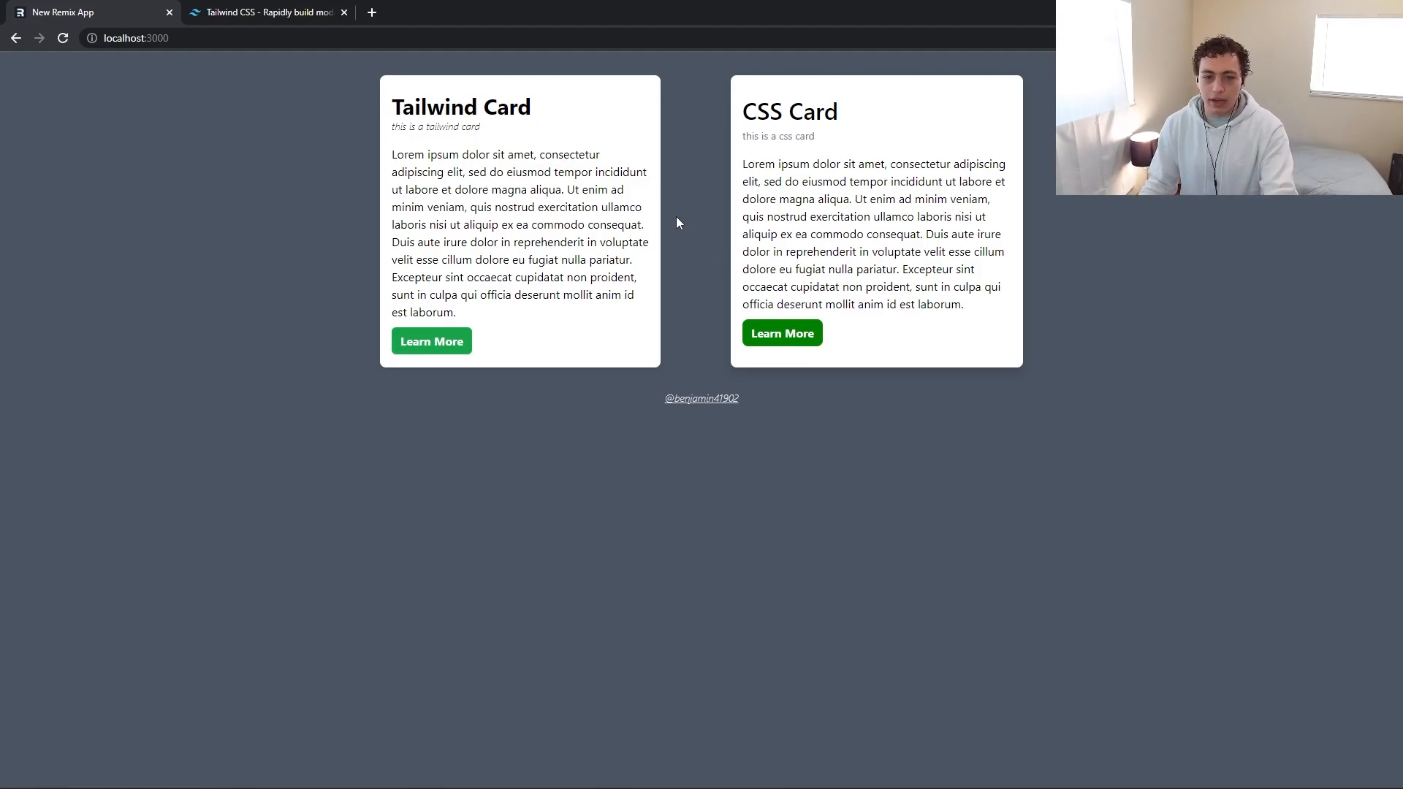
{"action": "mouse_move", "coordinate": [672, 183]}
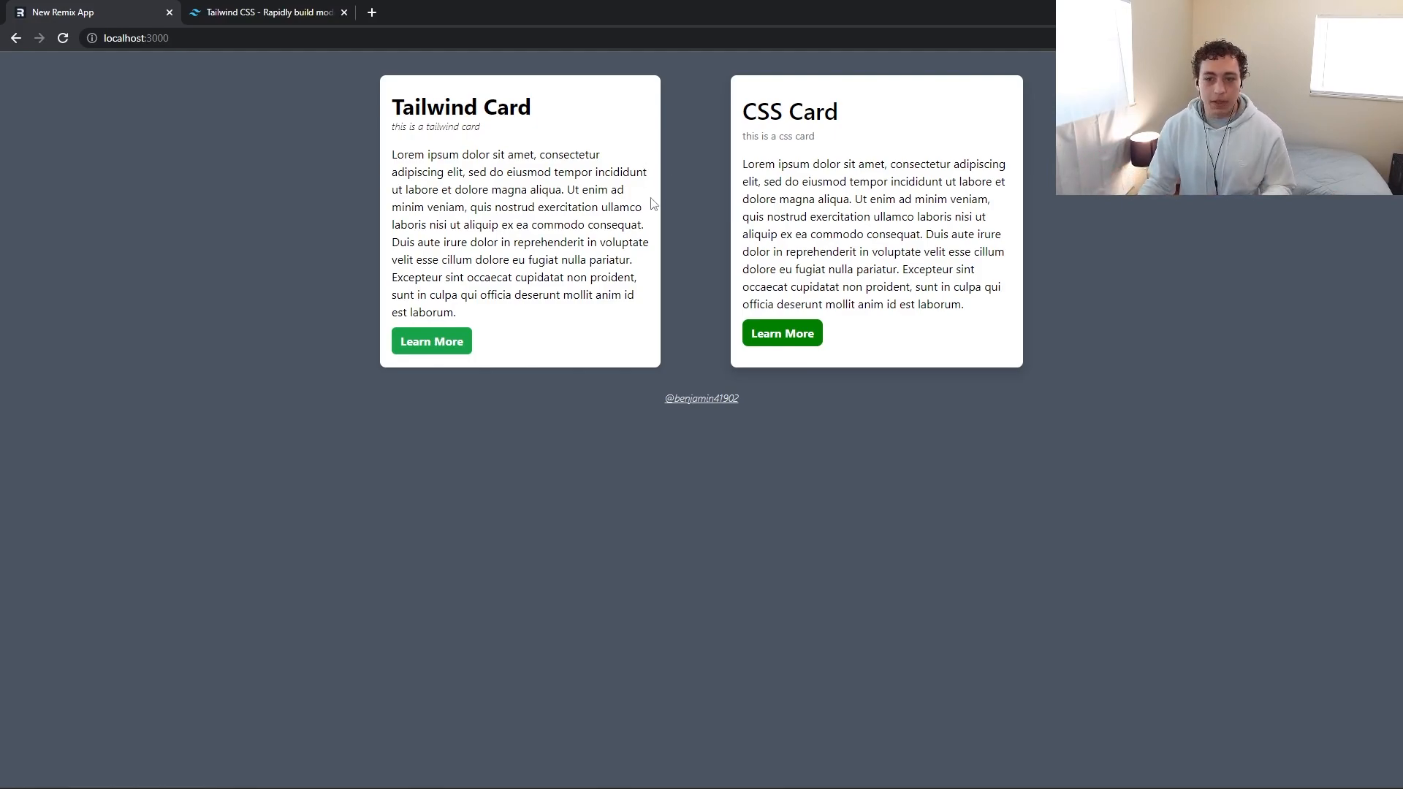
{"action": "mouse_move", "coordinate": [659, 205]}
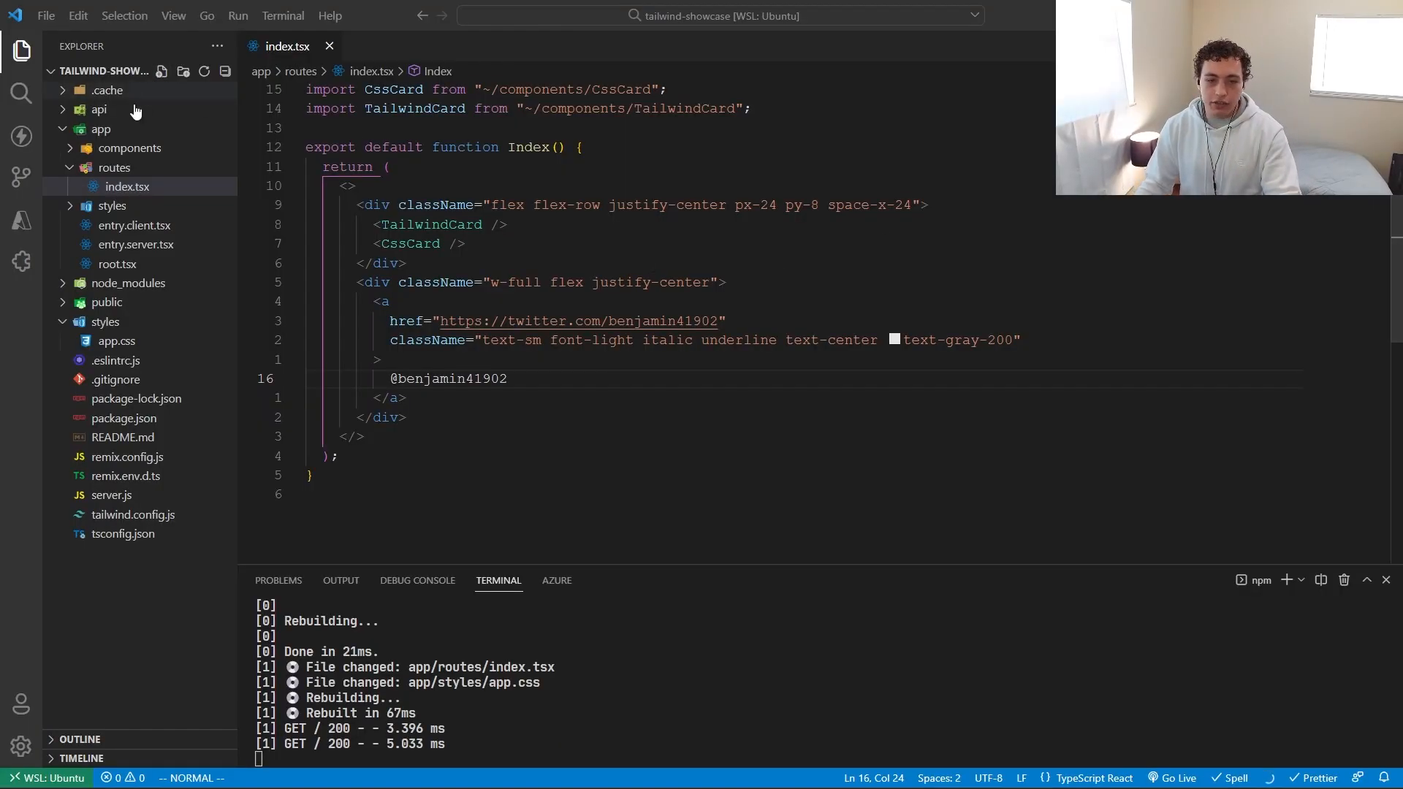
{"action": "mouse_move", "coordinate": [191, 177]}
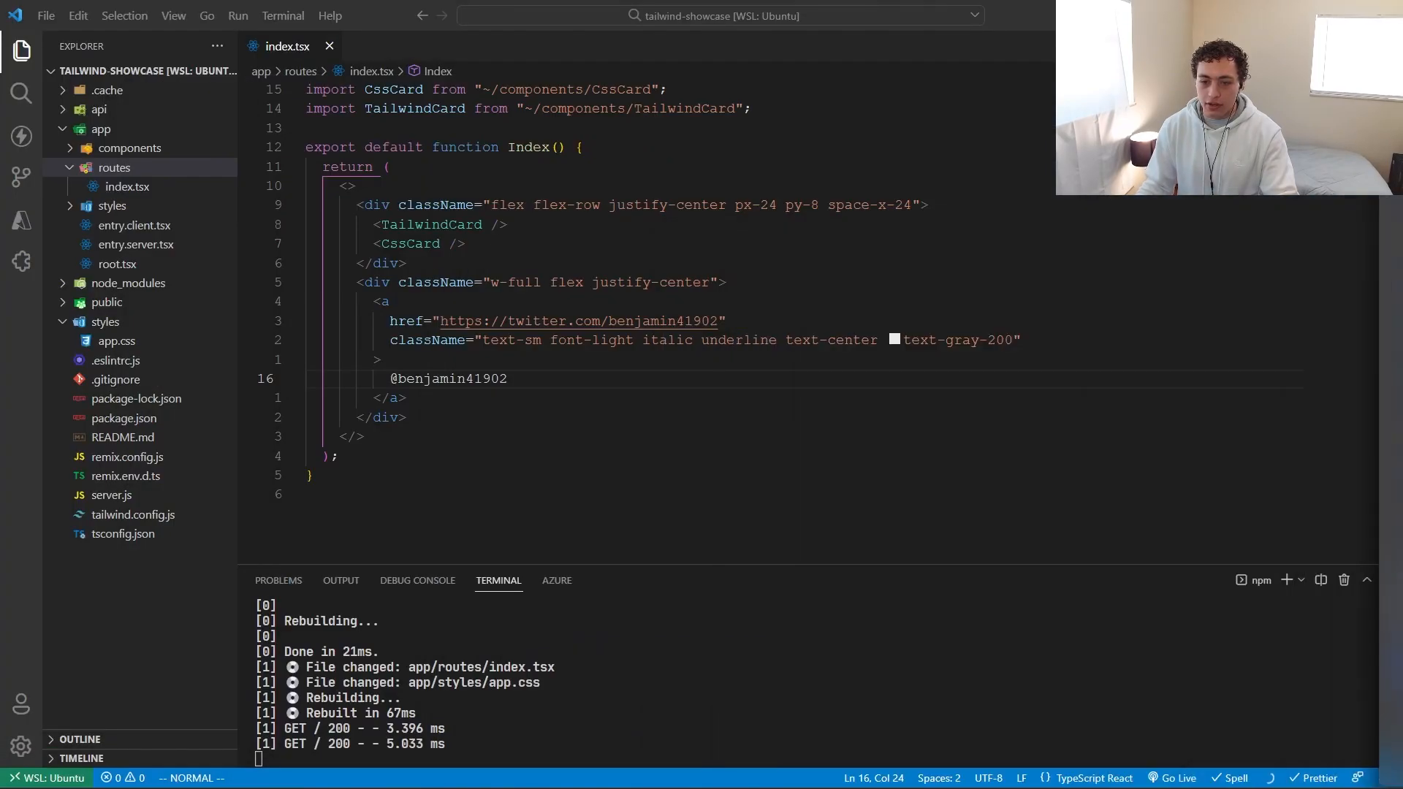
Expand app/components and open TailwindCard.tsx to view its Tailwind classes
{"action": "left_click", "coordinate": [130, 147]}
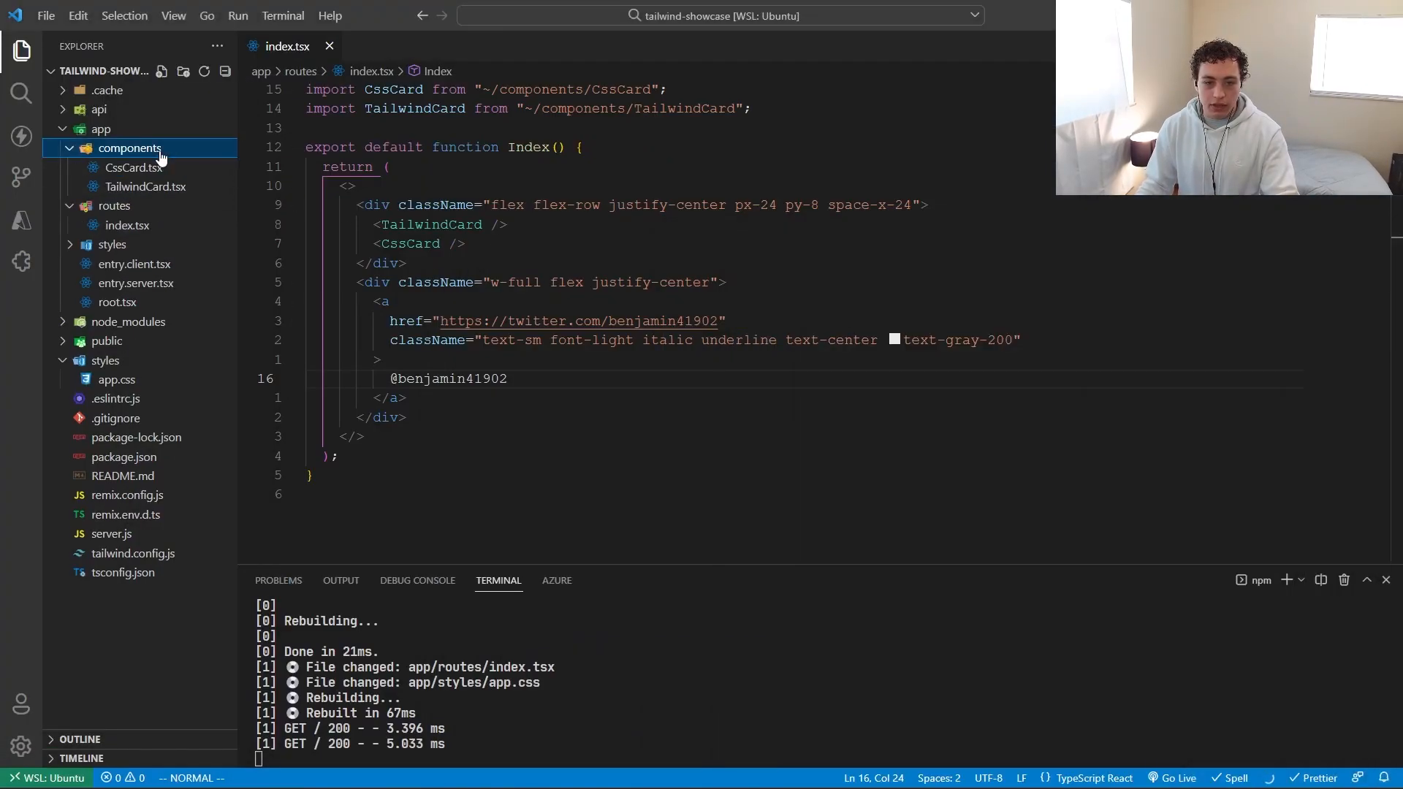
{"action": "left_click", "coordinate": [144, 186]}
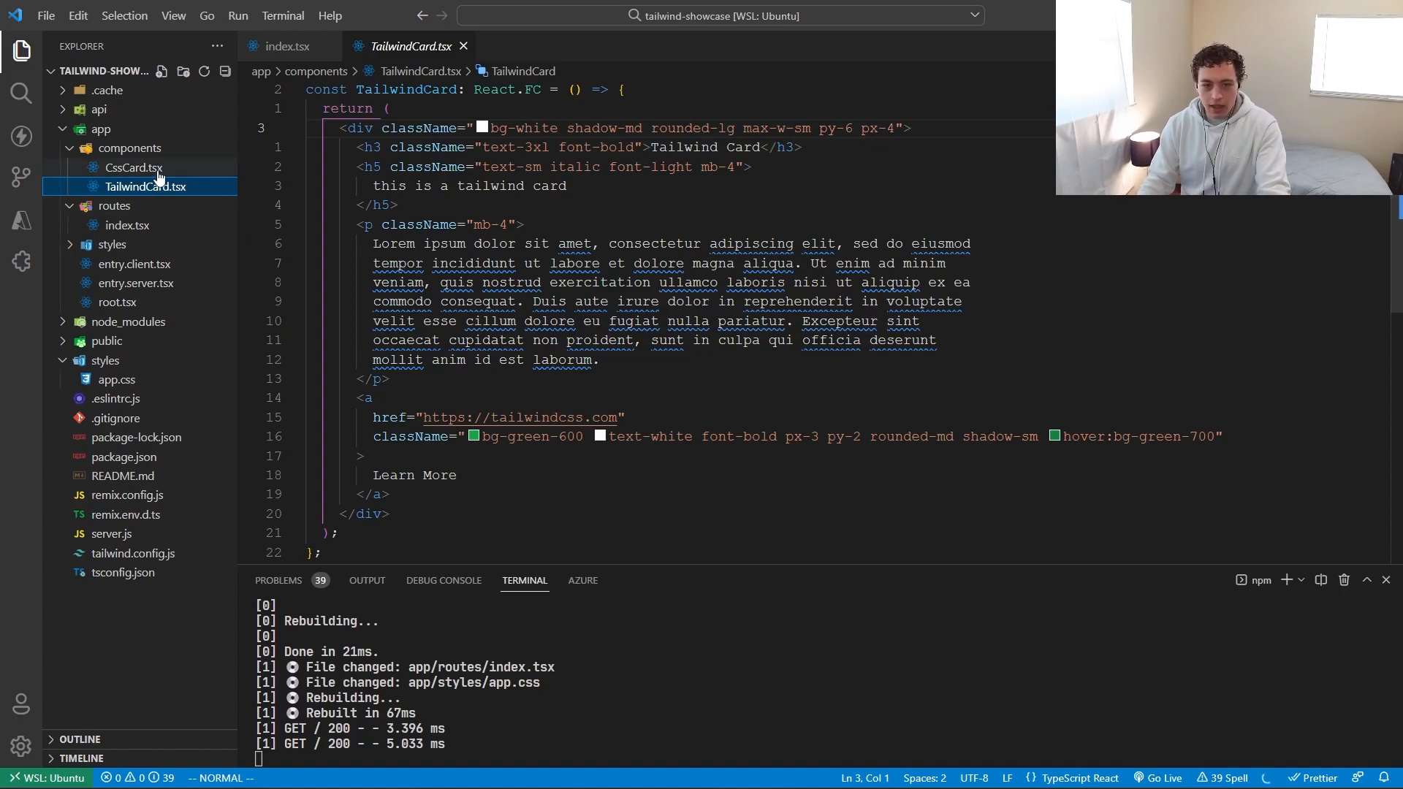
View CssCard.tsx, then open styles/app.css beside it
{"action": "left_click", "coordinate": [133, 168]}
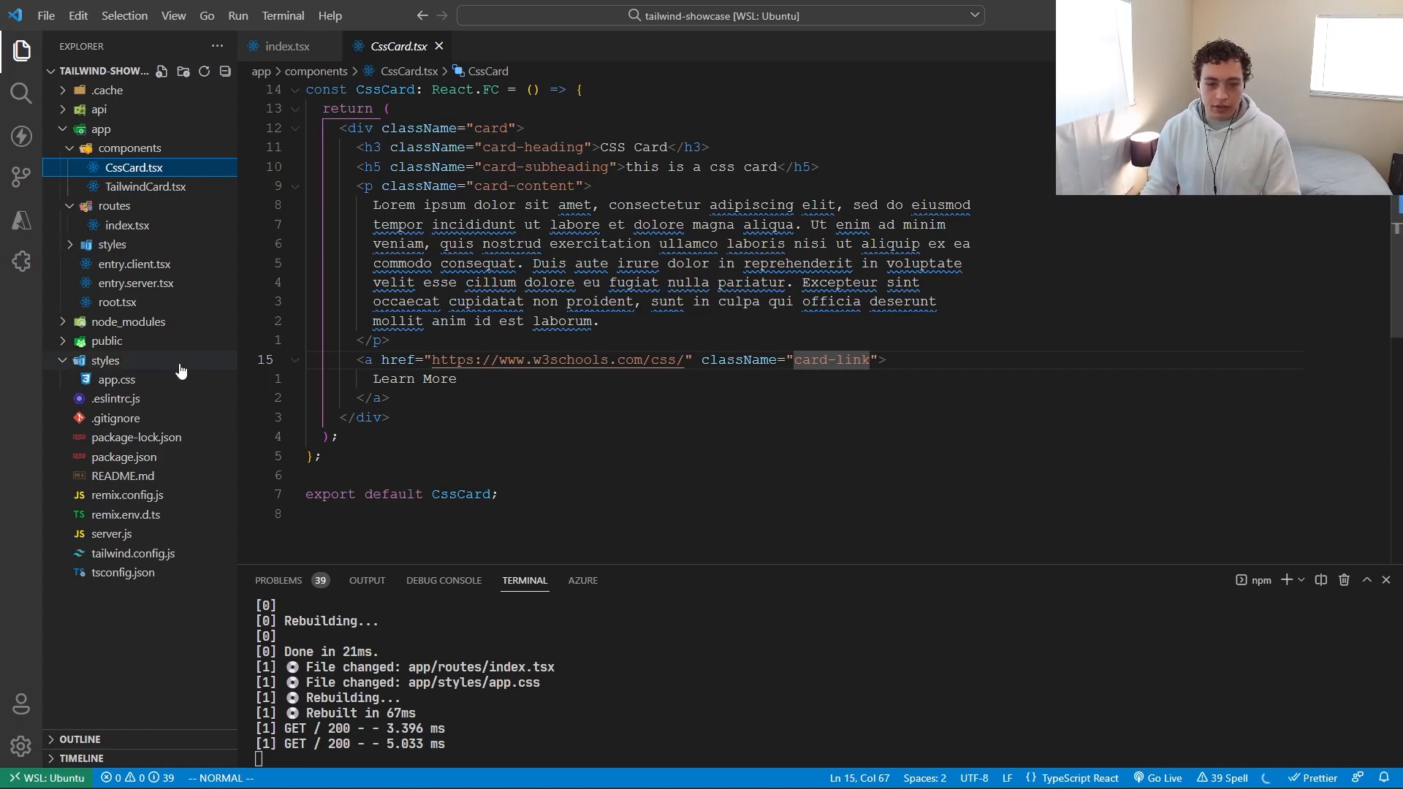
{"action": "left_click", "coordinate": [116, 380]}
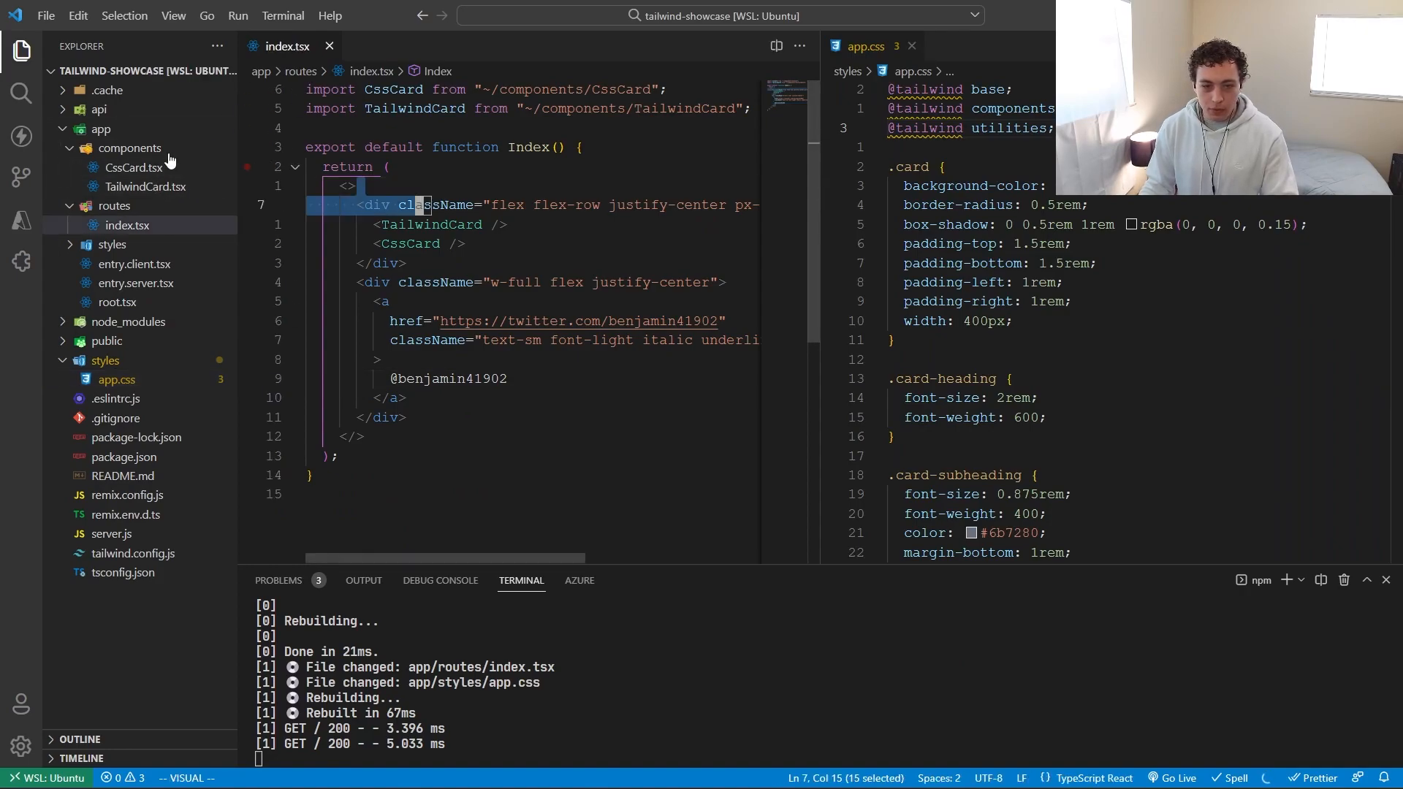
Revisit CssCard.tsx, scroll through app.css's card rules, then open TailwindCard.tsx
{"action": "left_click", "coordinate": [133, 167]}
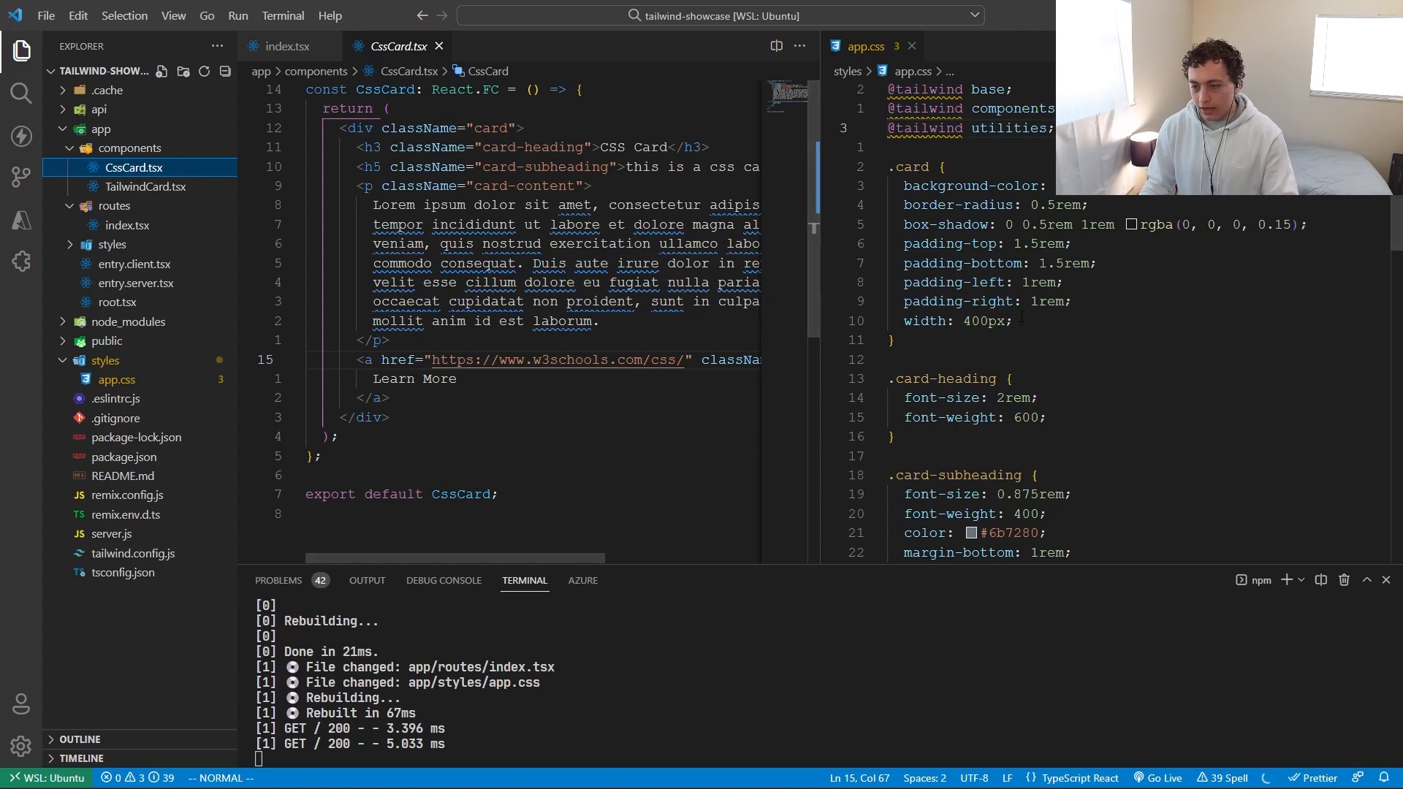
{"action": "scroll", "scroll_direction": "down", "scroll_amount": 3}
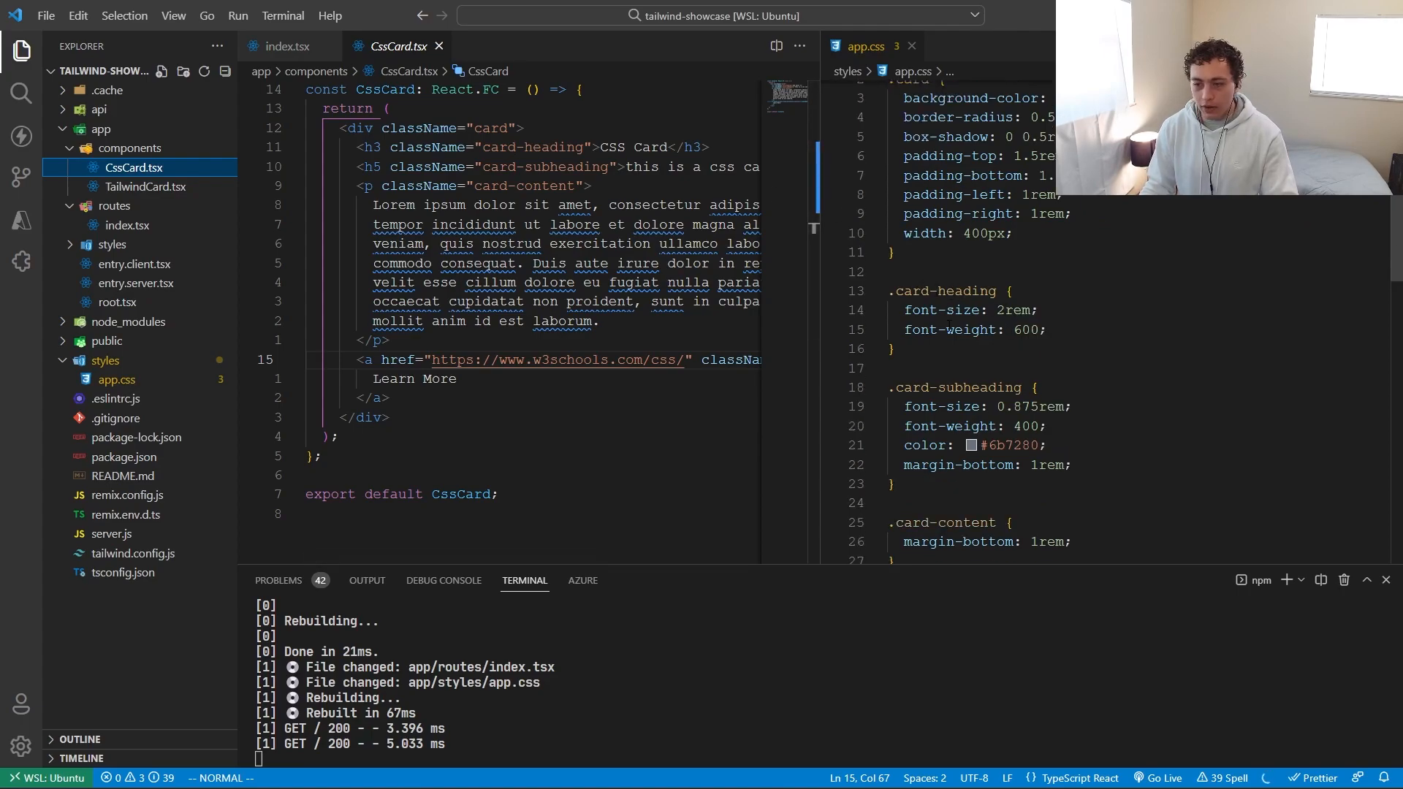
{"action": "scroll", "scroll_direction": "down", "scroll_amount": 3}
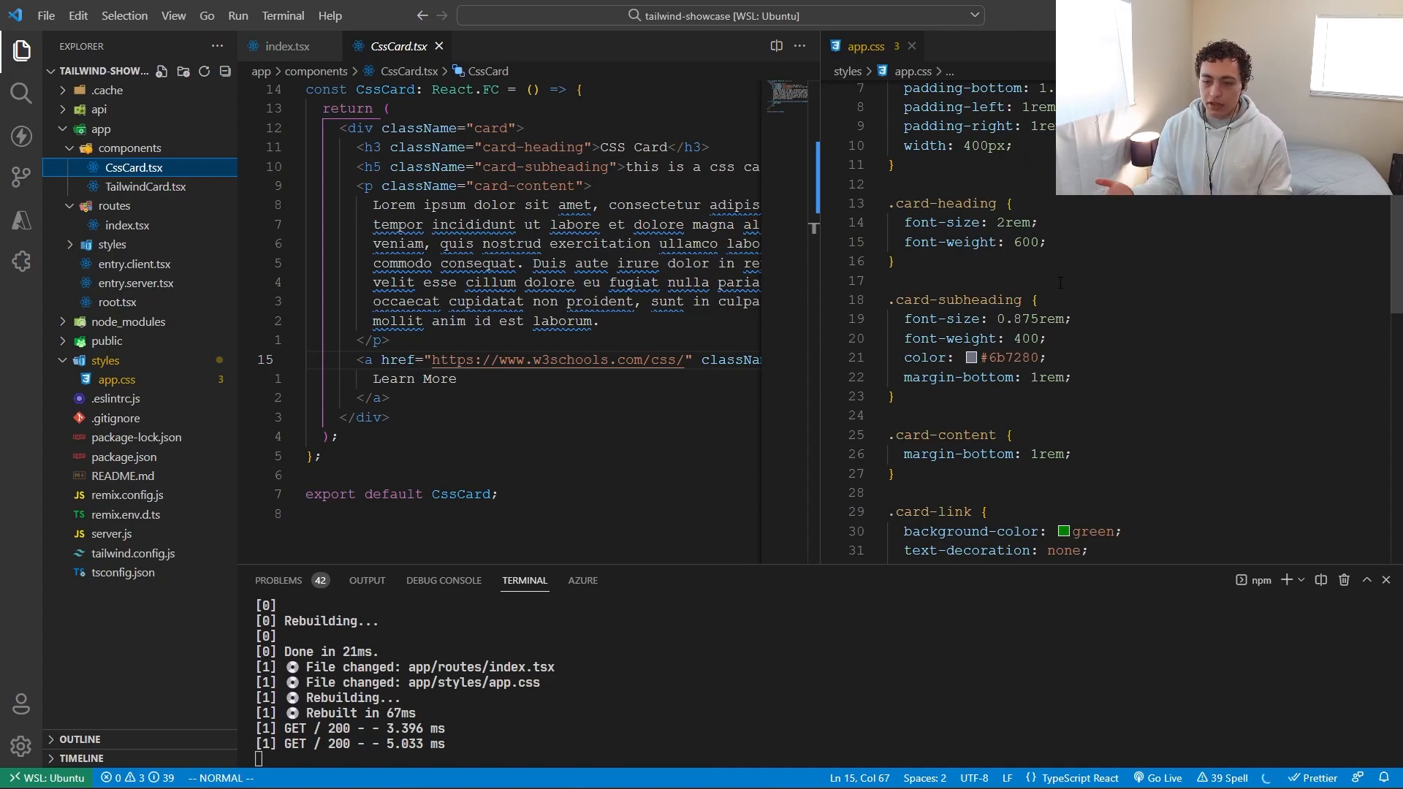
{"action": "scroll", "scroll_direction": "up", "scroll_amount": 3}
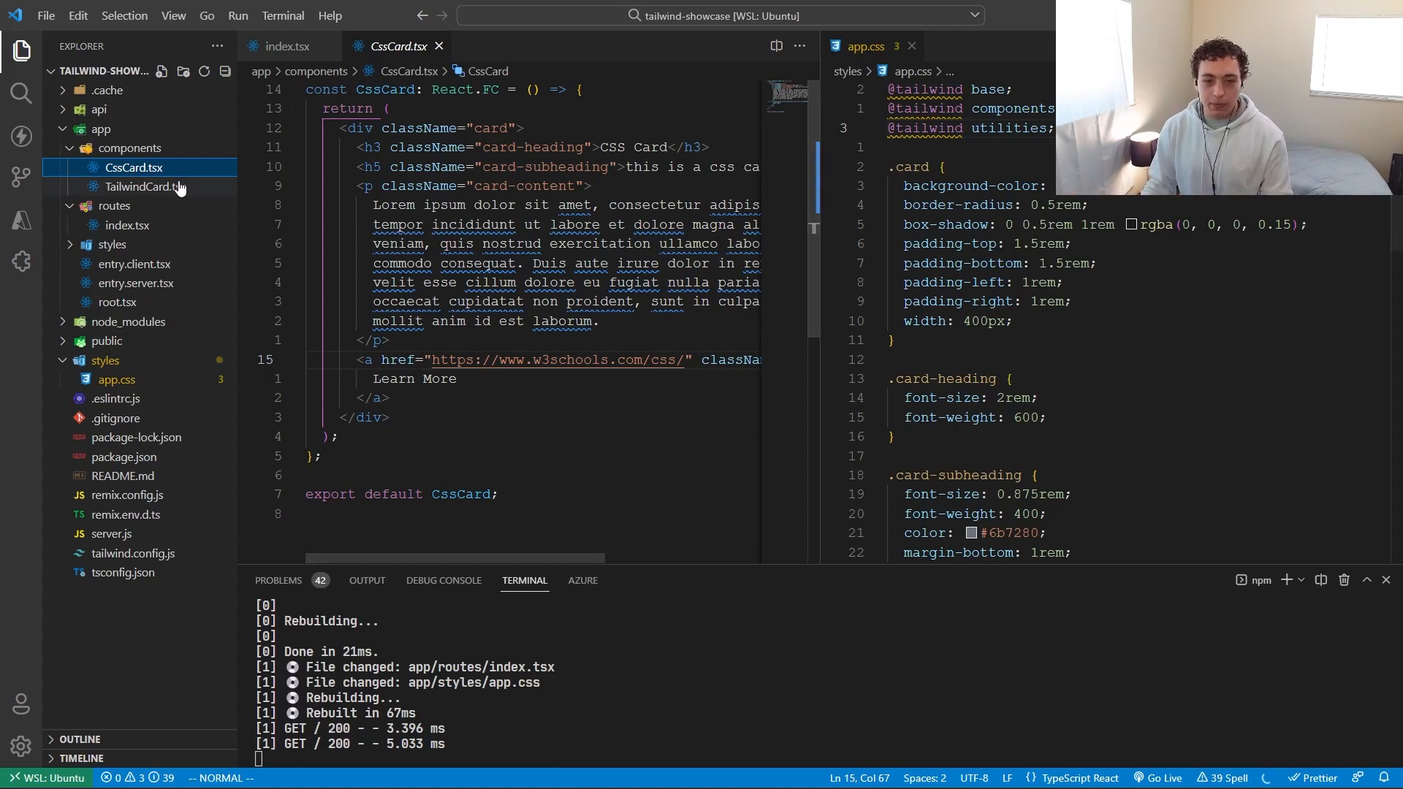
{"action": "left_click", "coordinate": [143, 187]}
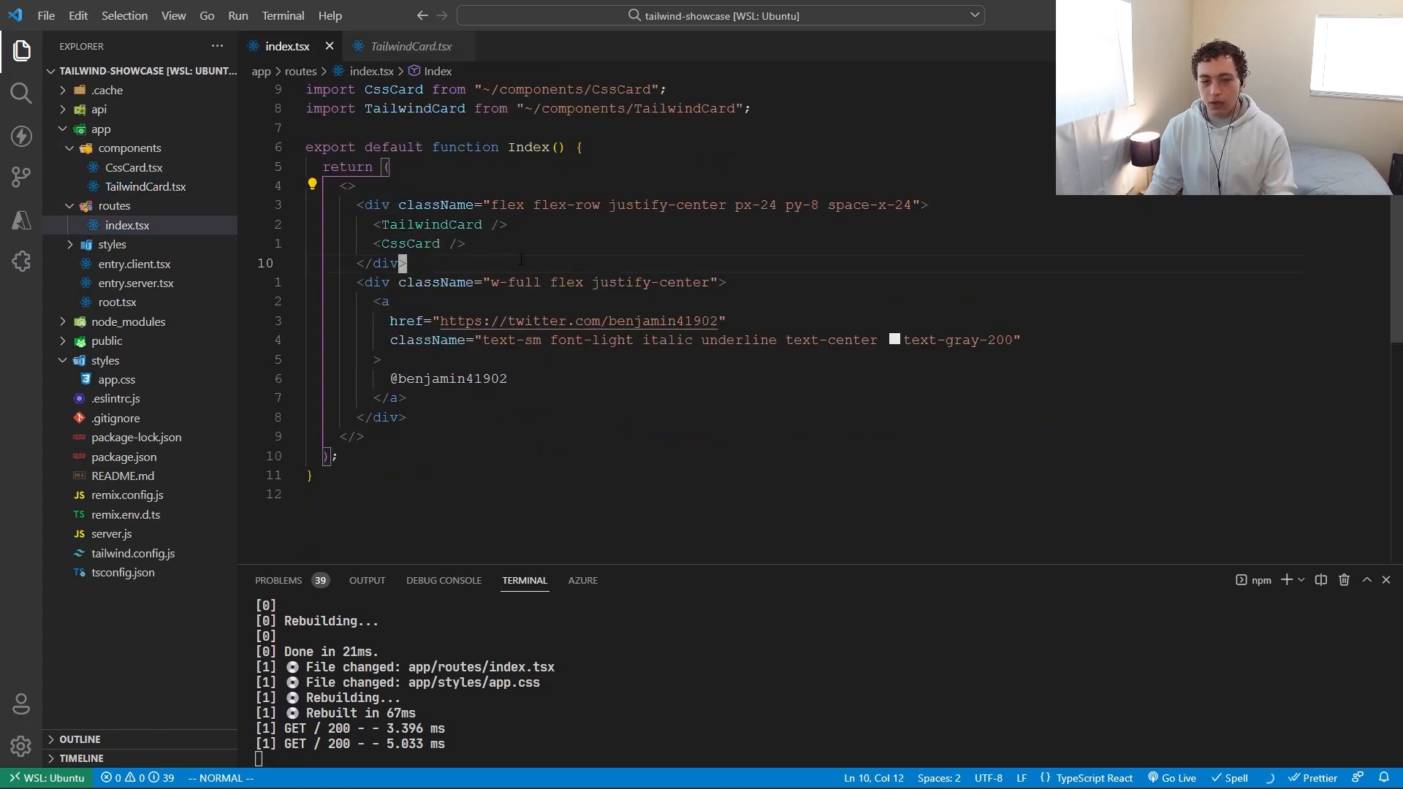
Compare TailwindCard.tsx with index.tsx's card row, ending on TailwindCard.tsx
{"action": "left_click", "coordinate": [408, 45]}
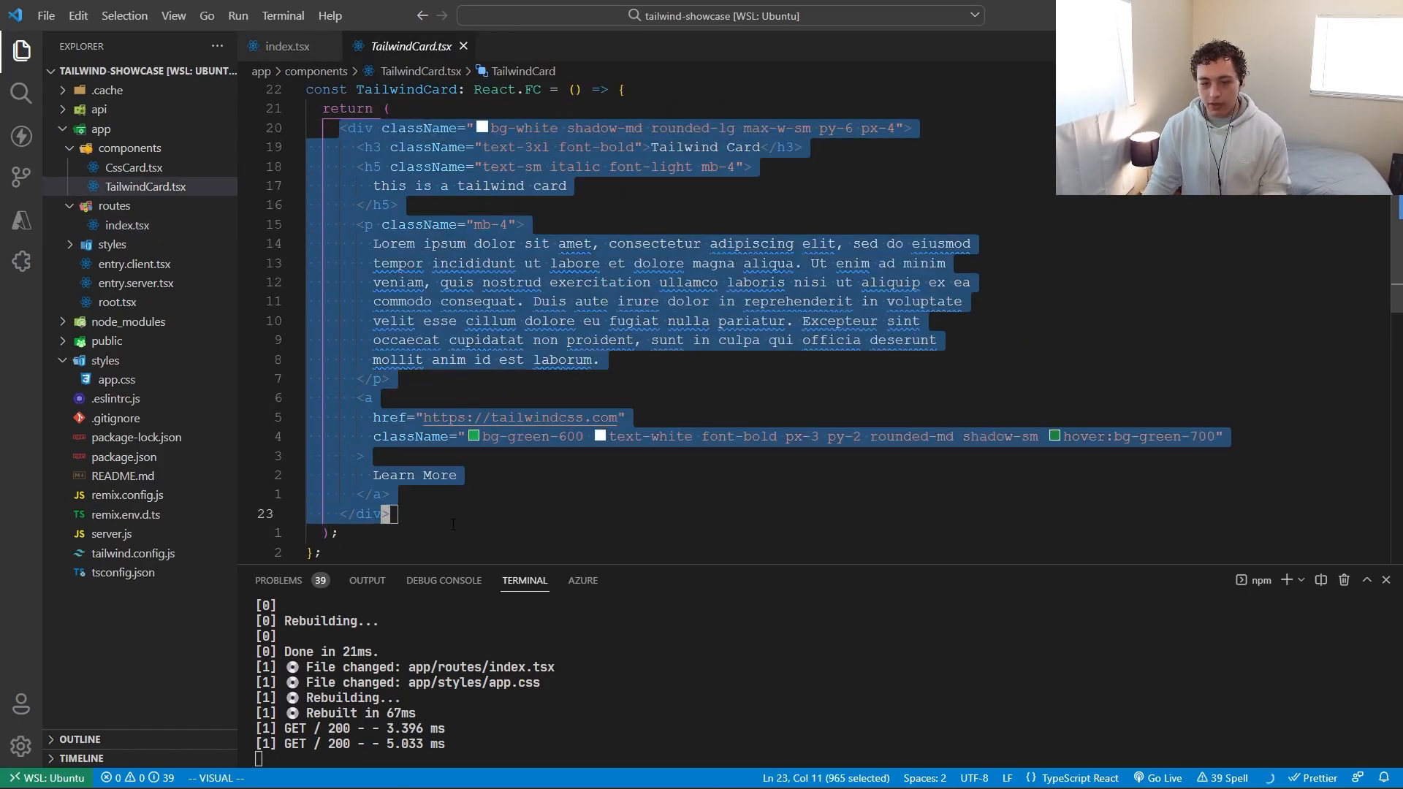
{"action": "left_click", "coordinate": [282, 16]}
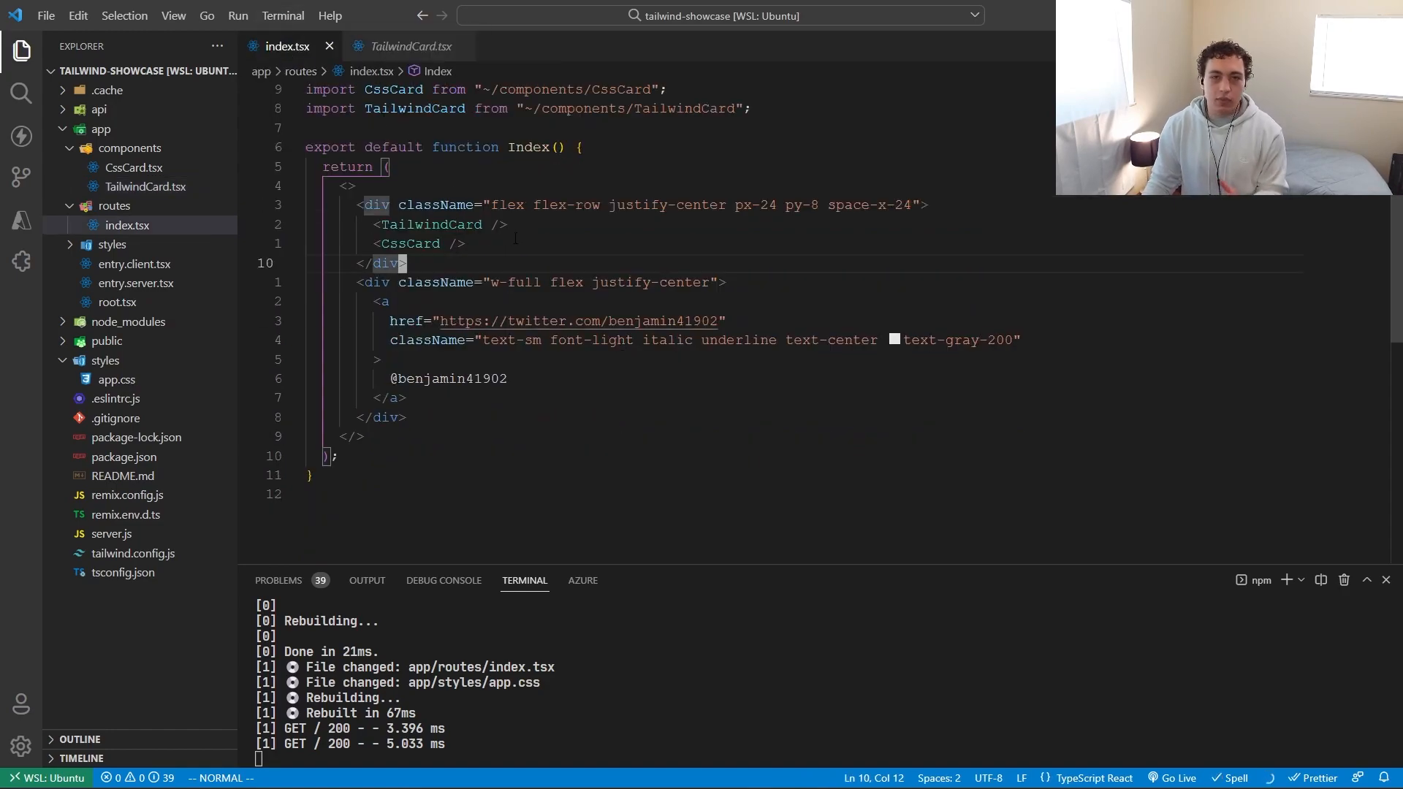
{"action": "left_click", "coordinate": [409, 45]}
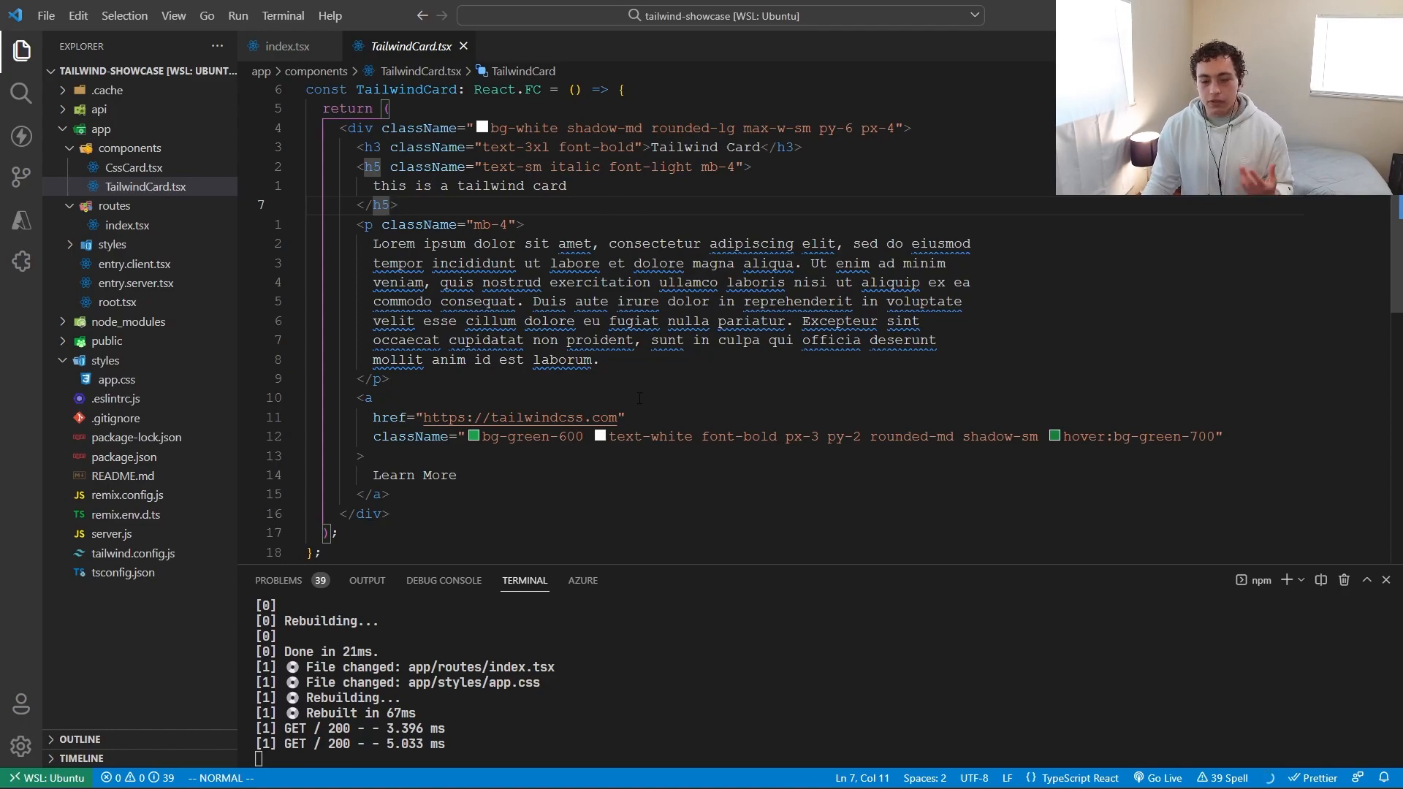
{"action": "mouse_move", "coordinate": [626, 480]}
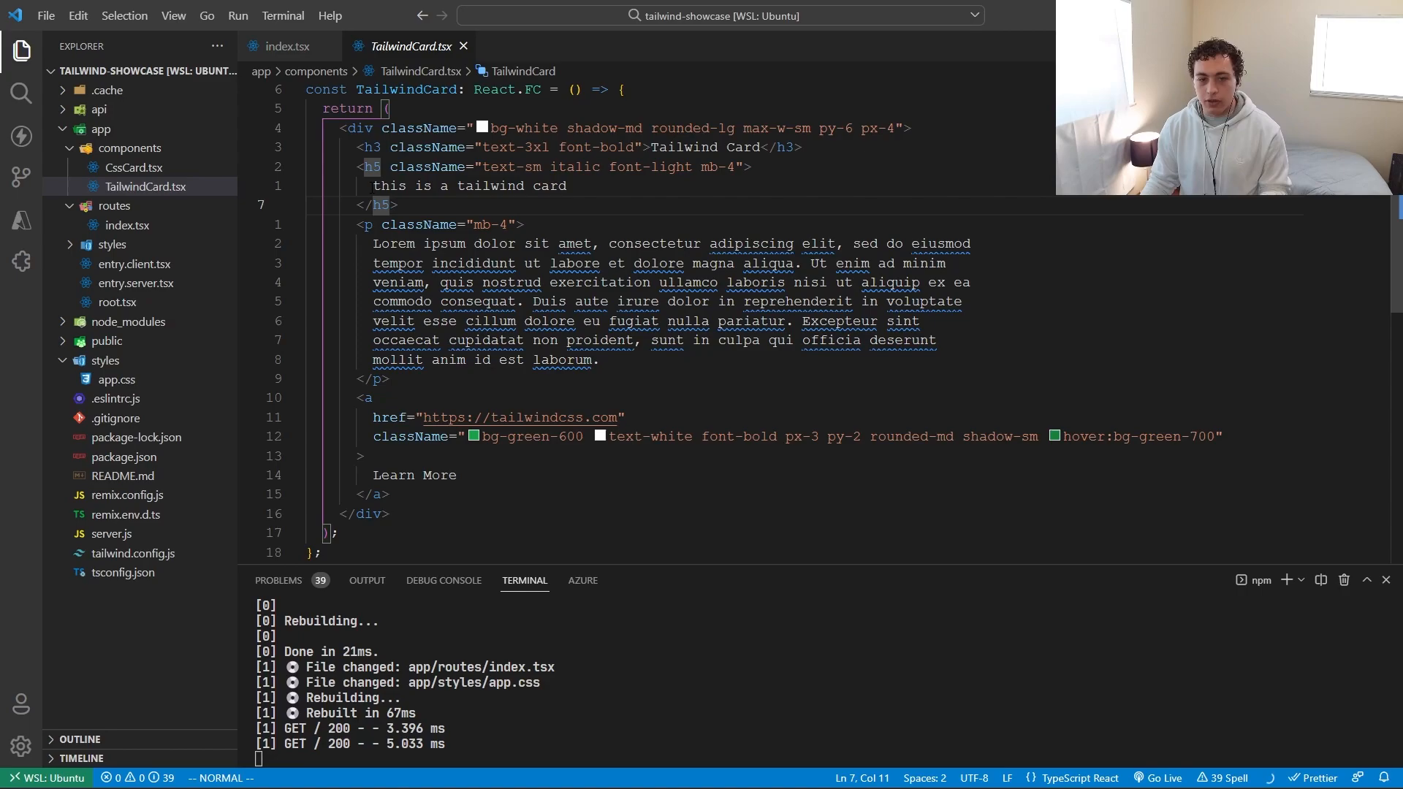
Consult CssCard.tsx and the Tailwind Remix installation guide before returning to TailwindCard.tsx
{"action": "left_click", "coordinate": [132, 167]}
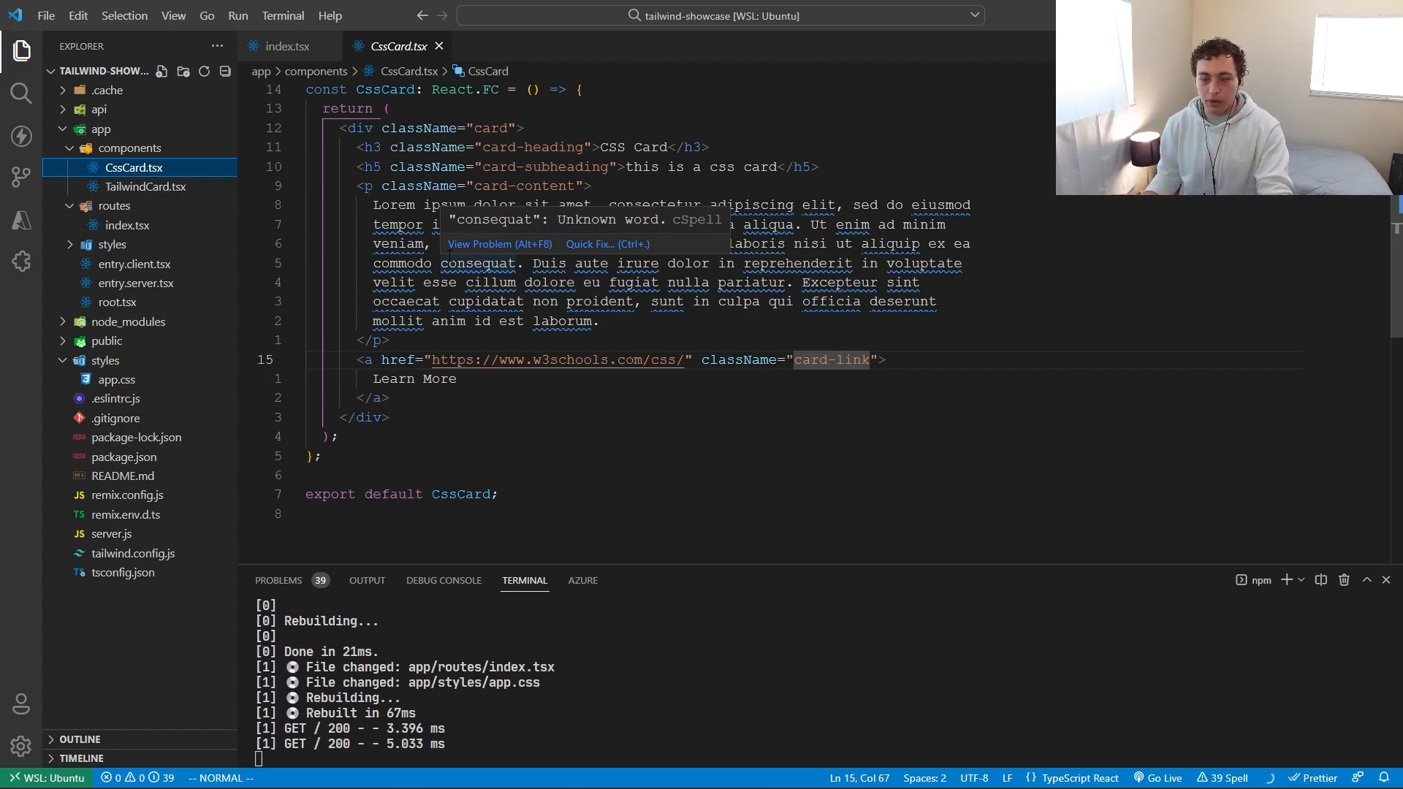
{"action": "left_click", "coordinate": [146, 187]}
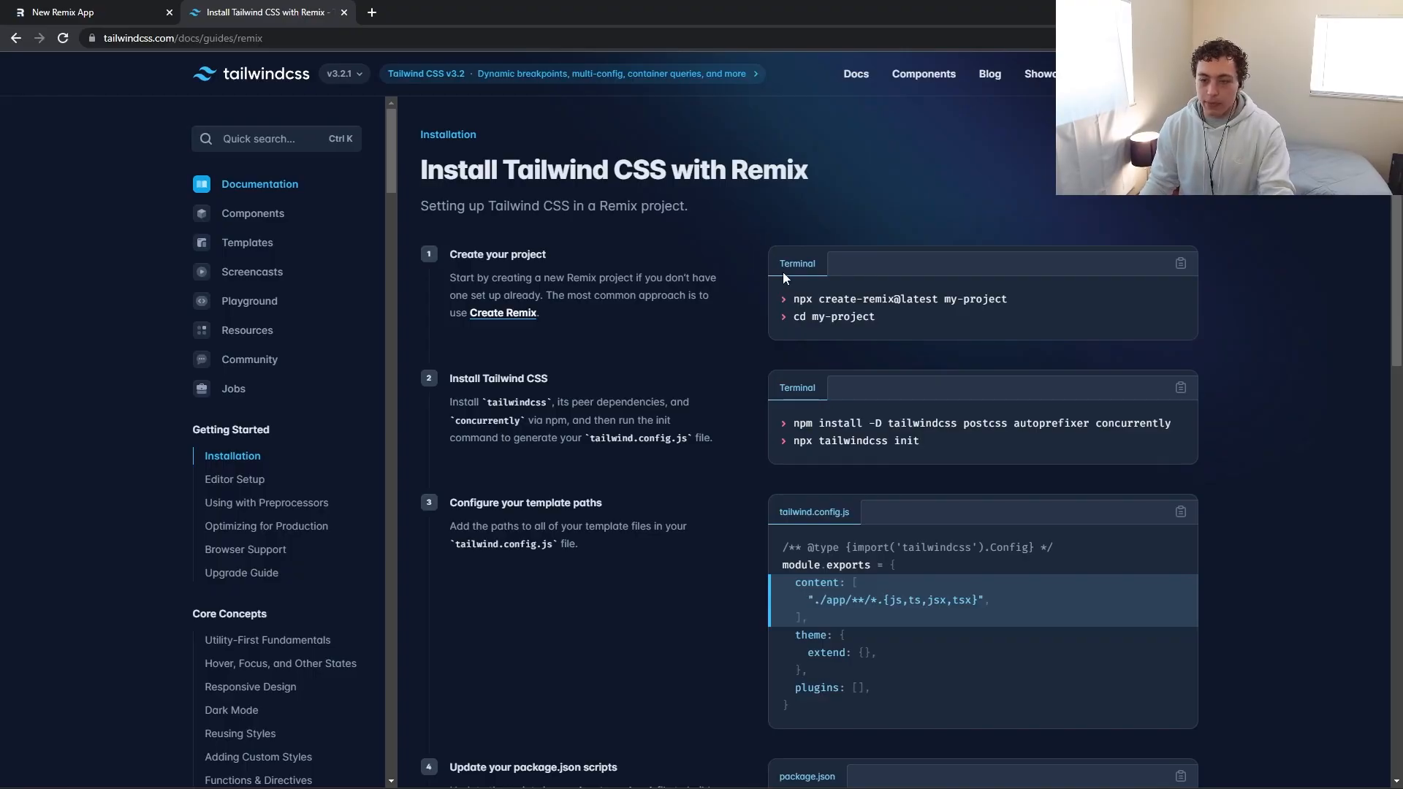
{"action": "scroll", "scroll_direction": "down", "scroll_amount": 3}
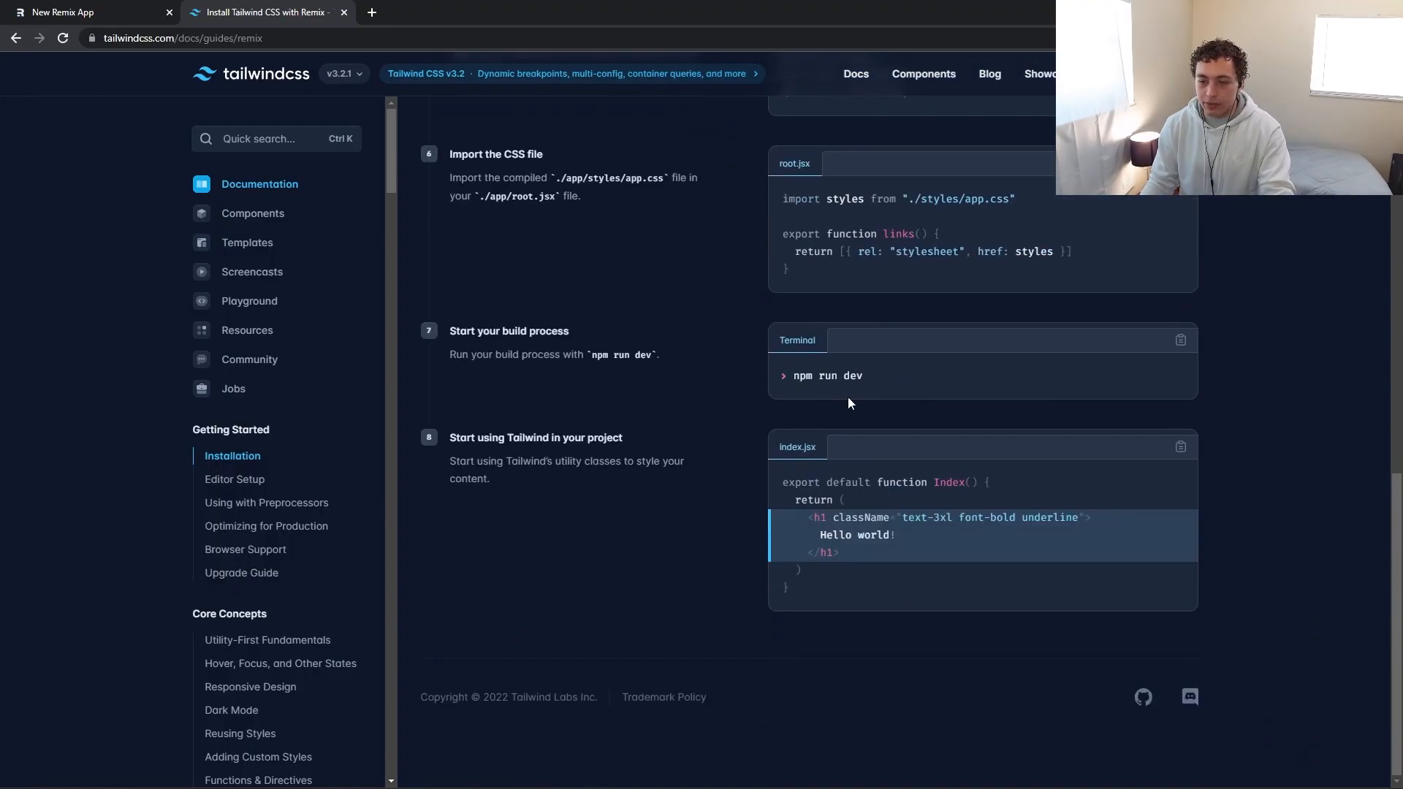
{"action": "scroll", "scroll_direction": "up", "scroll_amount": 3}
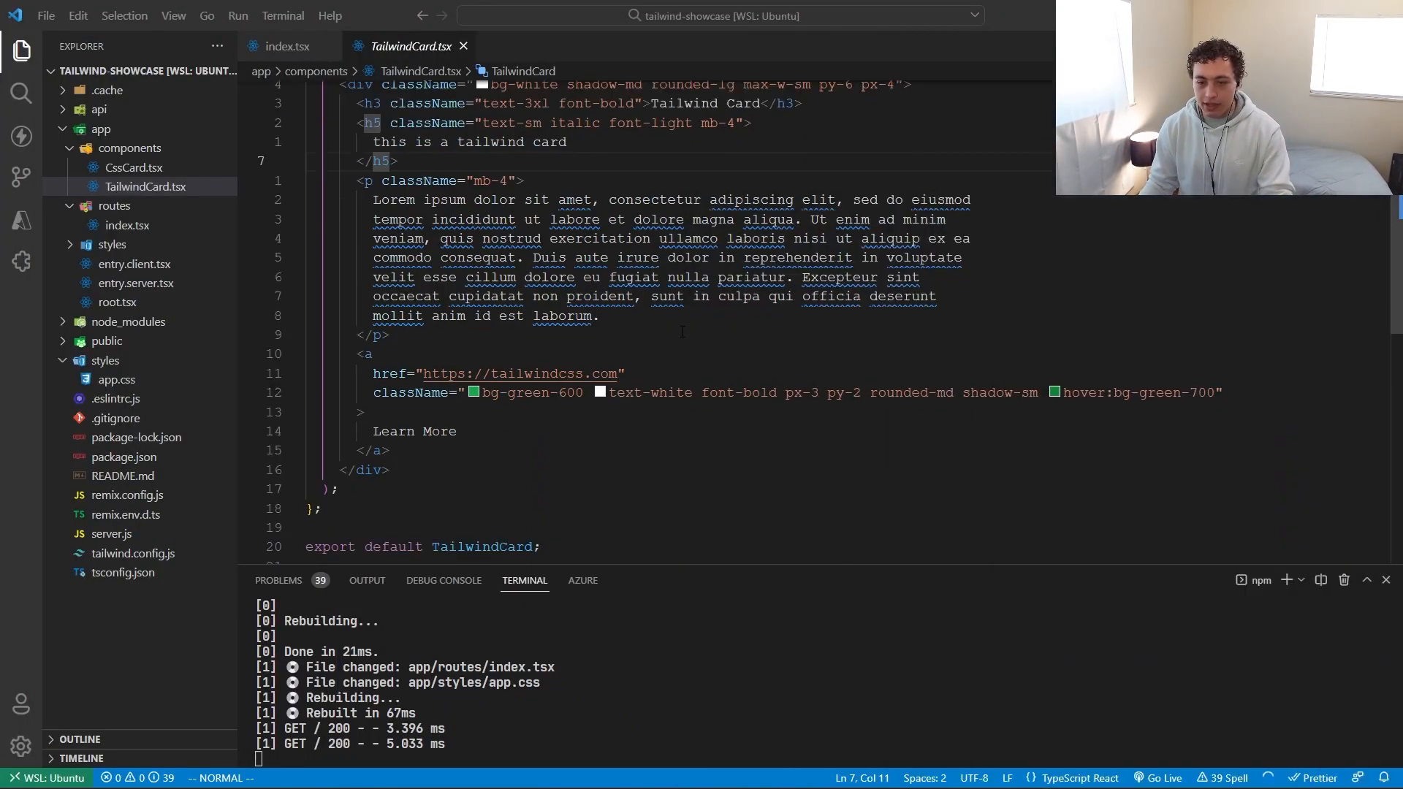
Open tailwind.config.js from the Explorer to edit theme.extend
{"action": "scroll", "scroll_direction": "up", "scroll_amount": 3}
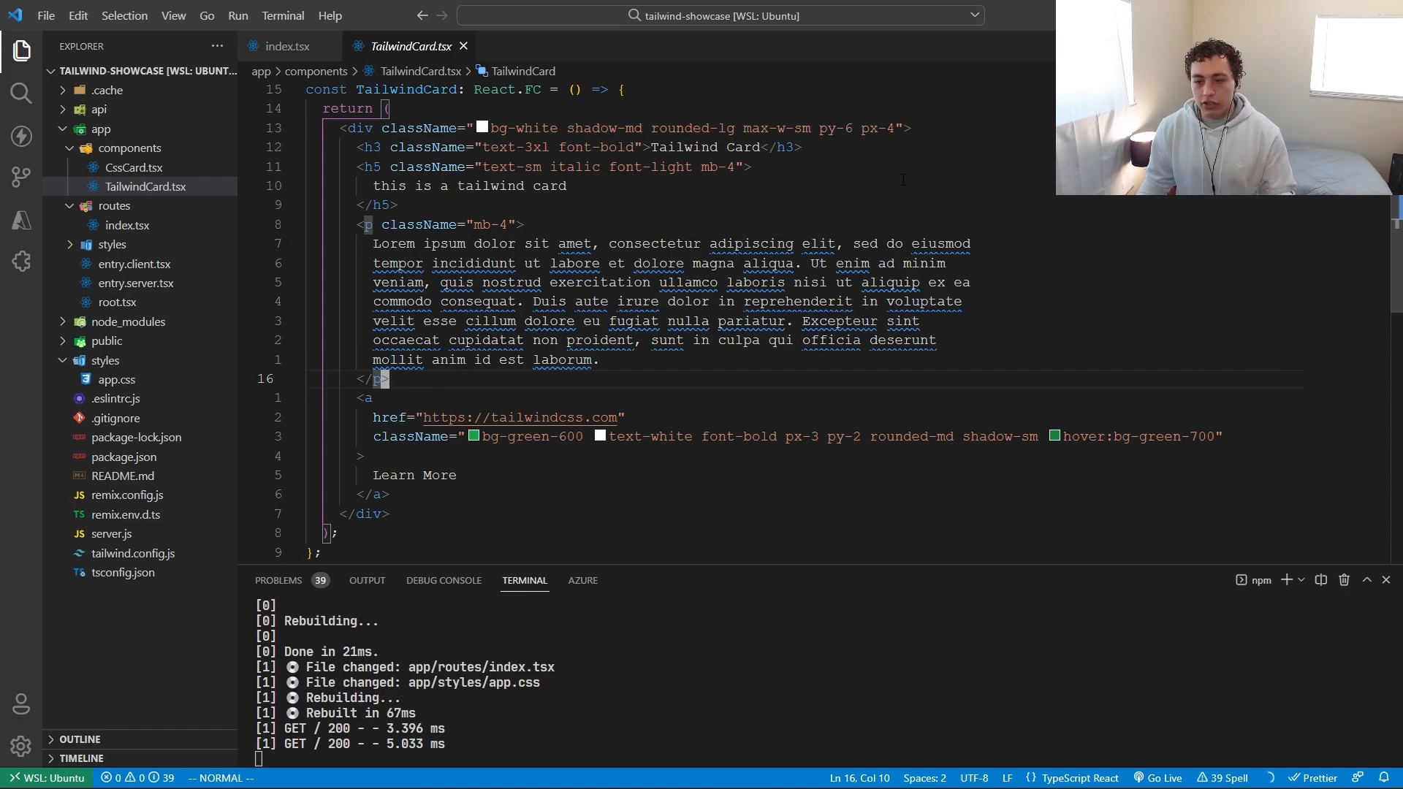
{"action": "mouse_move", "coordinate": [521, 483]}
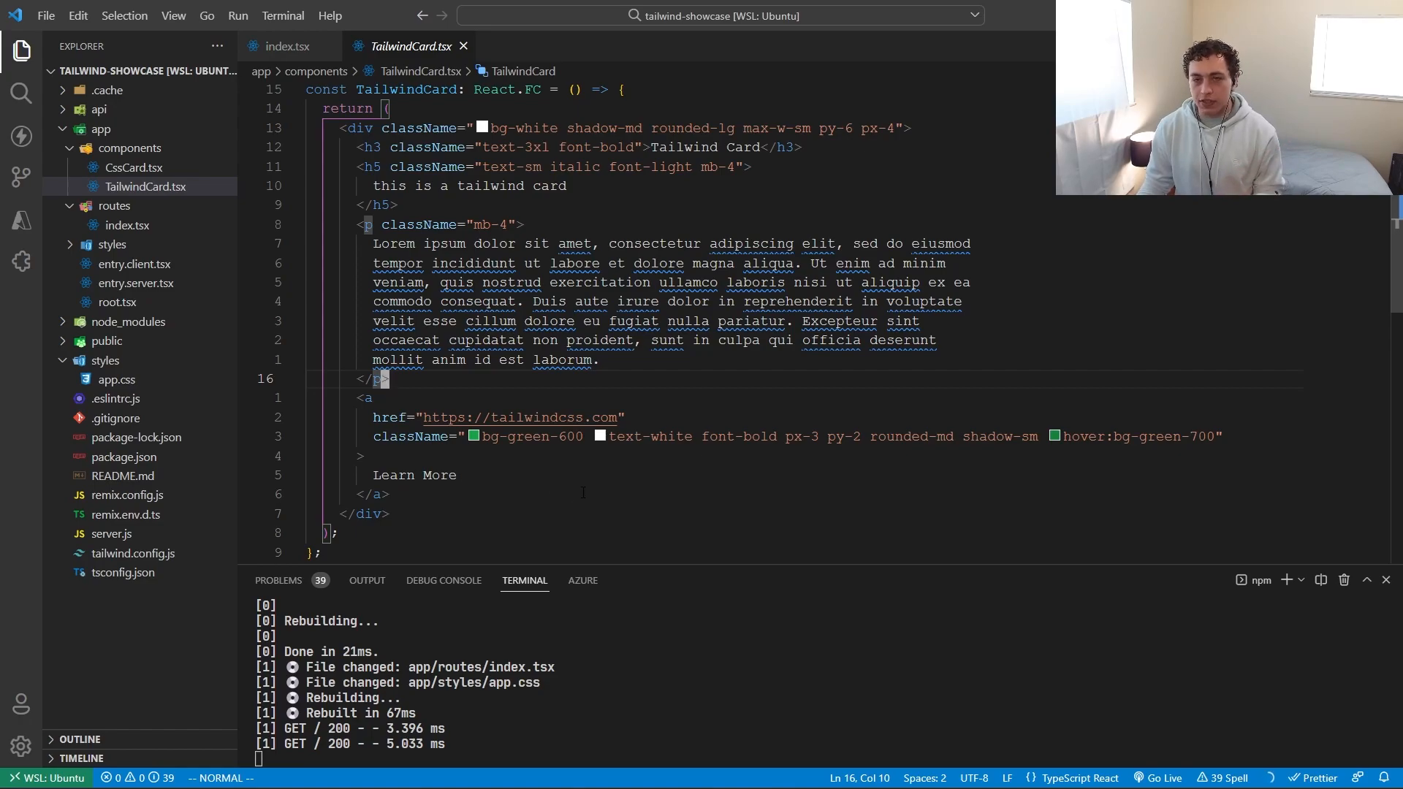
{"action": "mouse_move", "coordinate": [677, 311]}
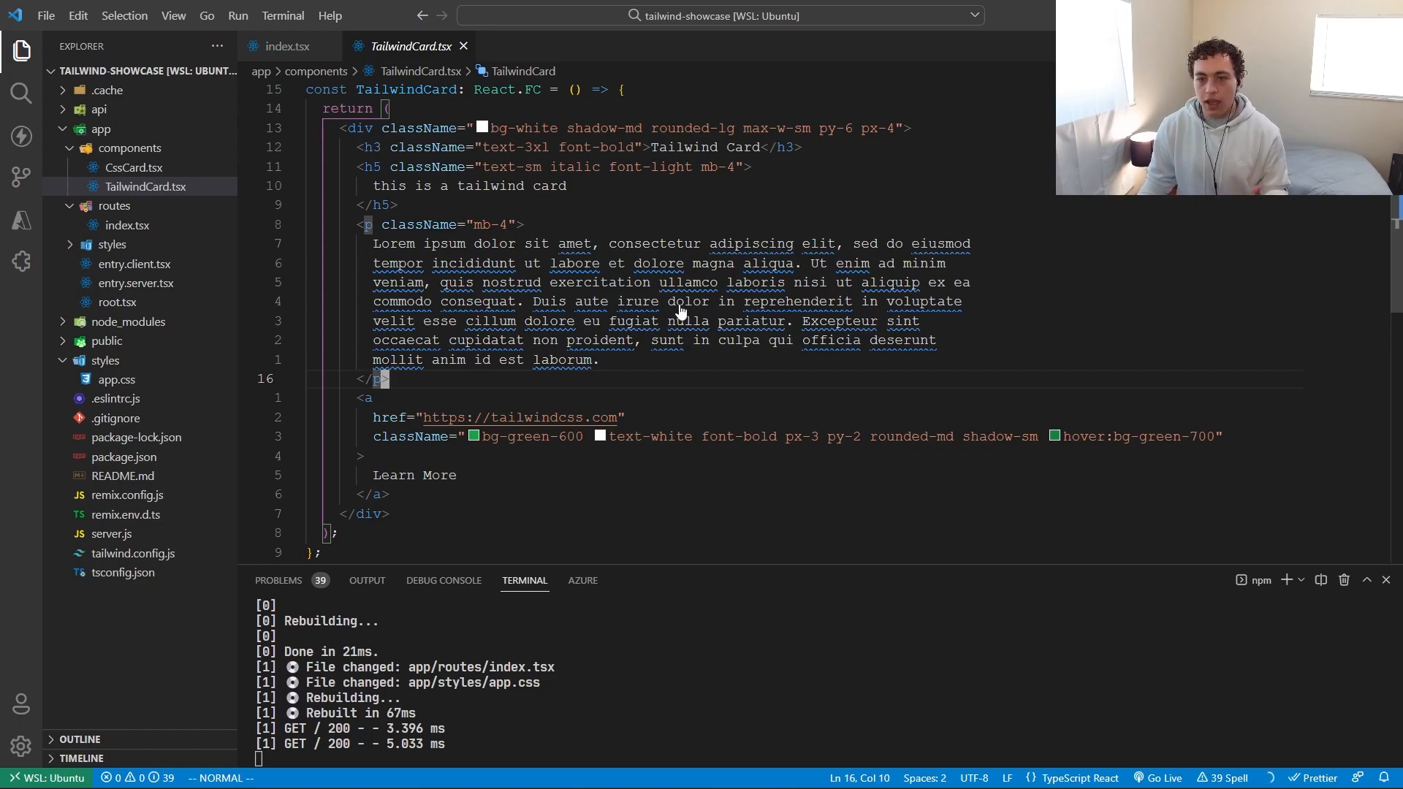
{"action": "mouse_move", "coordinate": [272, 523]}
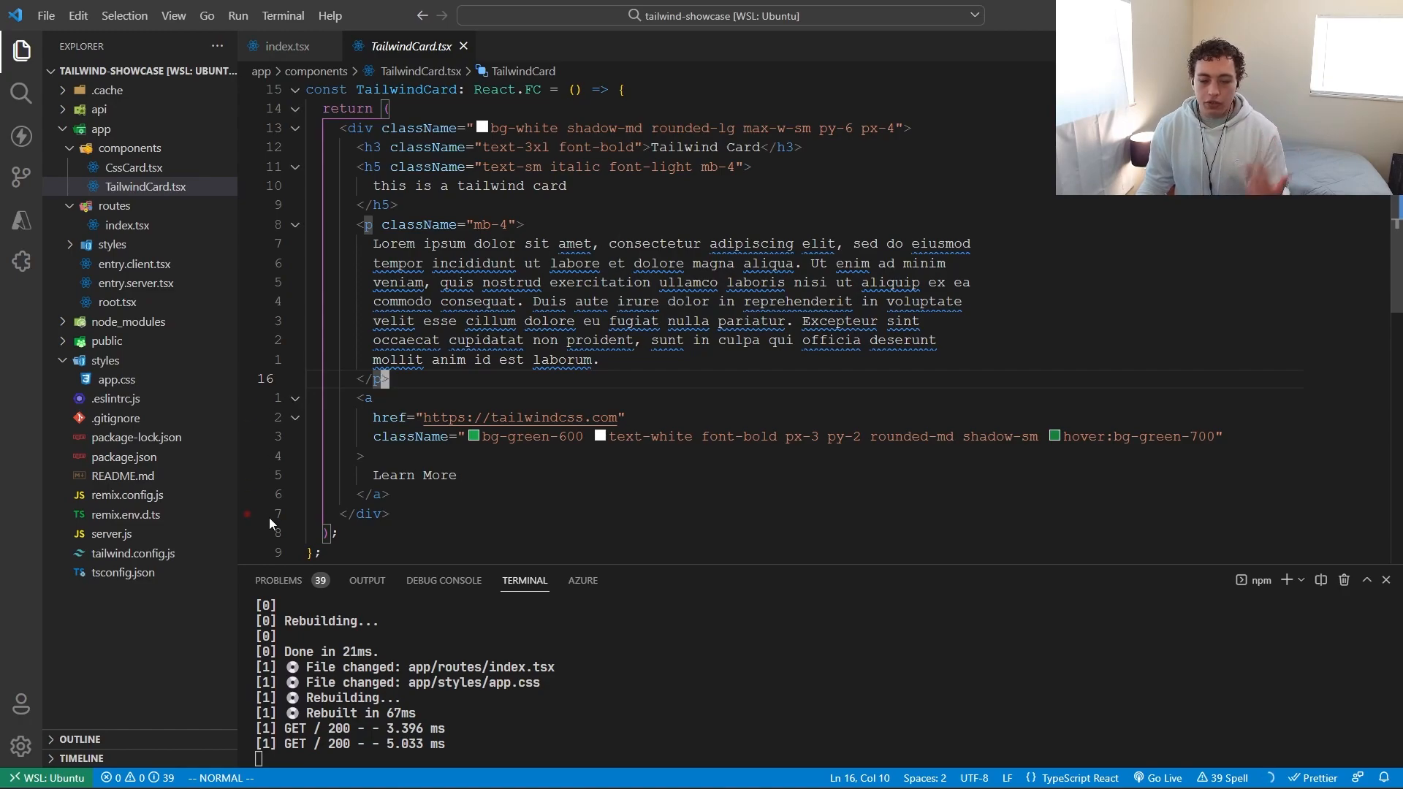
{"action": "left_click", "coordinate": [133, 553]}
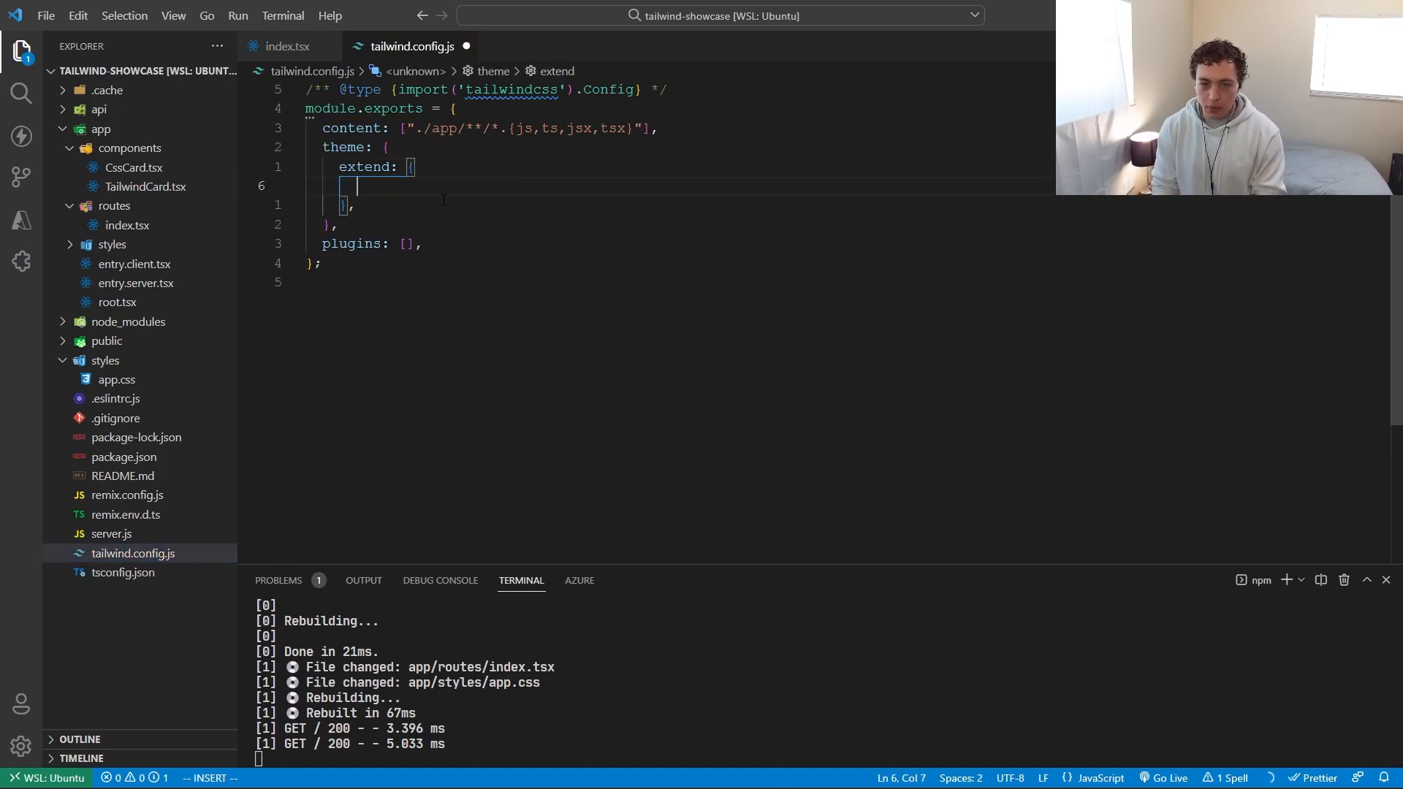
Add primary colour #1a202c to theme.extend and change index.tsx's link to text-primary
{"action": "type", "text": "colors: {"}
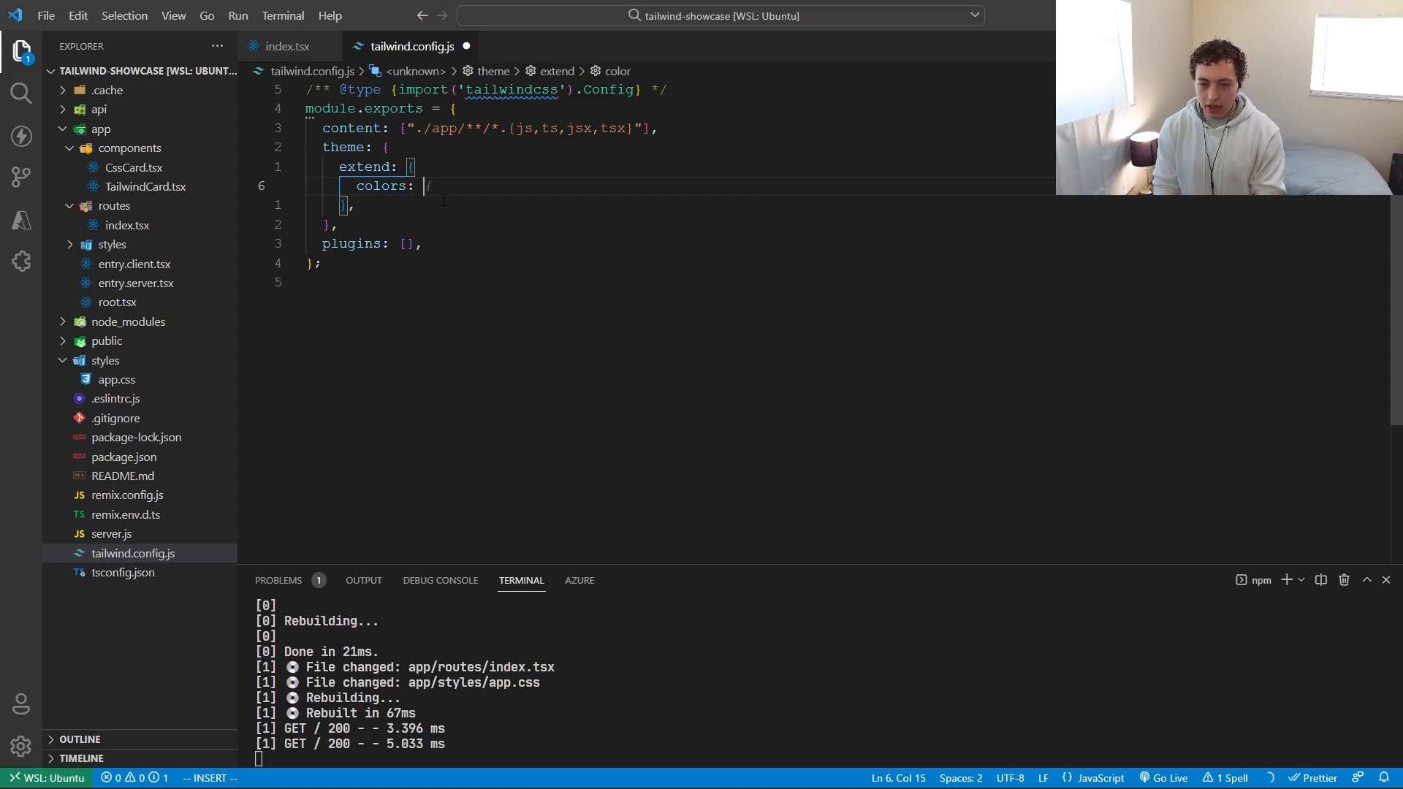
{"action": "type", "text": "primary: \"#1a202c\","}
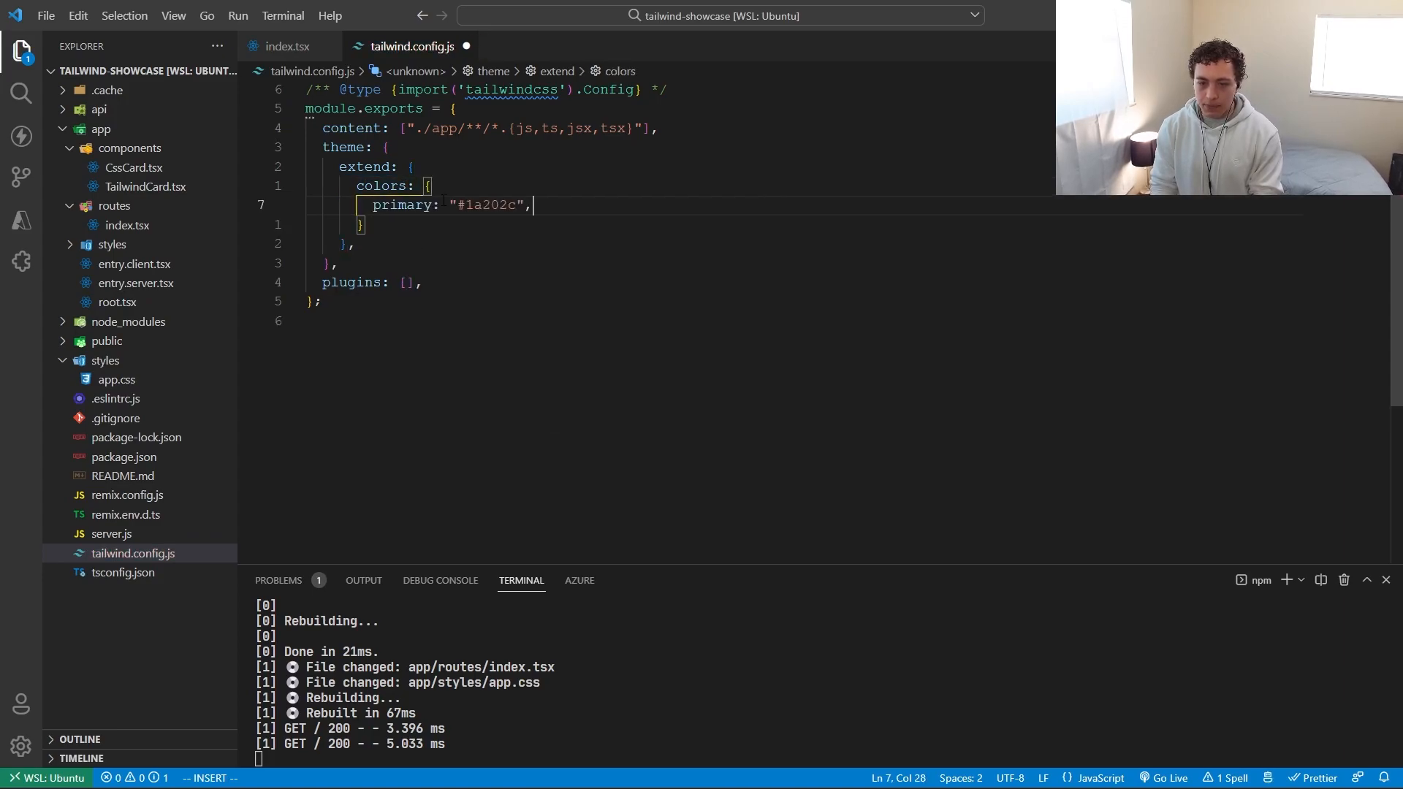
{"action": "key", "text": "Escape"}
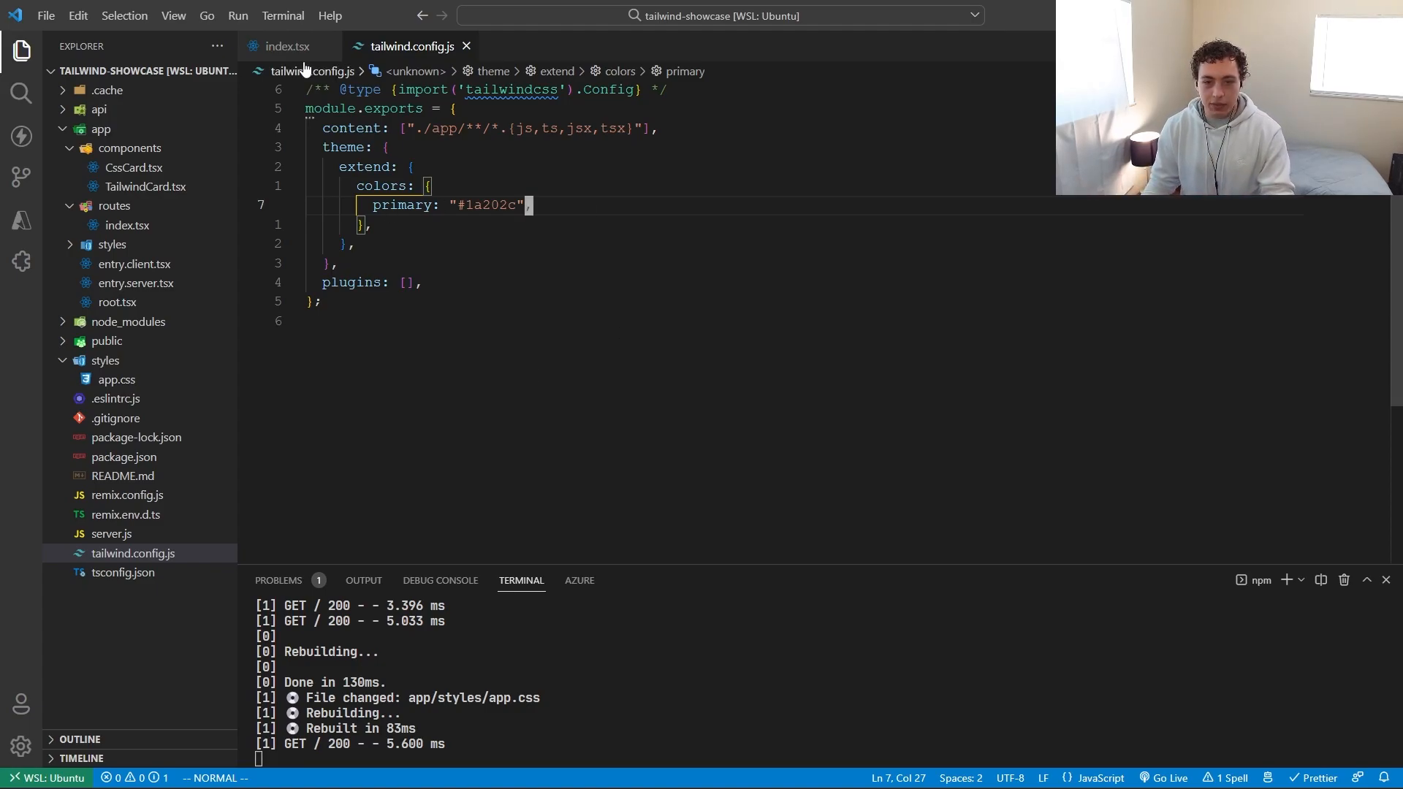
{"action": "left_click", "coordinate": [284, 45]}
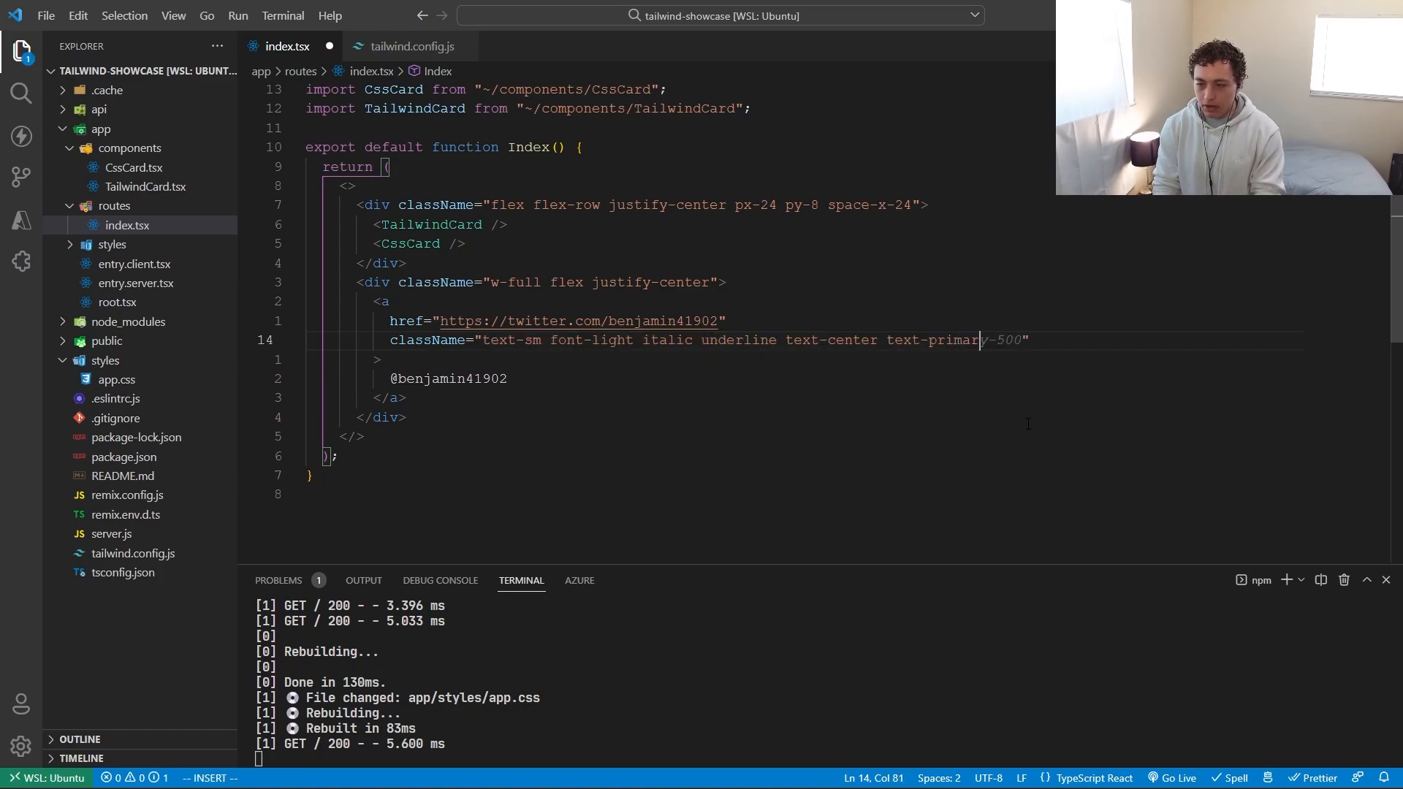
{"action": "key", "text": "Escape"}
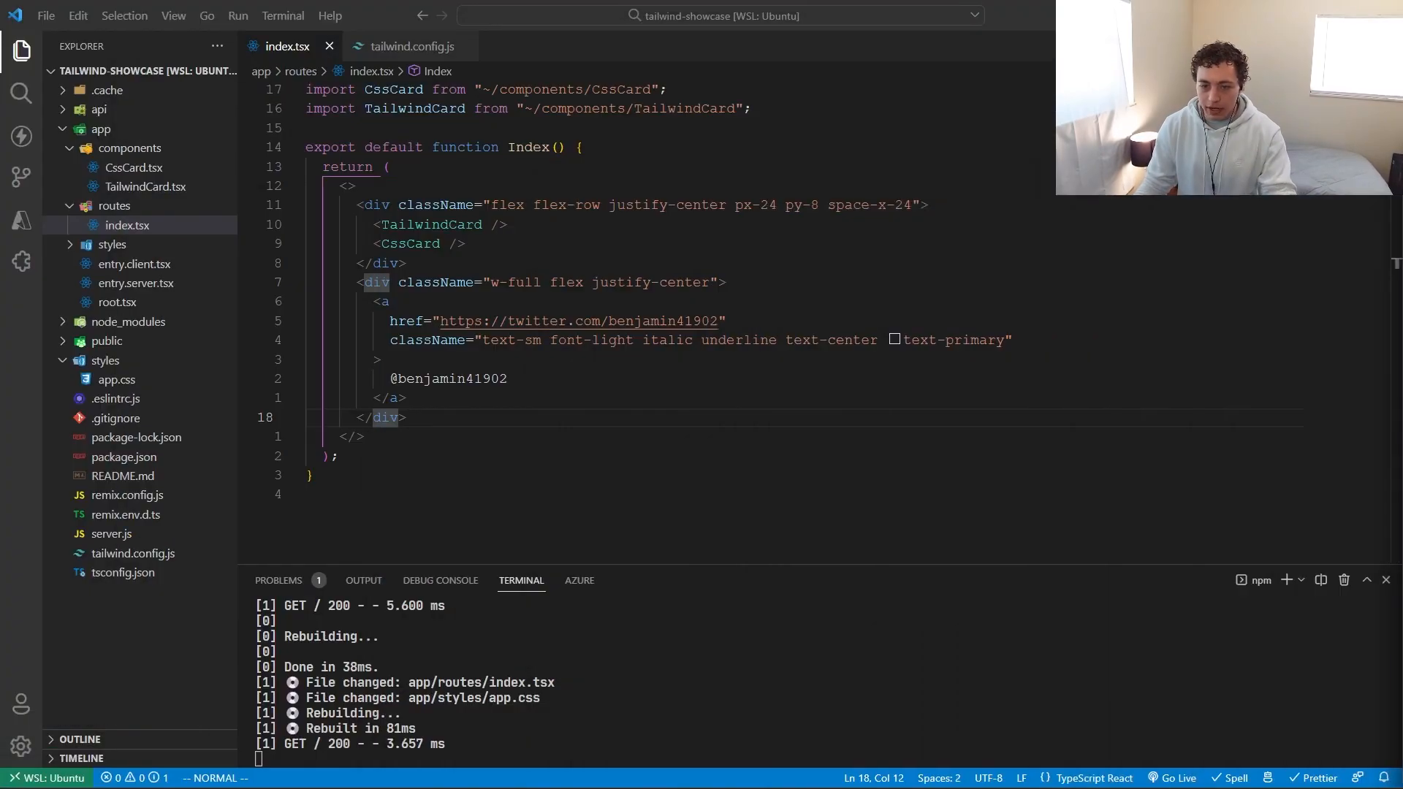
{"action": "left_click", "coordinate": [412, 45]}
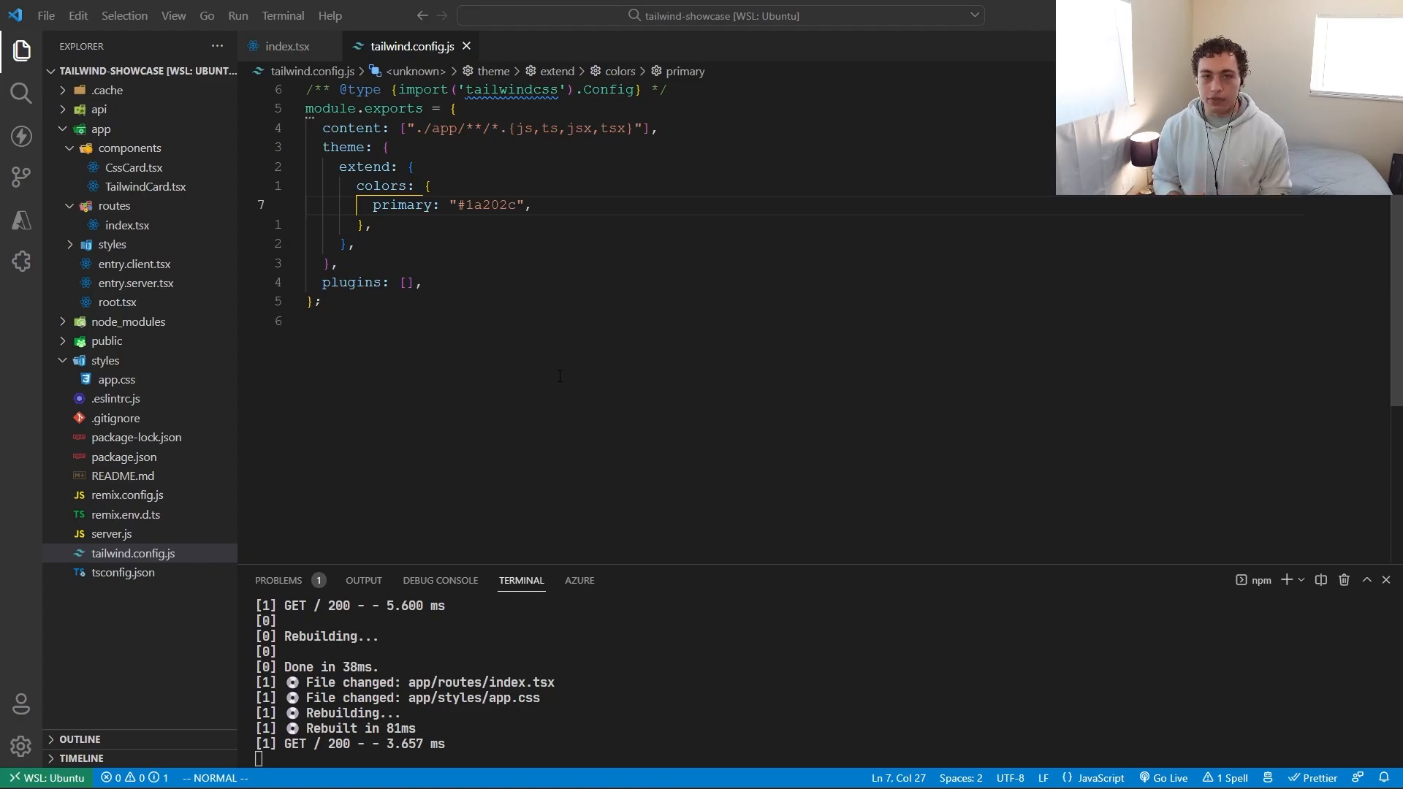
{"action": "mouse_move", "coordinate": [621, 308]}
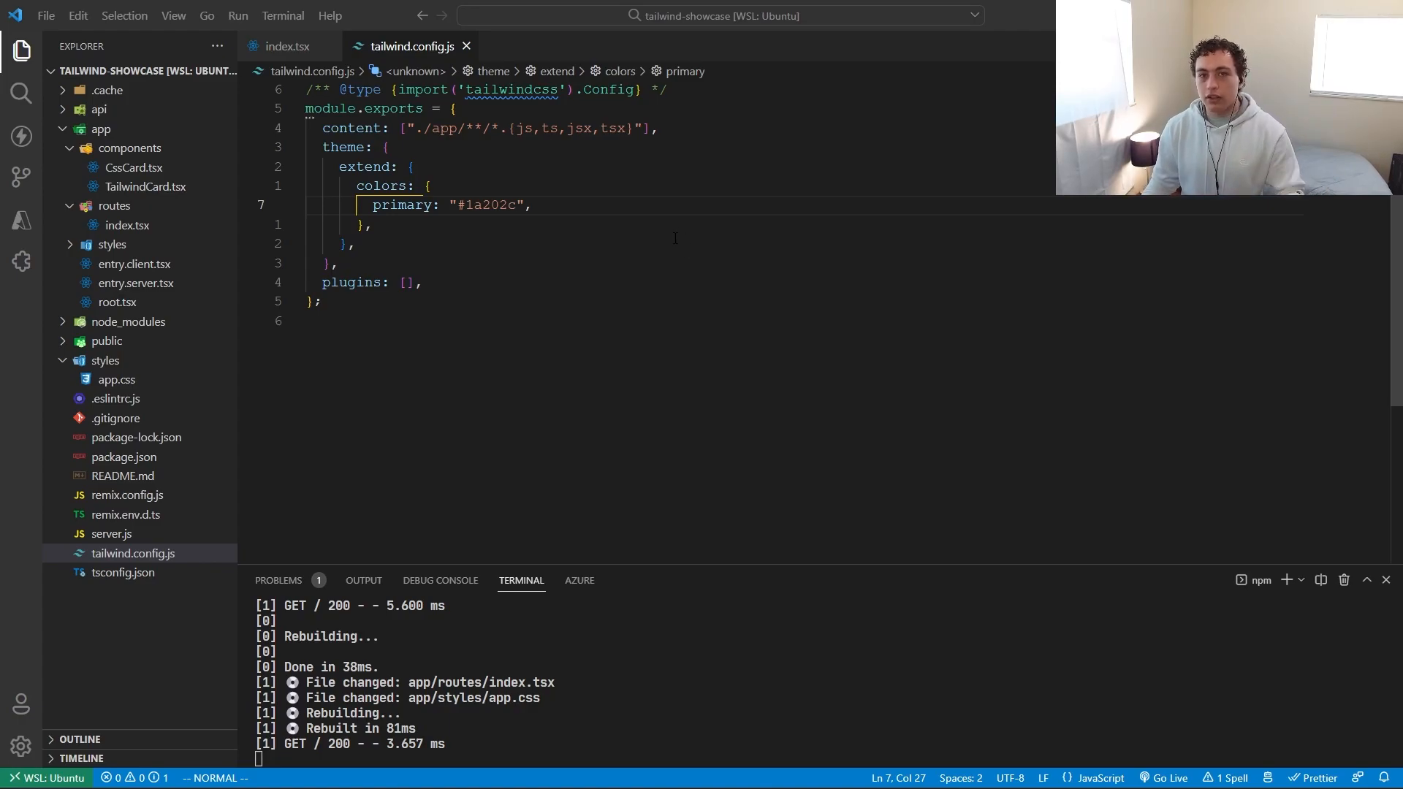
{"action": "mouse_move", "coordinate": [661, 231]}
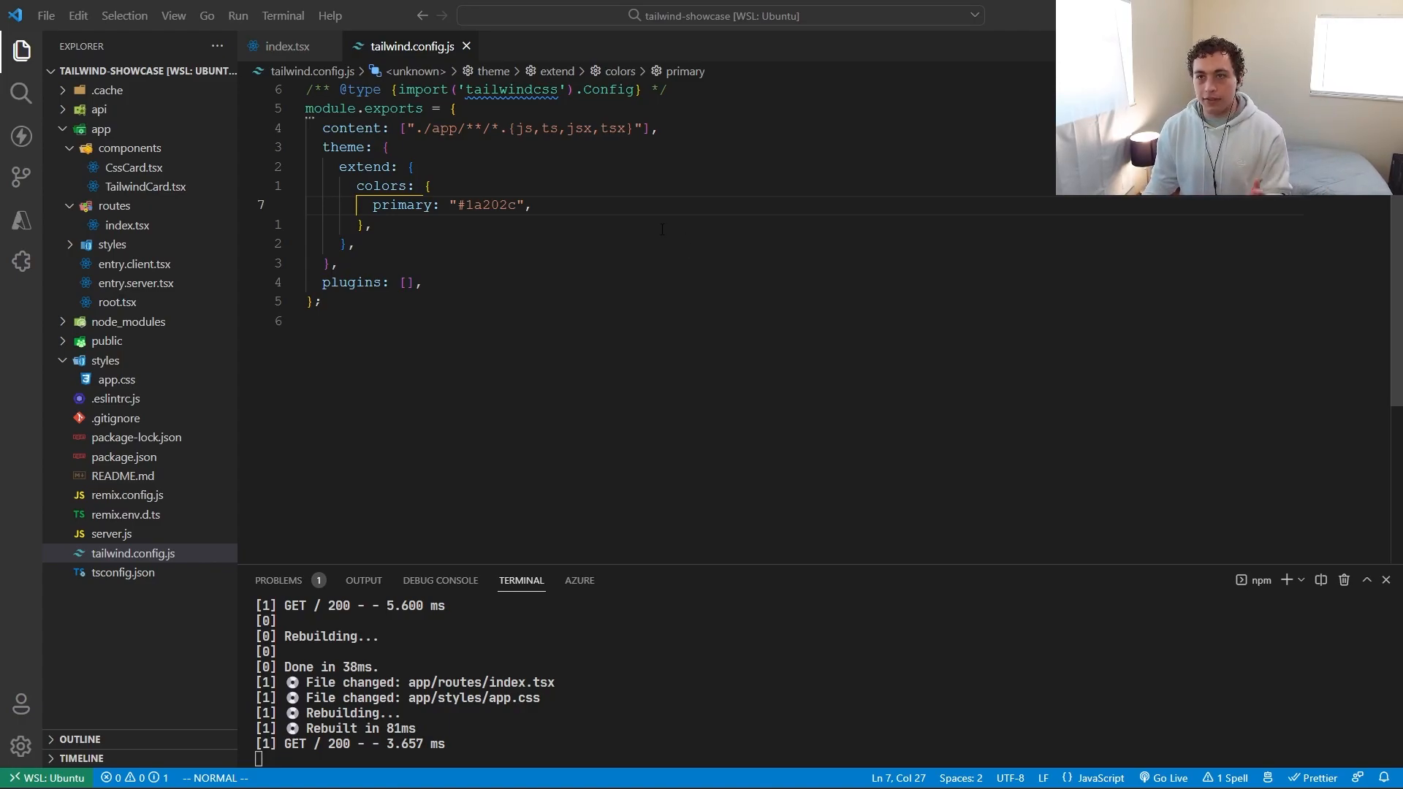
{"action": "left_click", "coordinate": [407, 166]}
{"action": "type", "text": "darkMode: \"class\","}
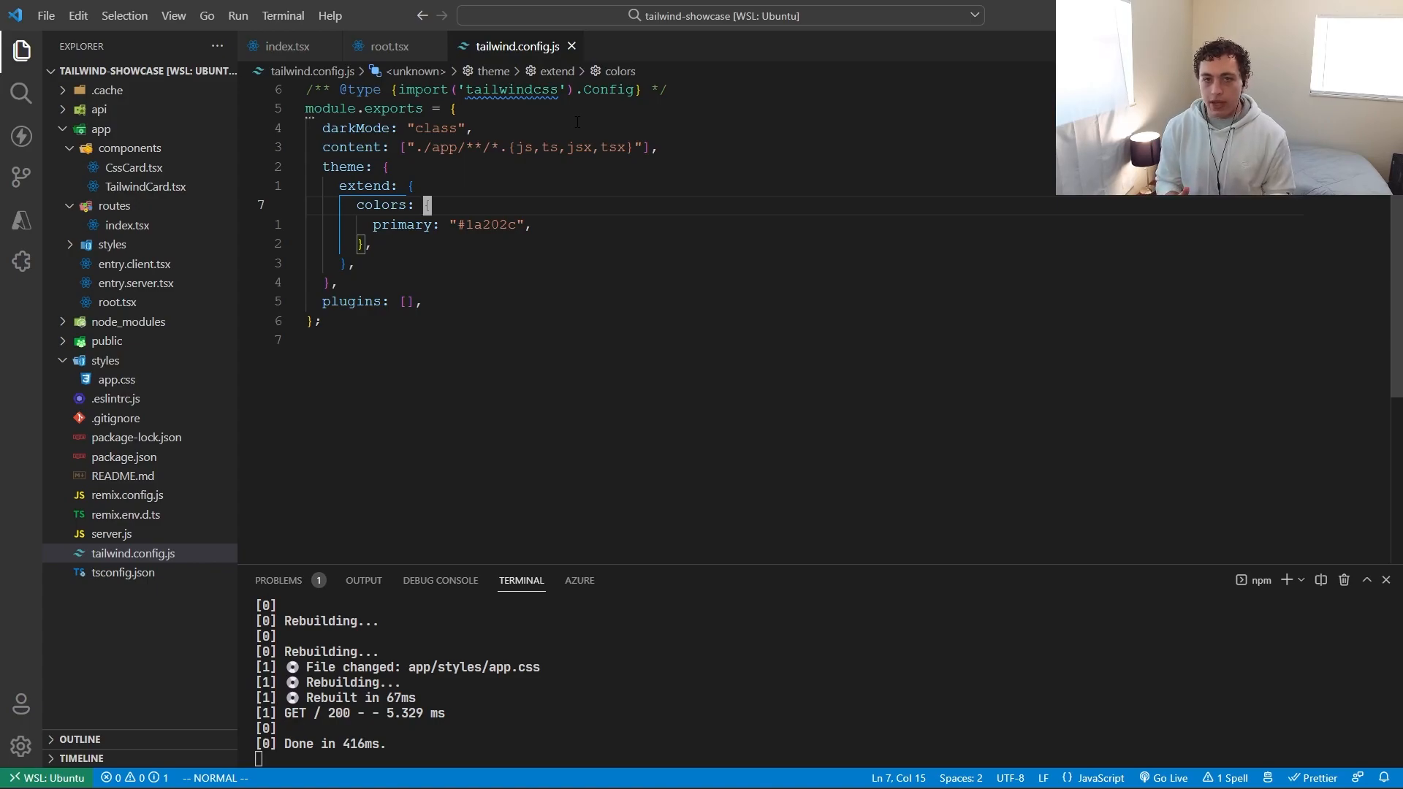
Open root.tsx, whose body uses bg-gray-200 and dark:bg-gray-600
{"action": "left_click", "coordinate": [390, 46]}
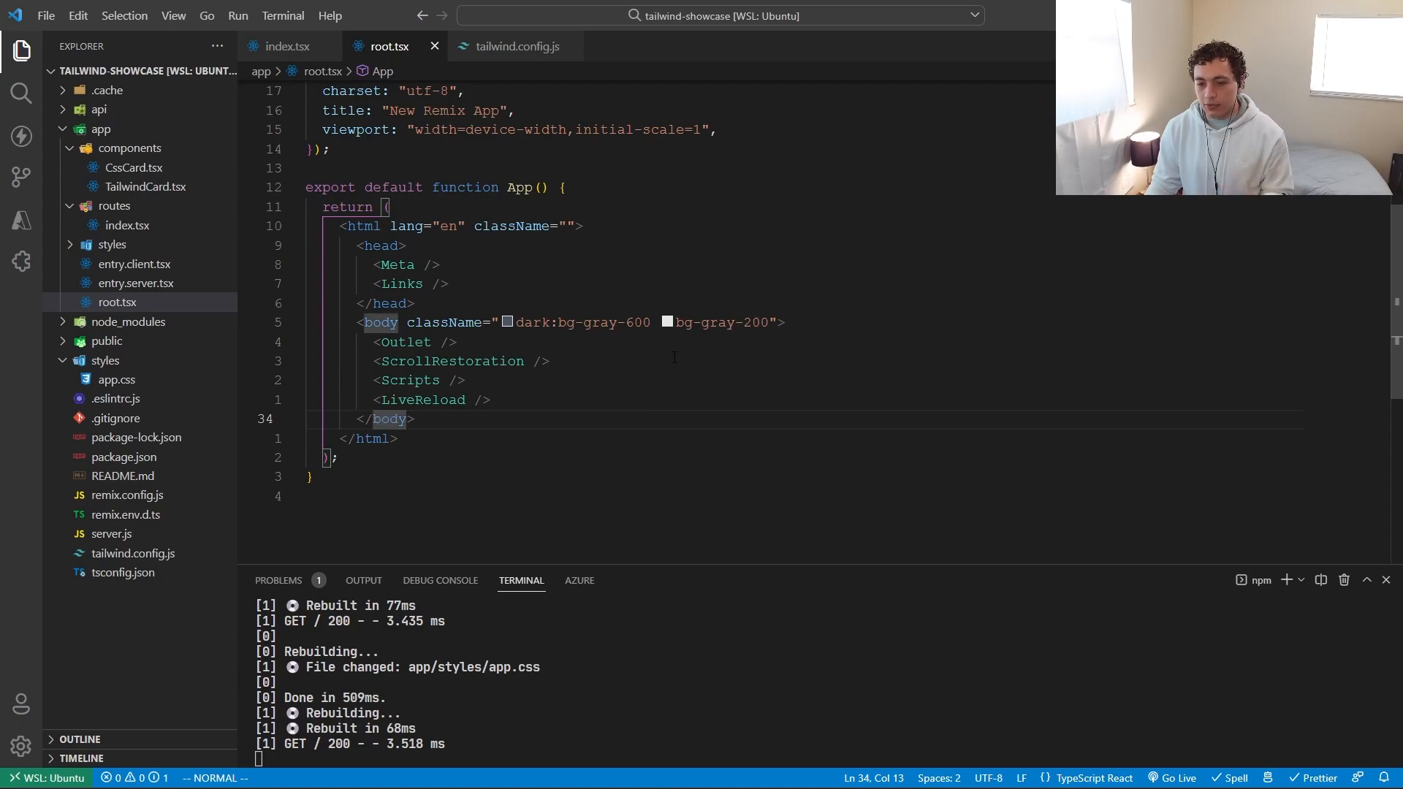
{"action": "mouse_move", "coordinate": [741, 370]}
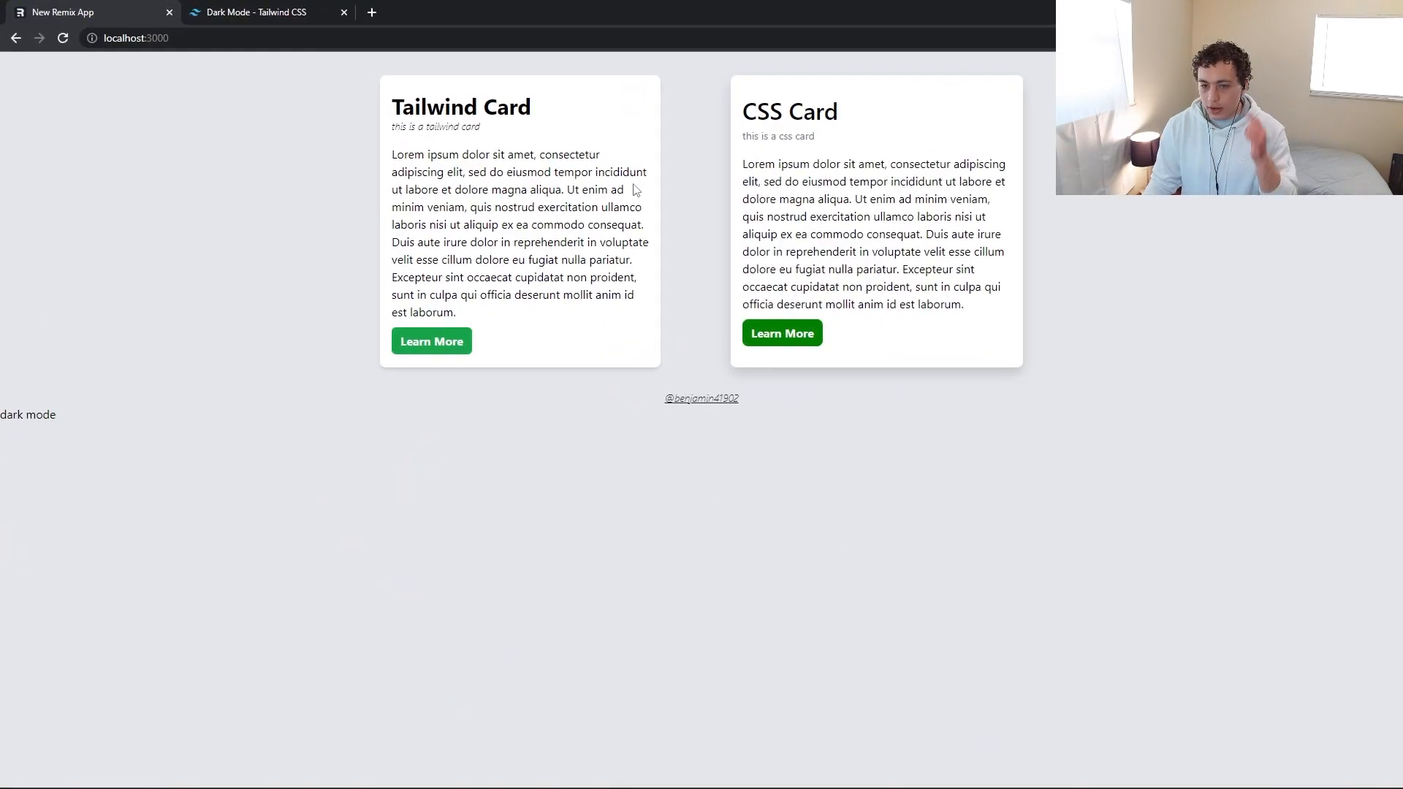
{"action": "mouse_move", "coordinate": [777, 474]}
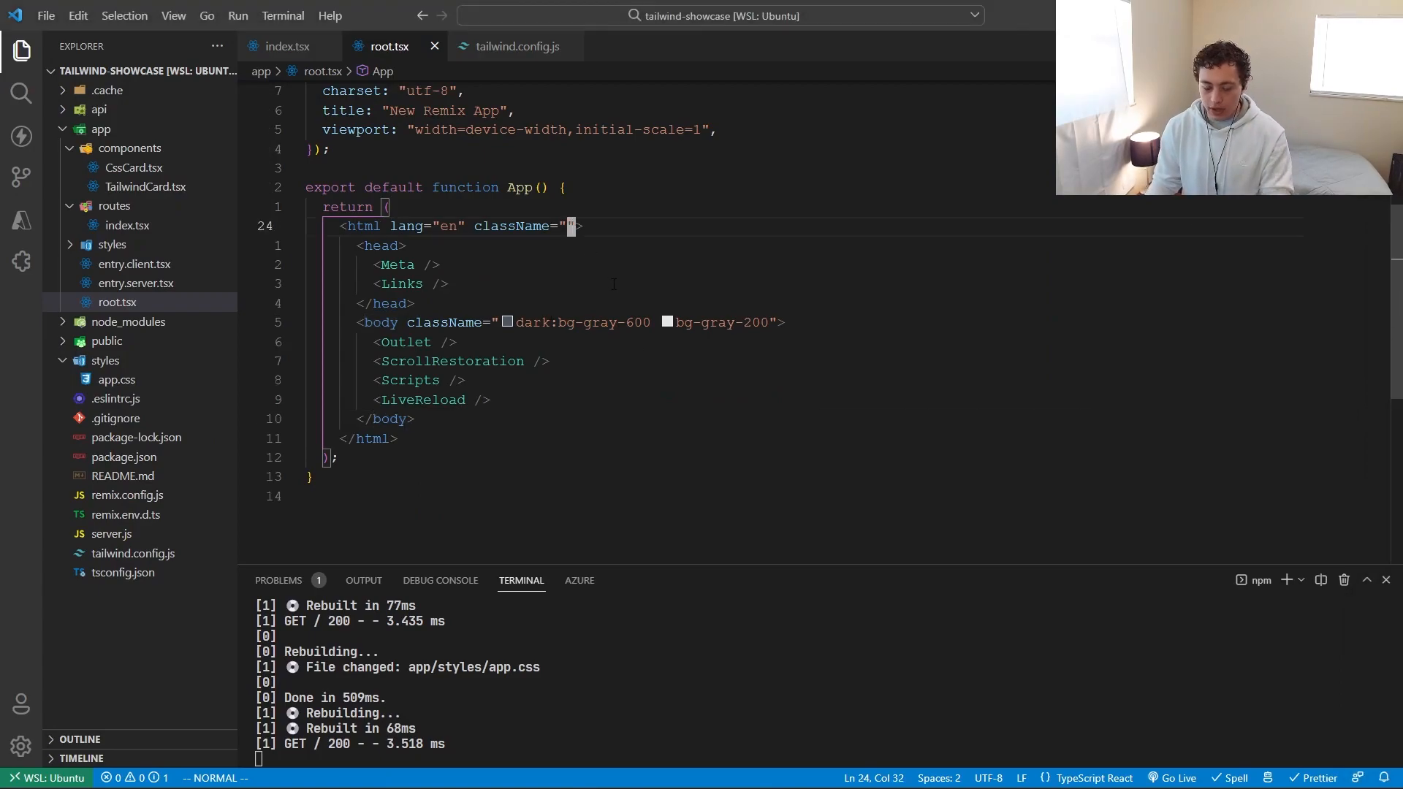
Give root.tsx's html tag className "dark", then switch to index.tsx's dark mode button
{"action": "type", "text": "dark"}
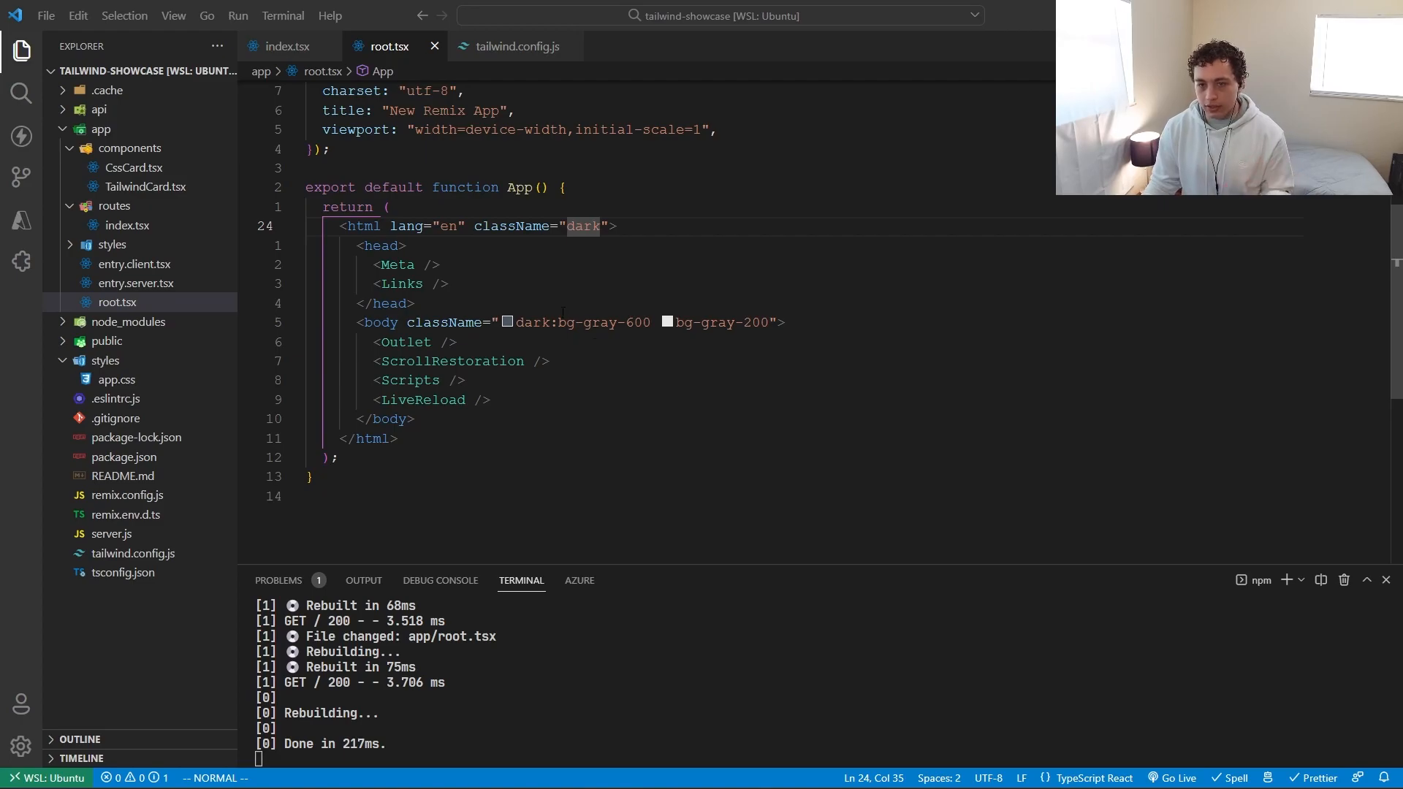
{"action": "left_click", "coordinate": [287, 46]}
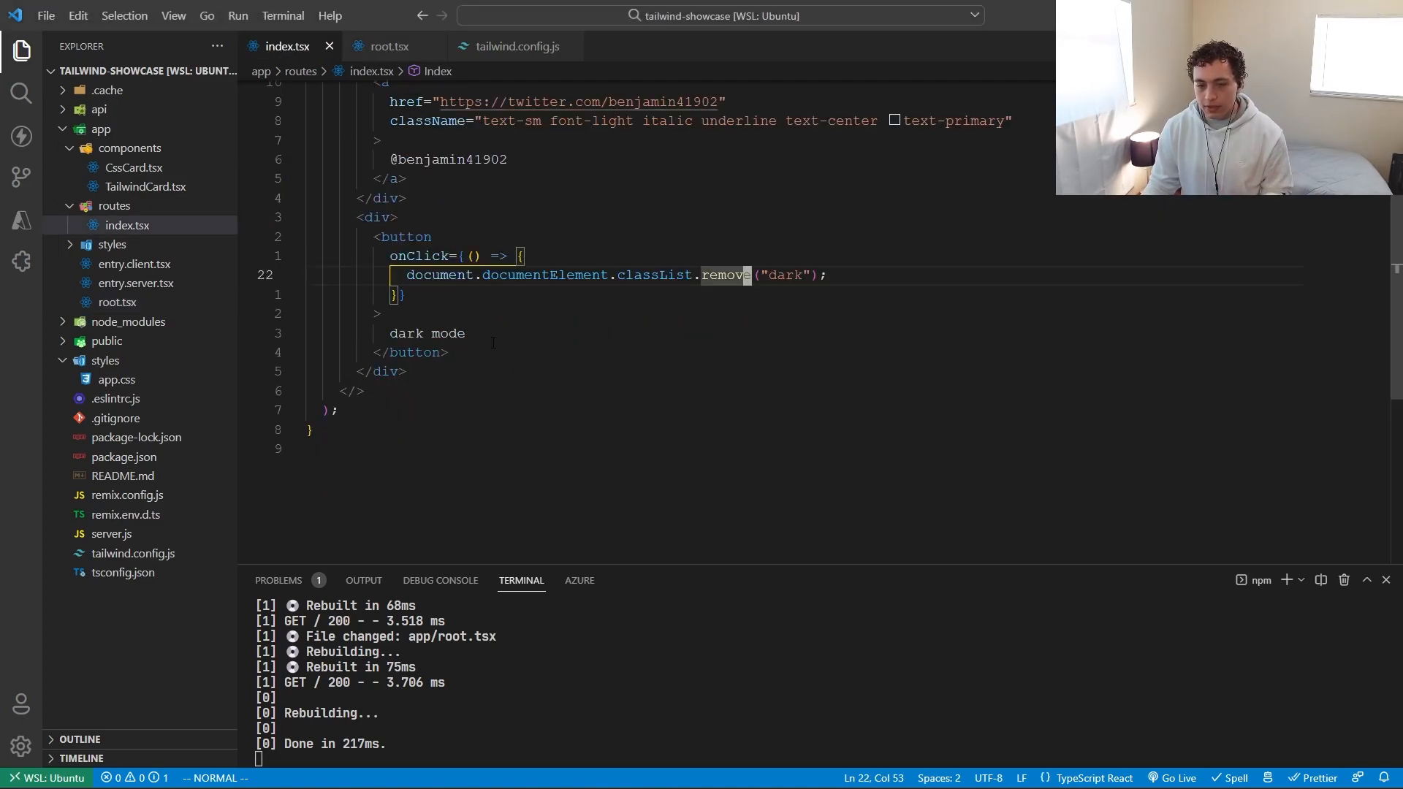
Make the index.tsx dark mode button toggle the 'dark' class on the html element
{"action": "type", "text": "rei"}
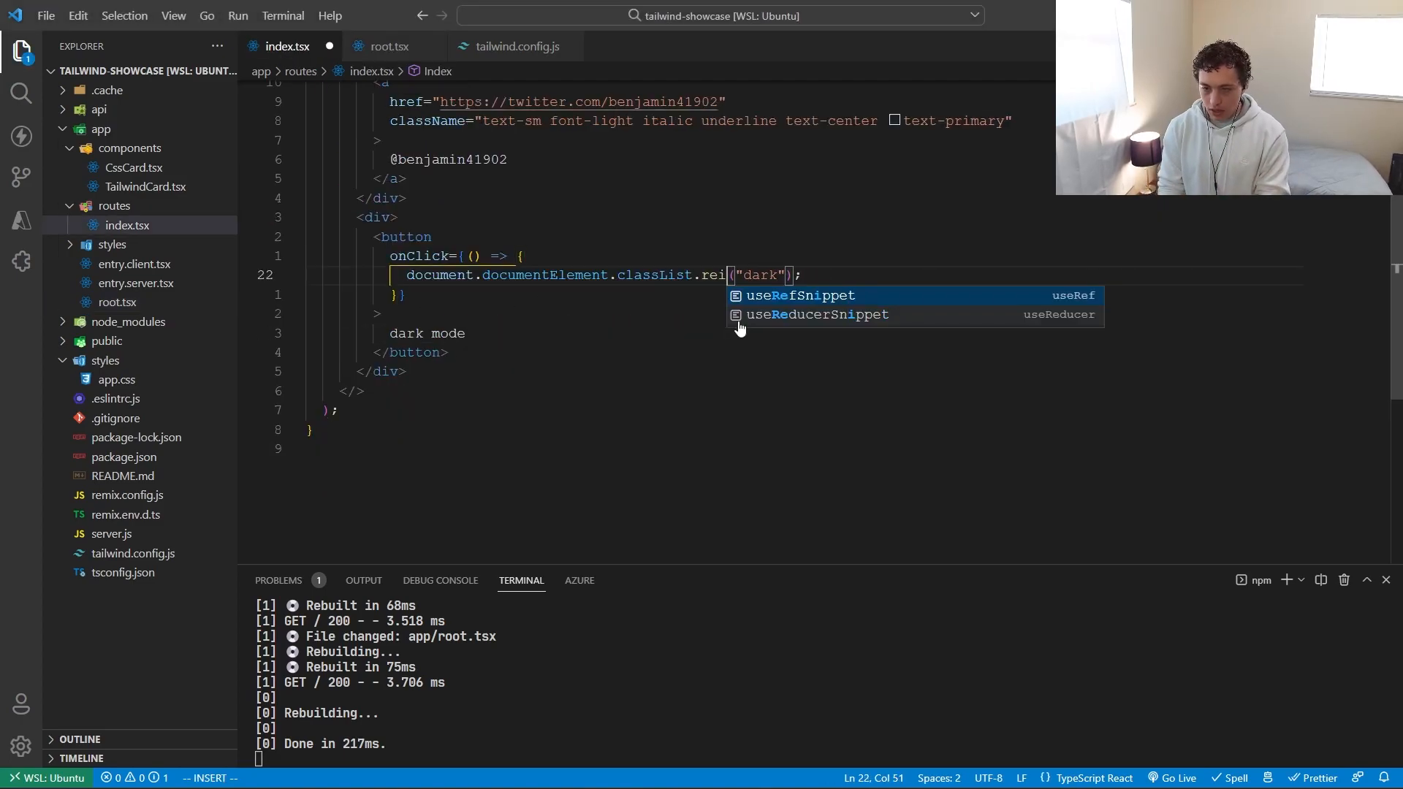
{"action": "type", "text": "oggl"}
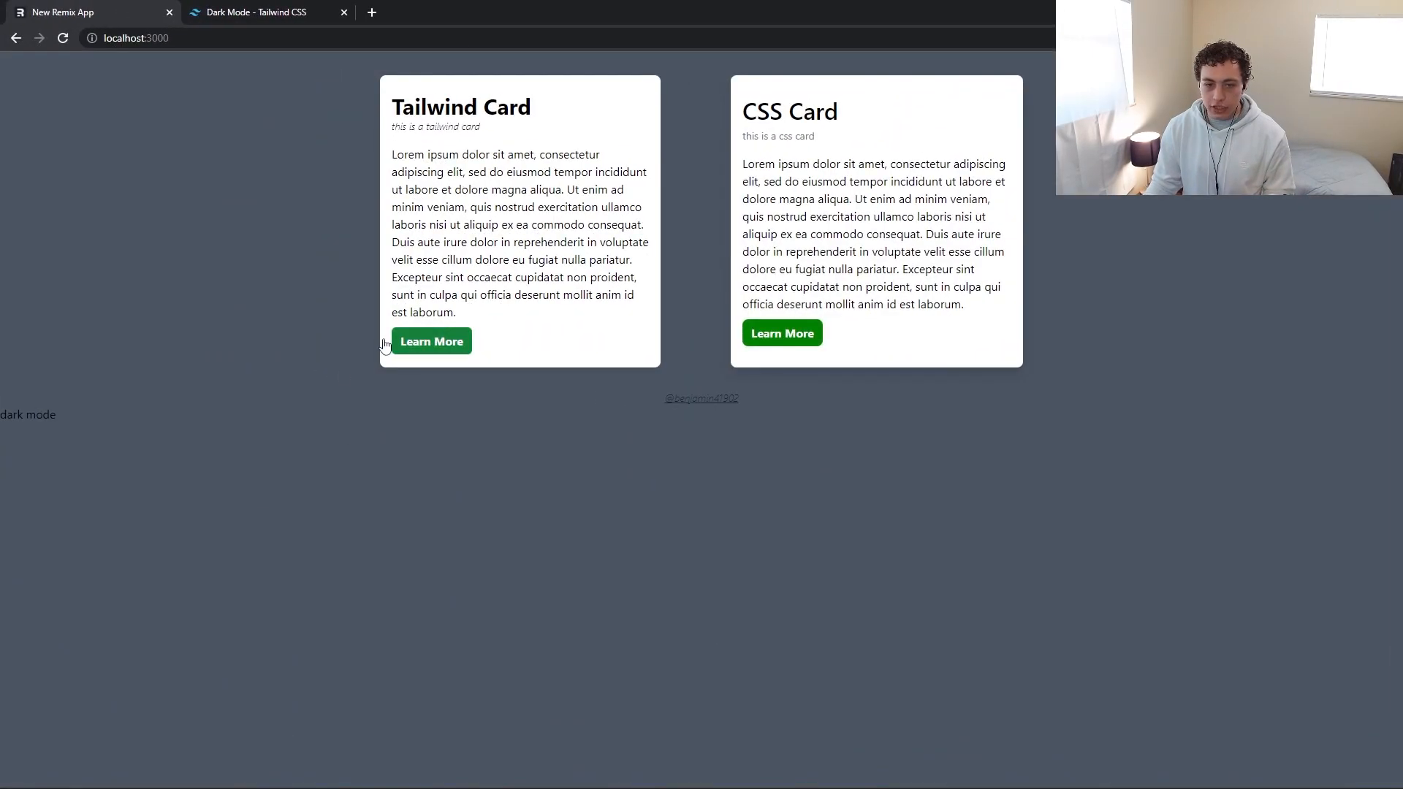
{"action": "mouse_move", "coordinate": [29, 415]}
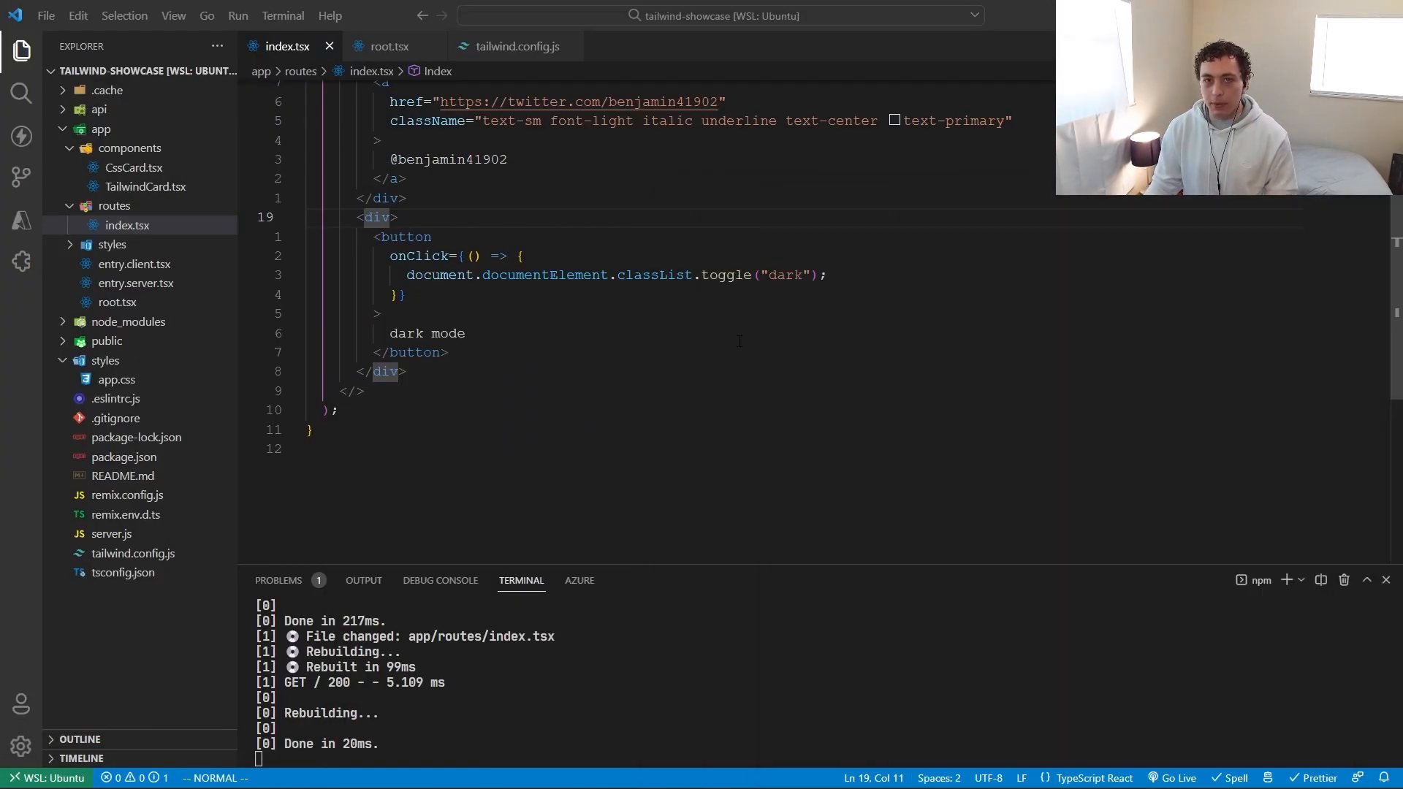
{"action": "mouse_move", "coordinate": [512, 46]}
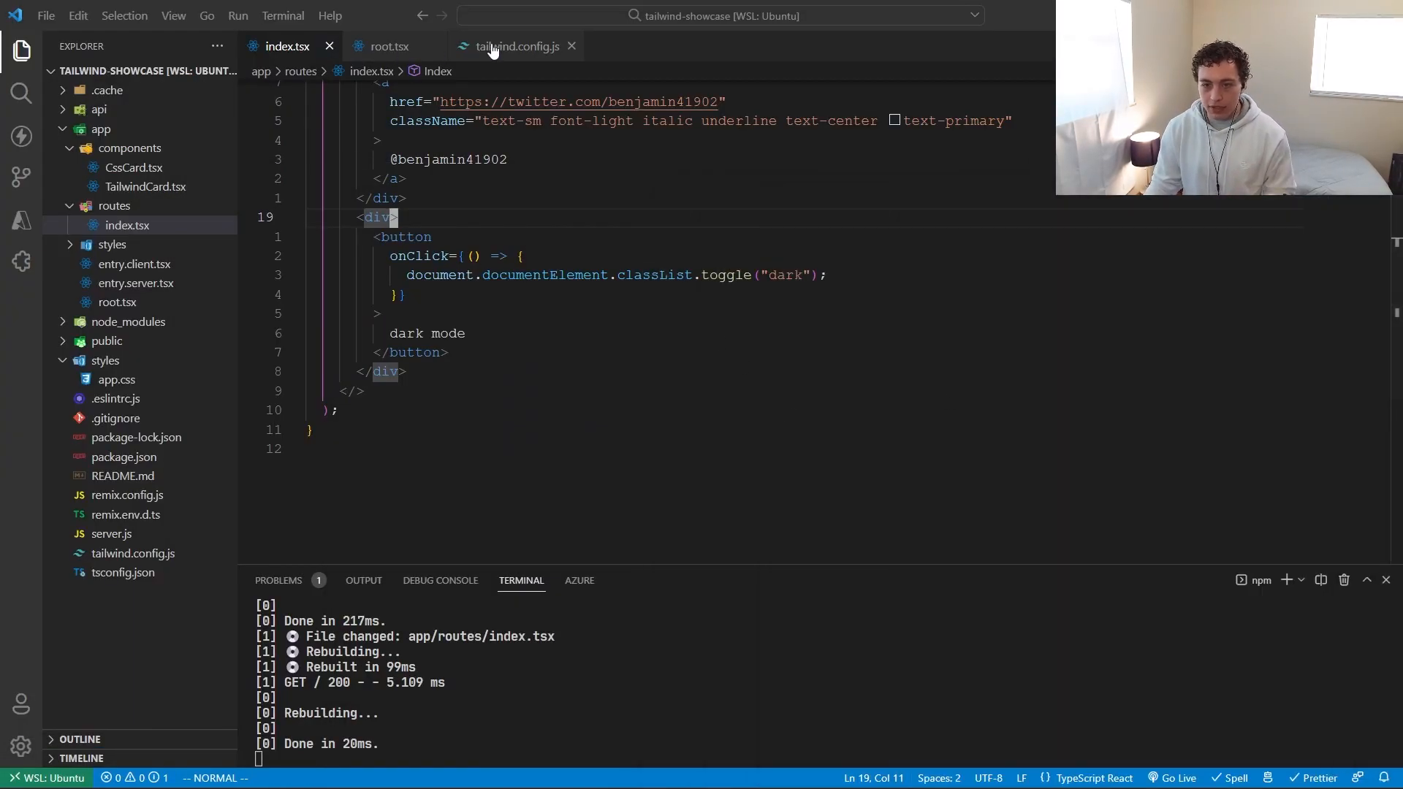
{"action": "left_click", "coordinate": [387, 46]}
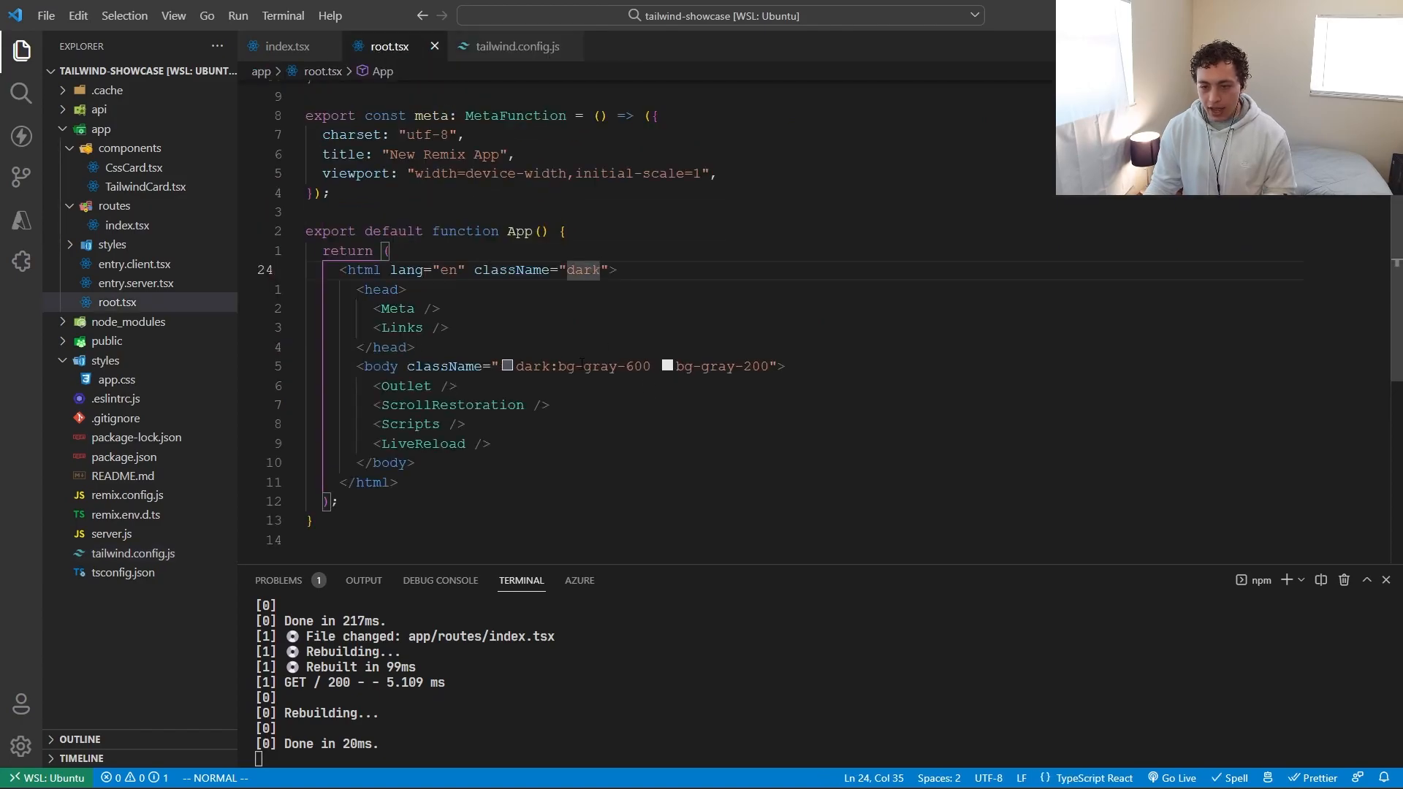
{"action": "mouse_move", "coordinate": [286, 71]}
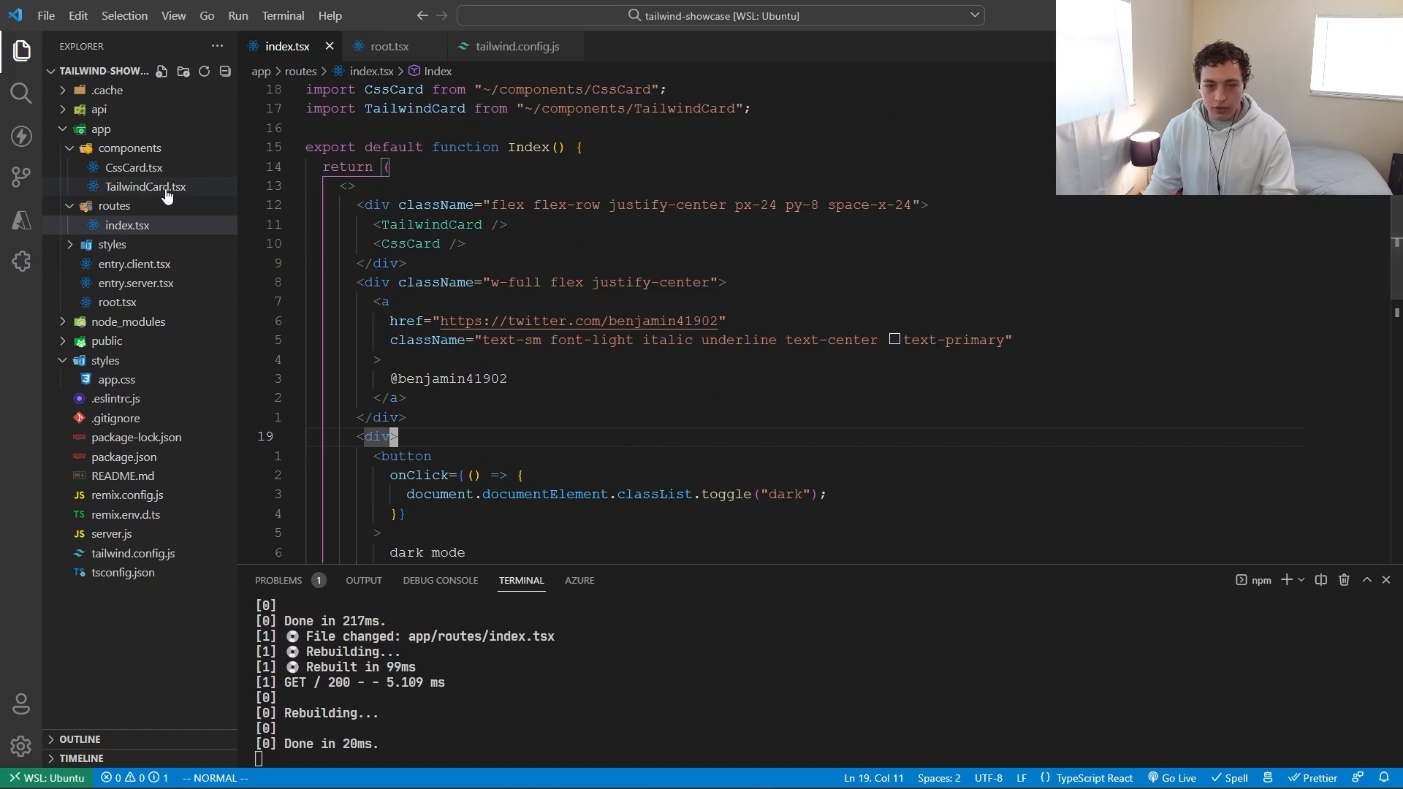
Add dark:bg-gray-900 and dark:text-white to the TailwindCard outer div's className
{"action": "left_click", "coordinate": [145, 187]}
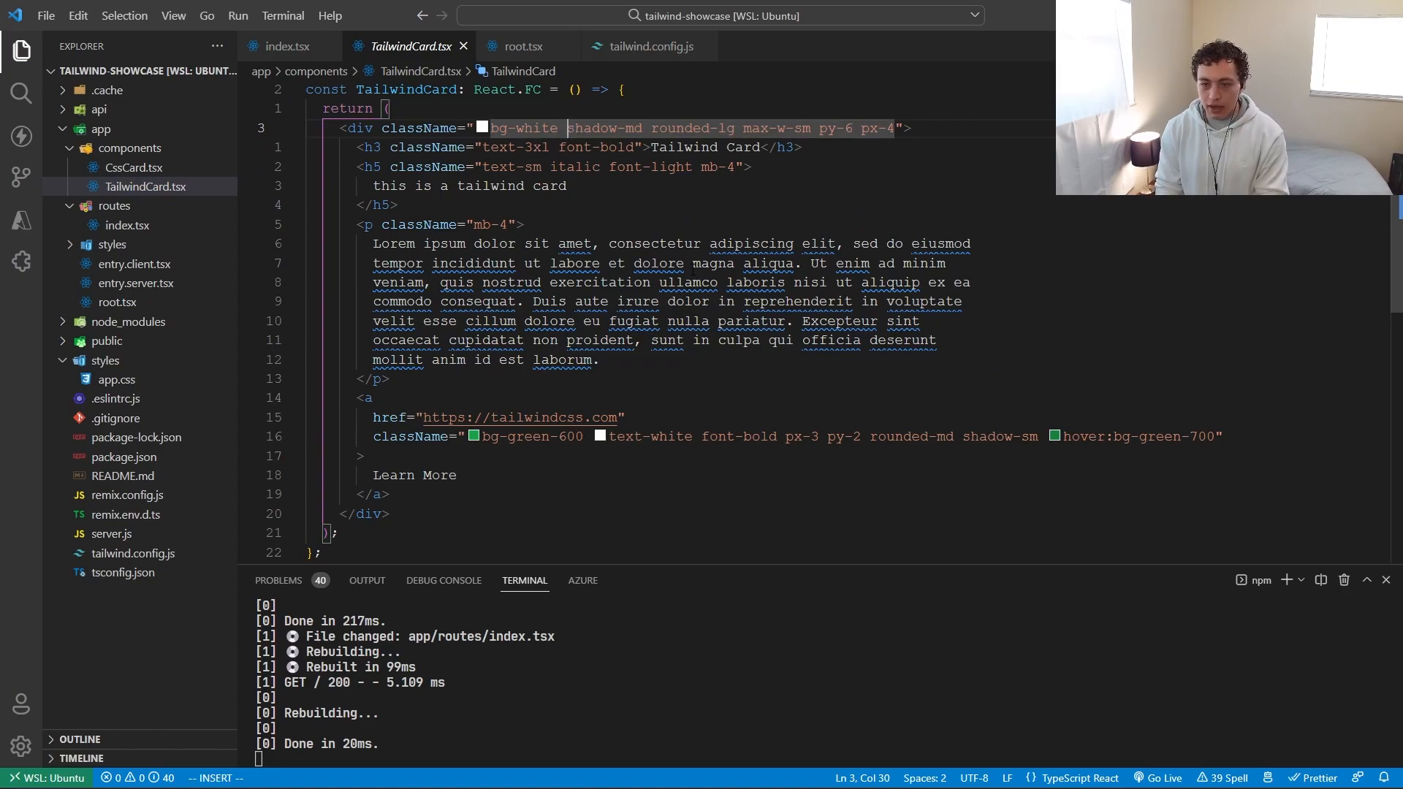
{"action": "type", "text": "dark:bg-"}
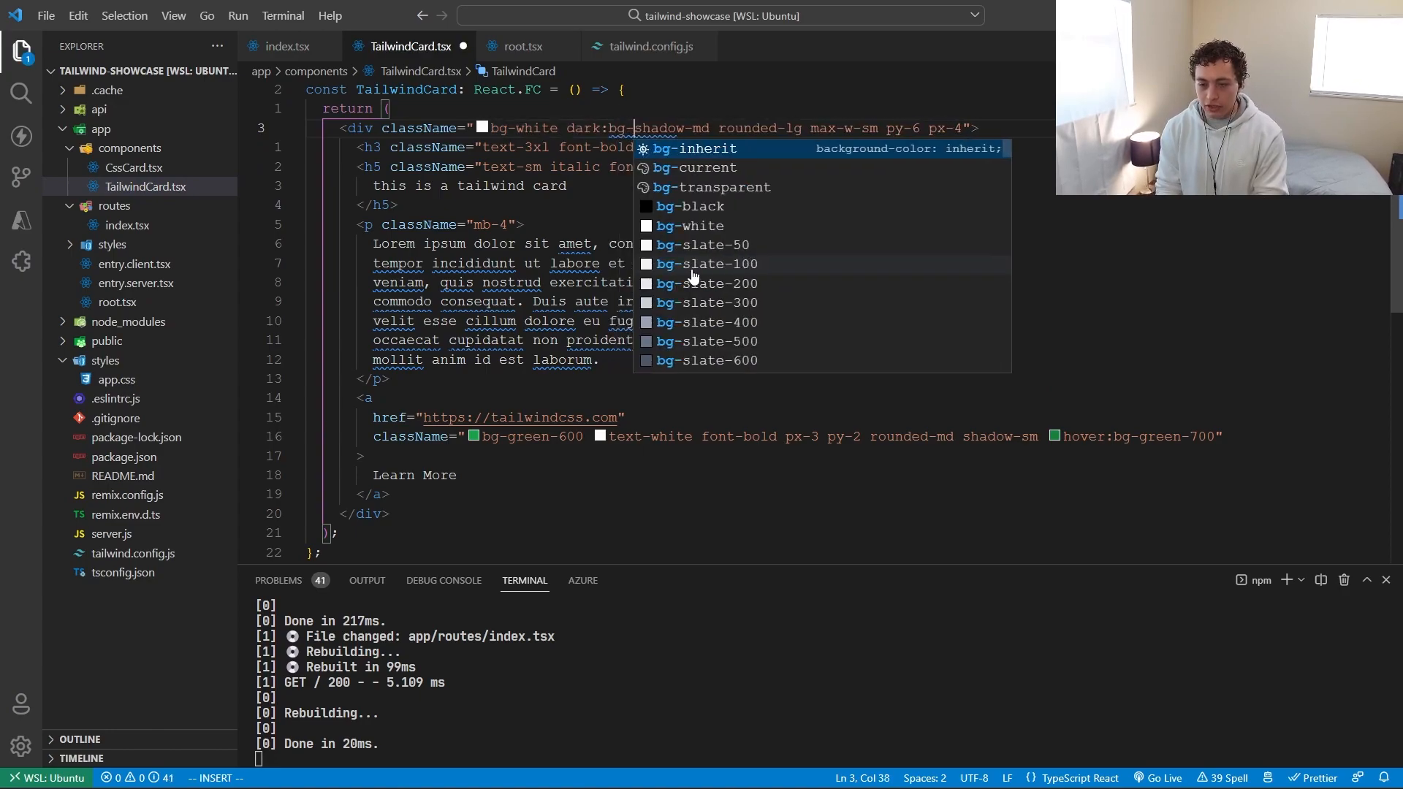
{"action": "type", "text": "gra"}
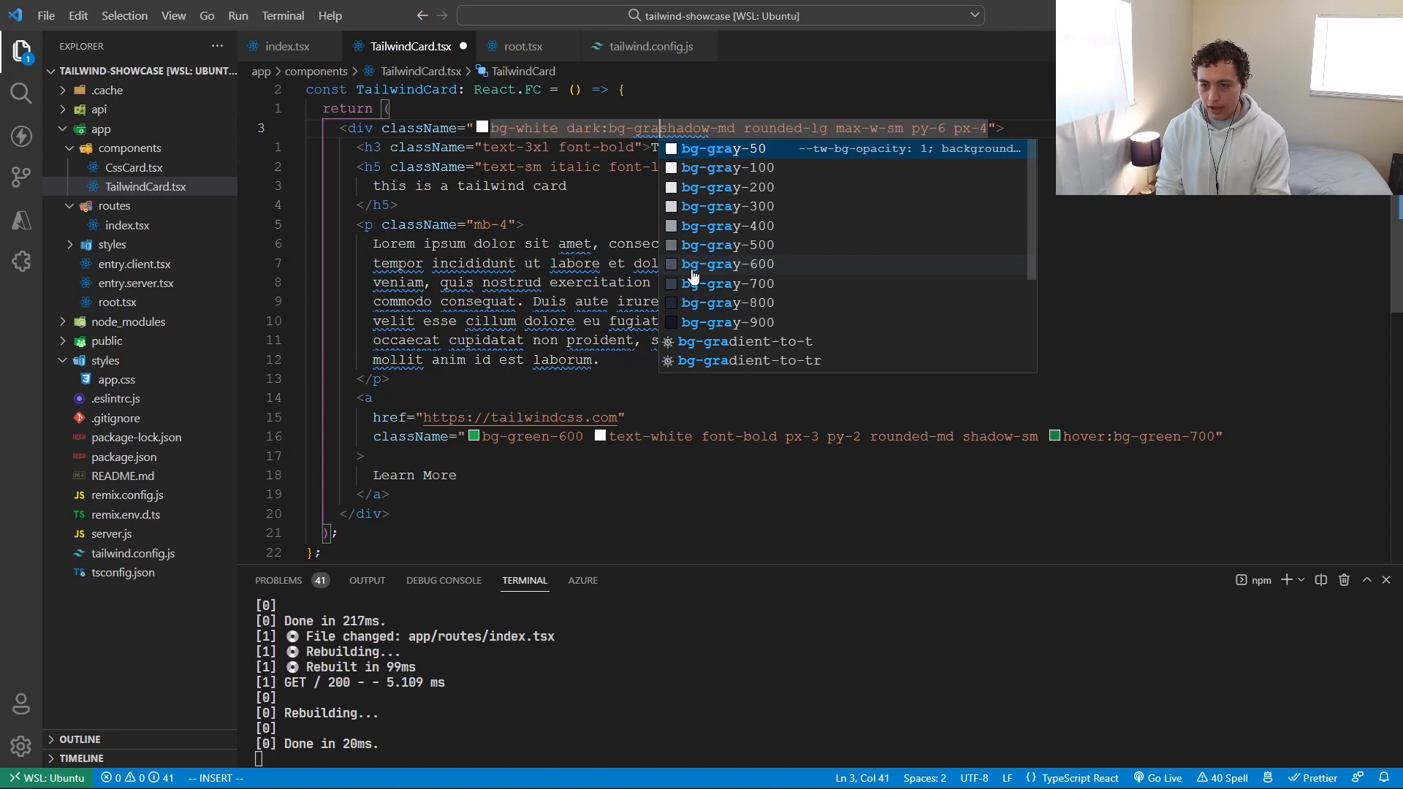
{"action": "type", "text": "s"}
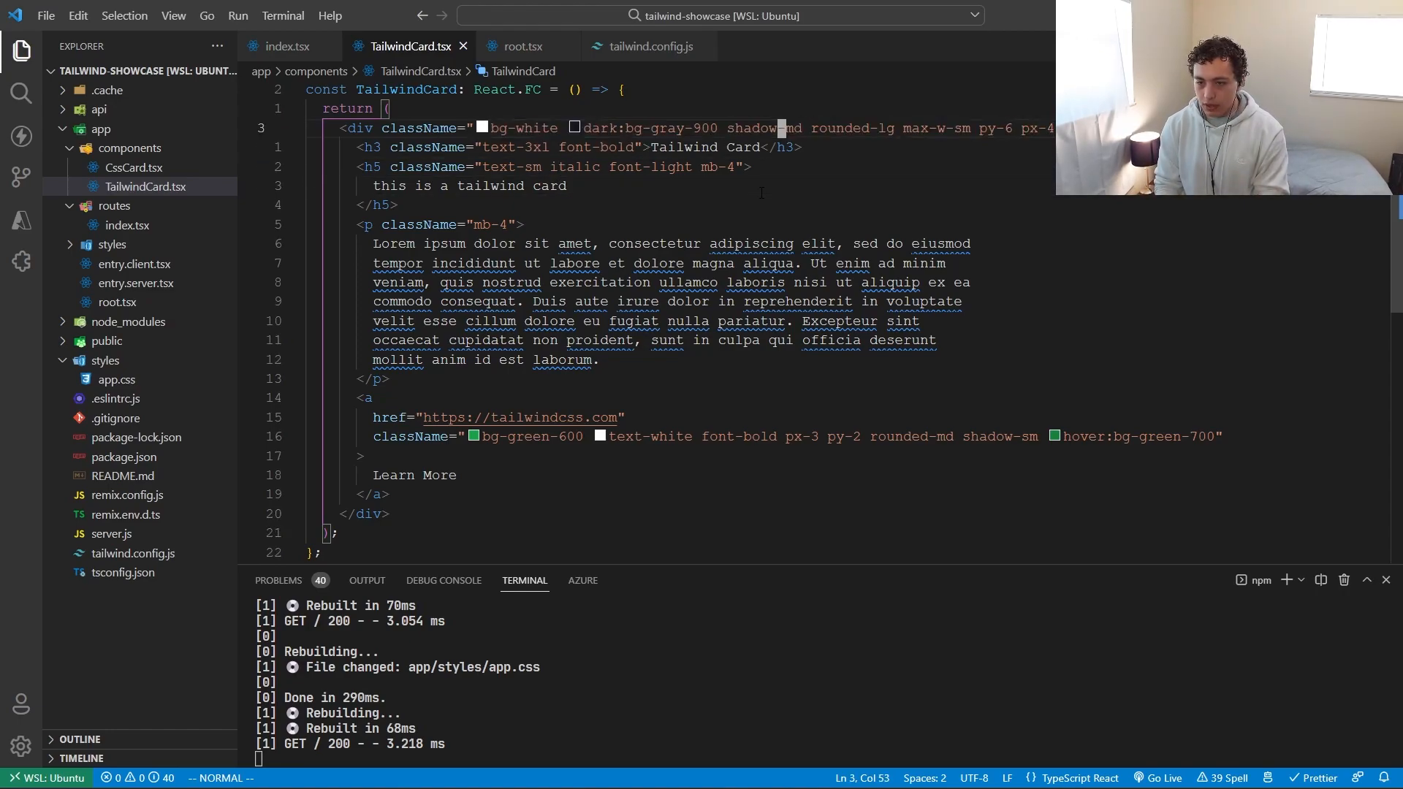
{"action": "type", "text": "text-white"}
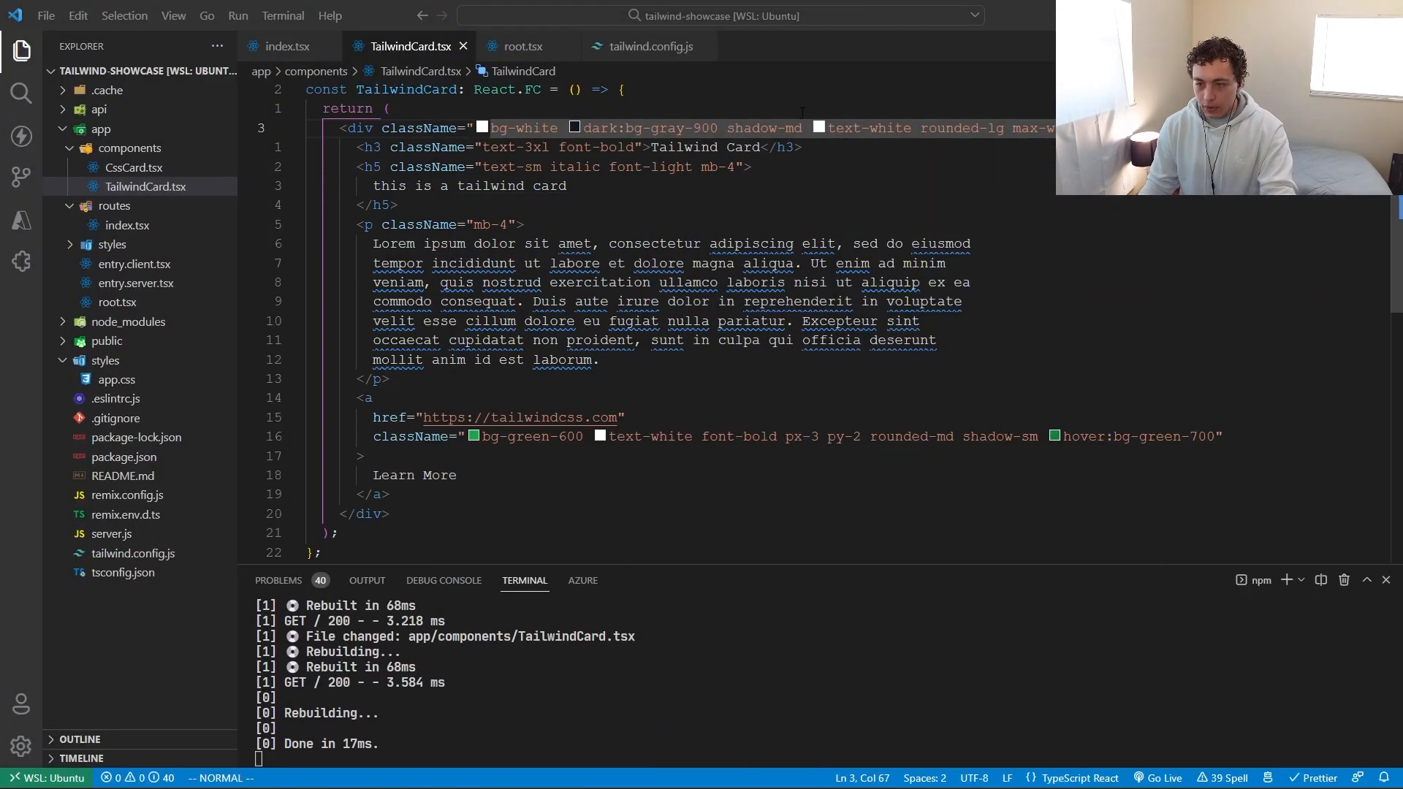
{"action": "key", "text": "i"}
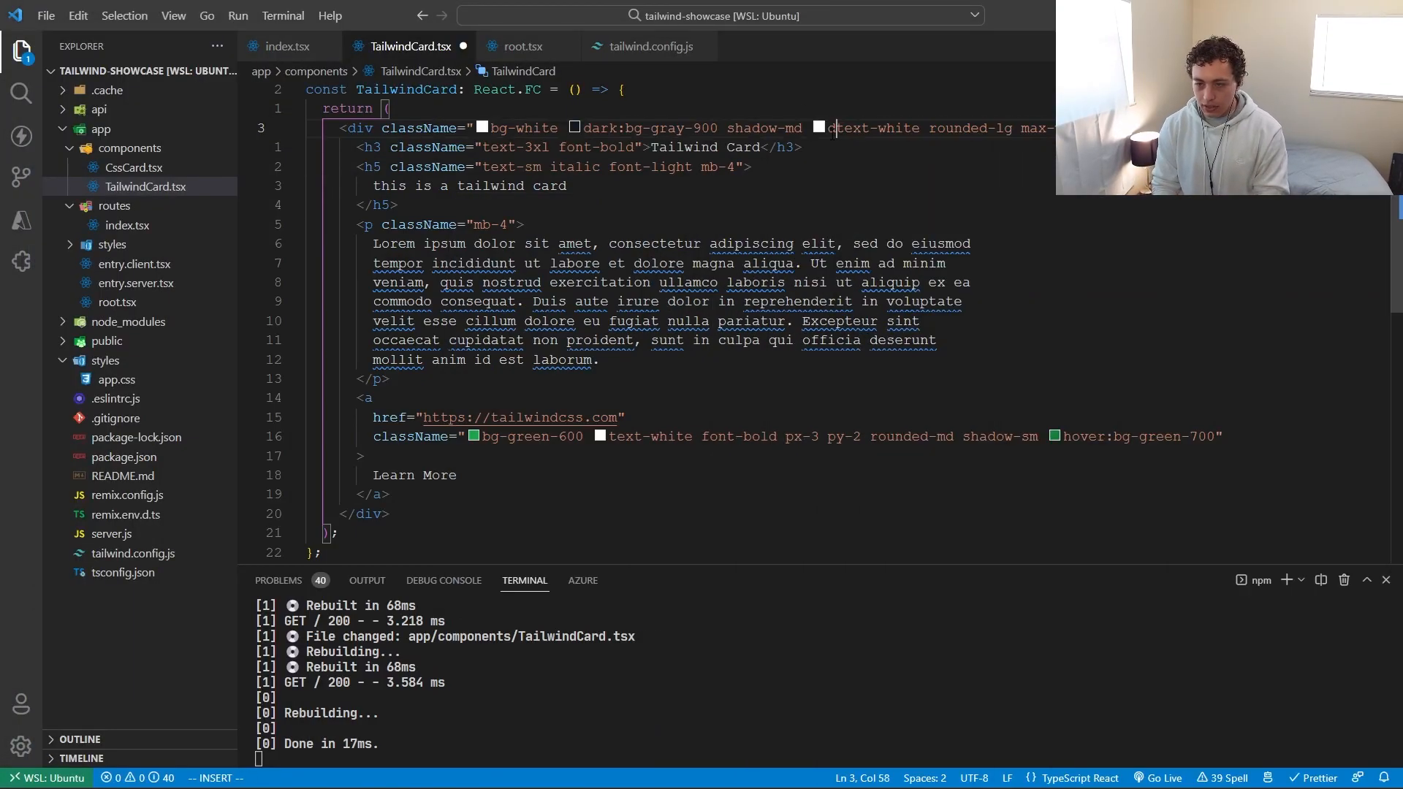
{"action": "key", "text": "Escape"}
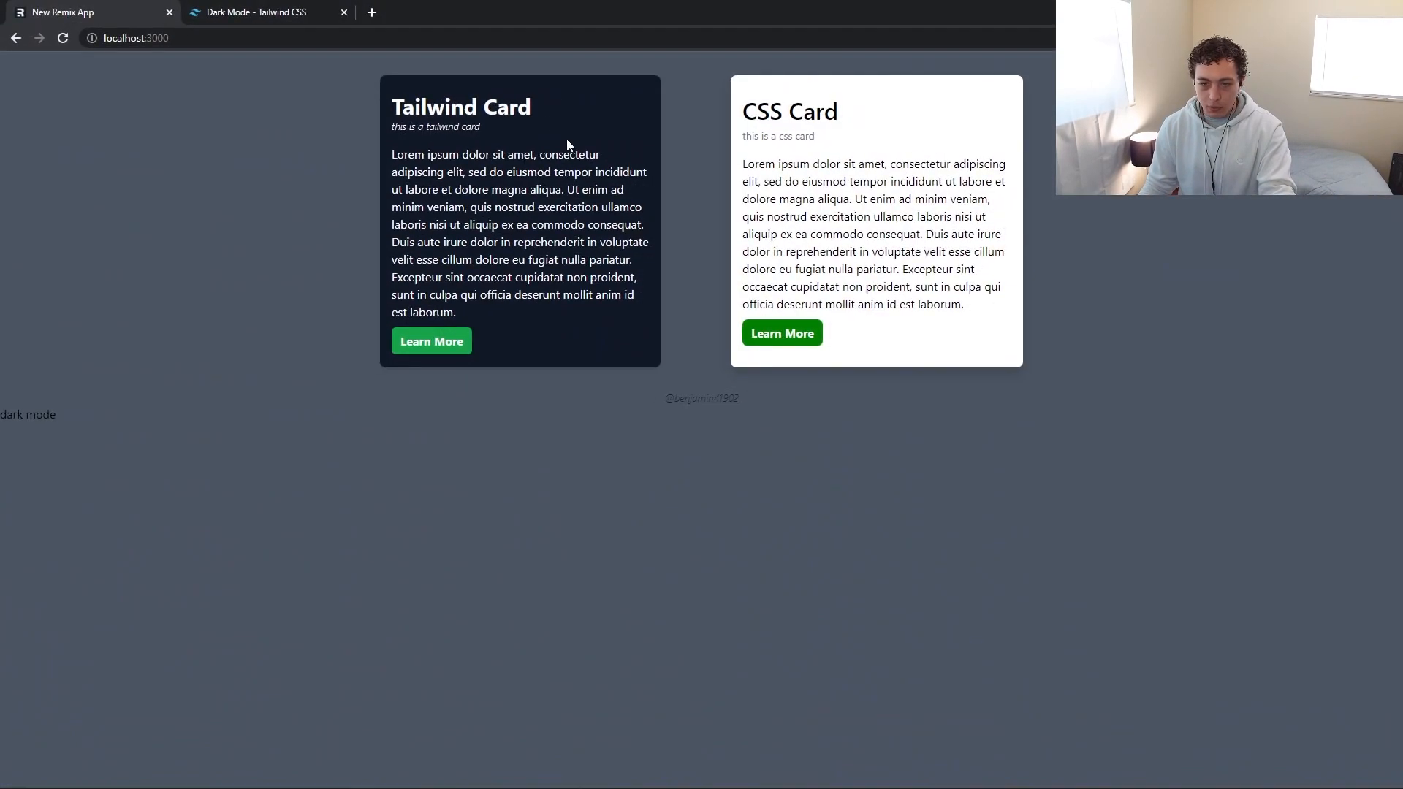
Toggle the dark mode button four times: light, dark, light, and finally dark
{"action": "left_click", "coordinate": [28, 414]}
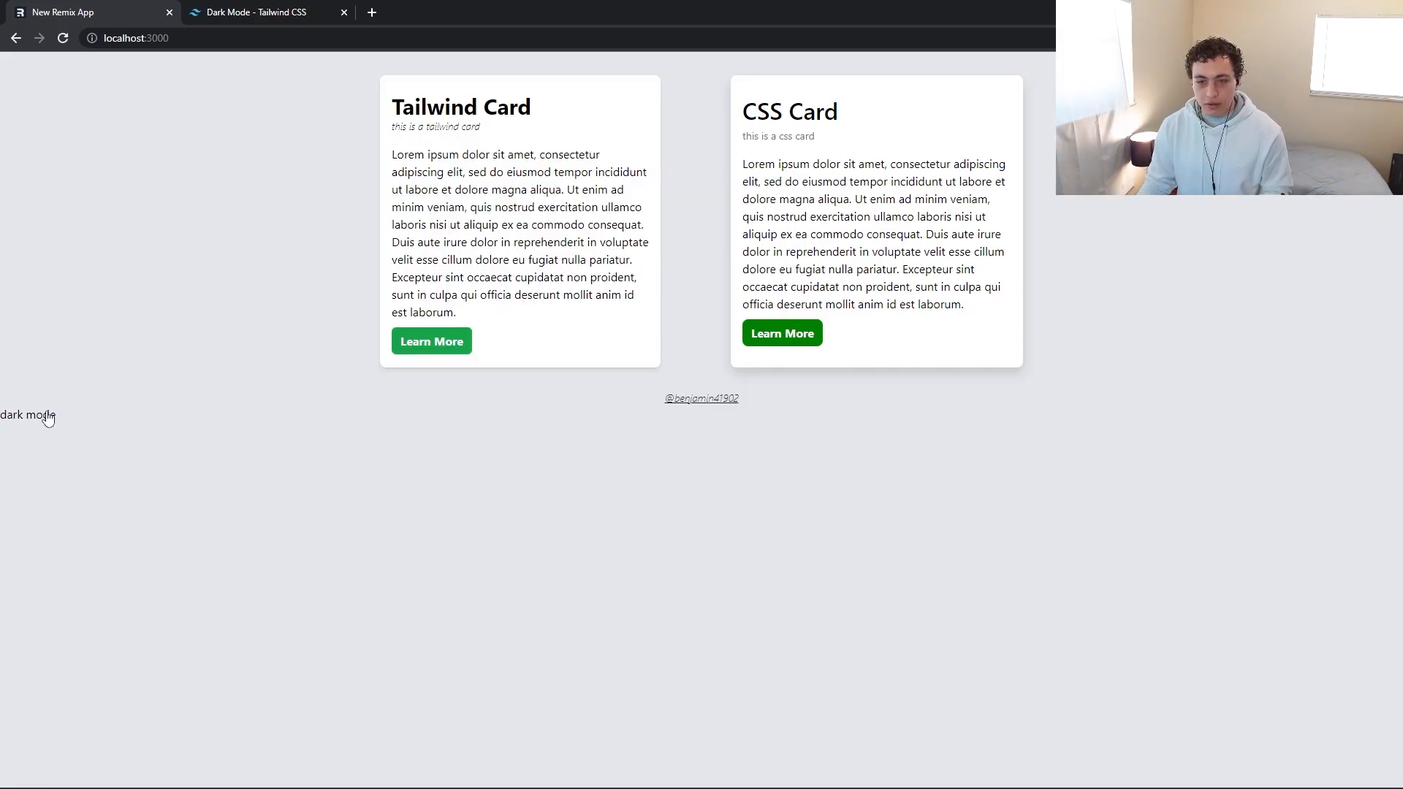
{"action": "left_click", "coordinate": [28, 415]}
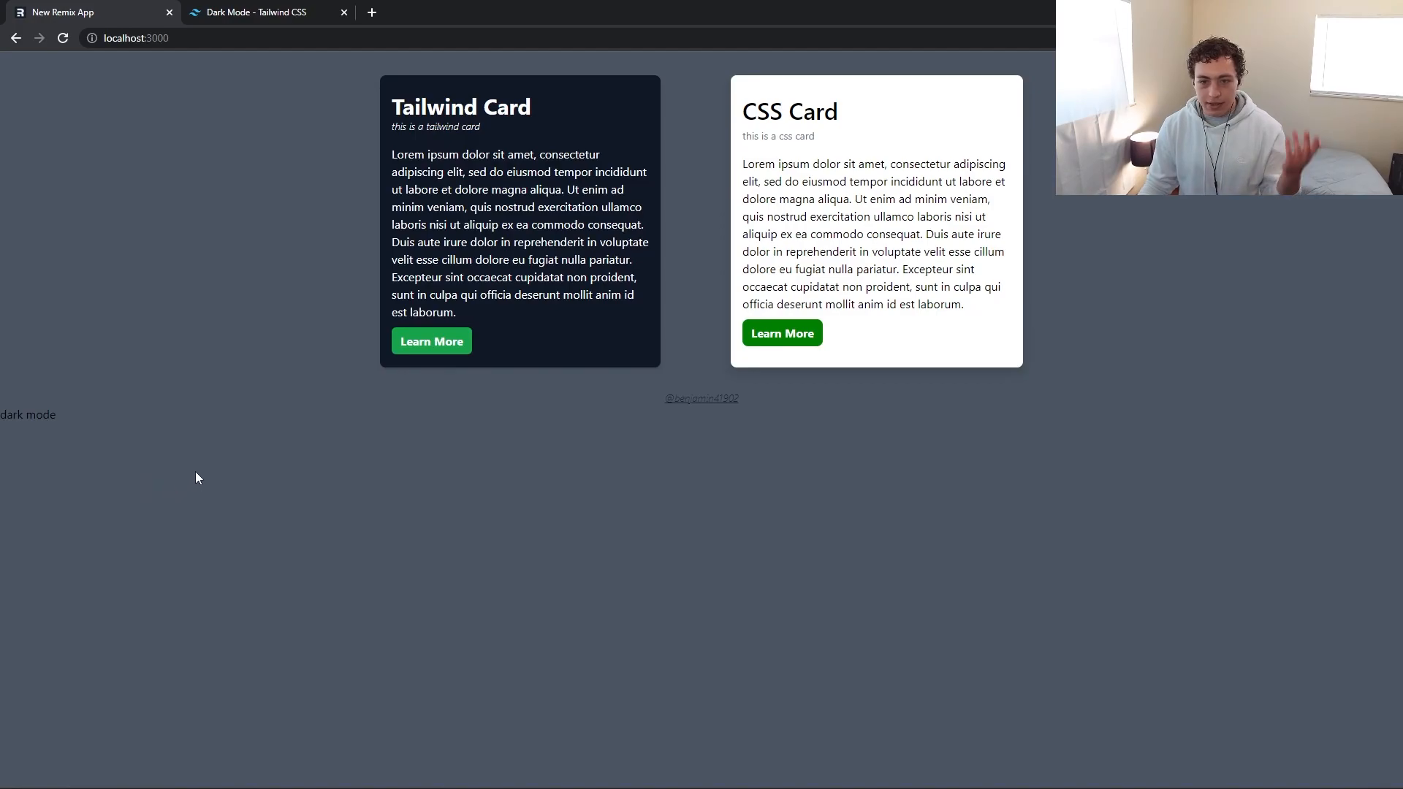
{"action": "left_click", "coordinate": [28, 414]}
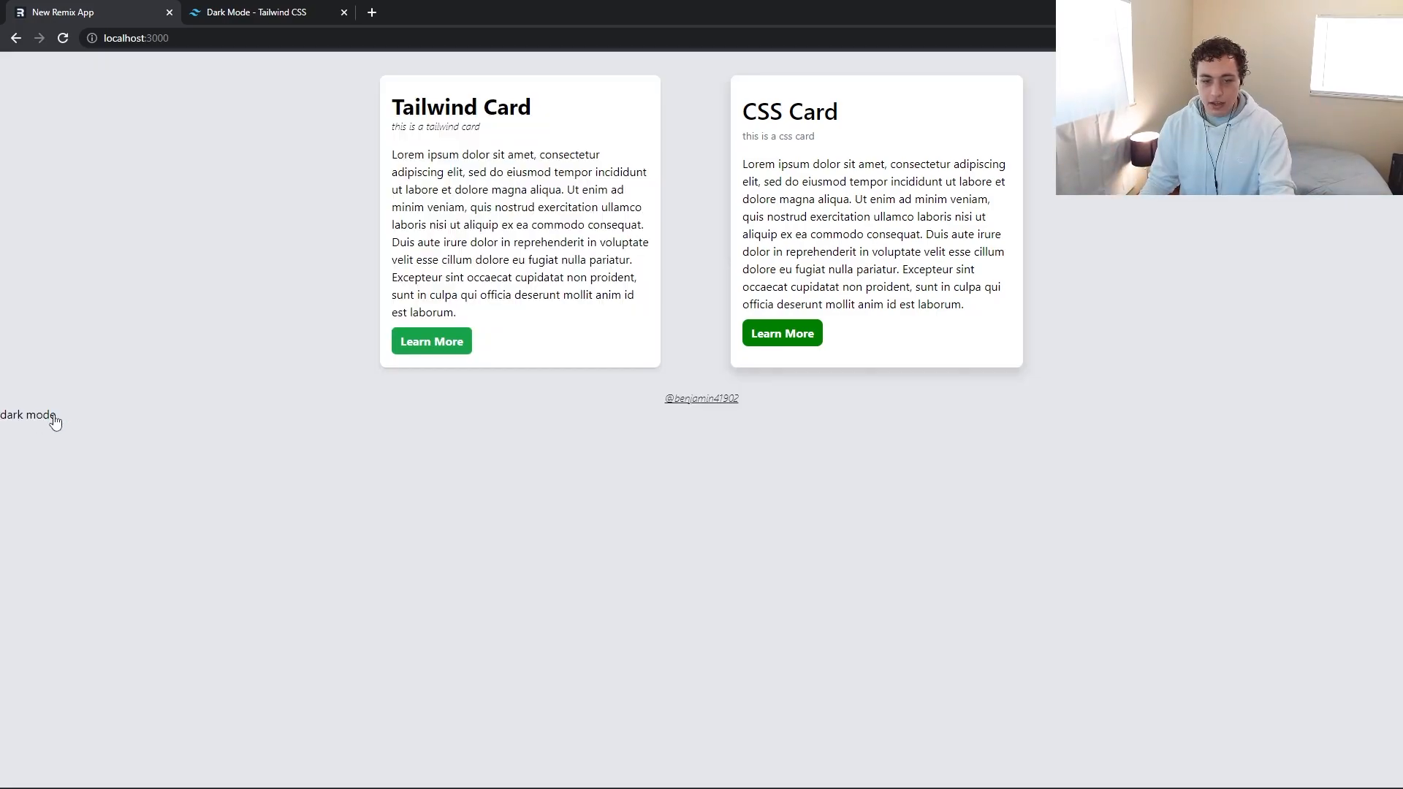
{"action": "left_click", "coordinate": [27, 414]}
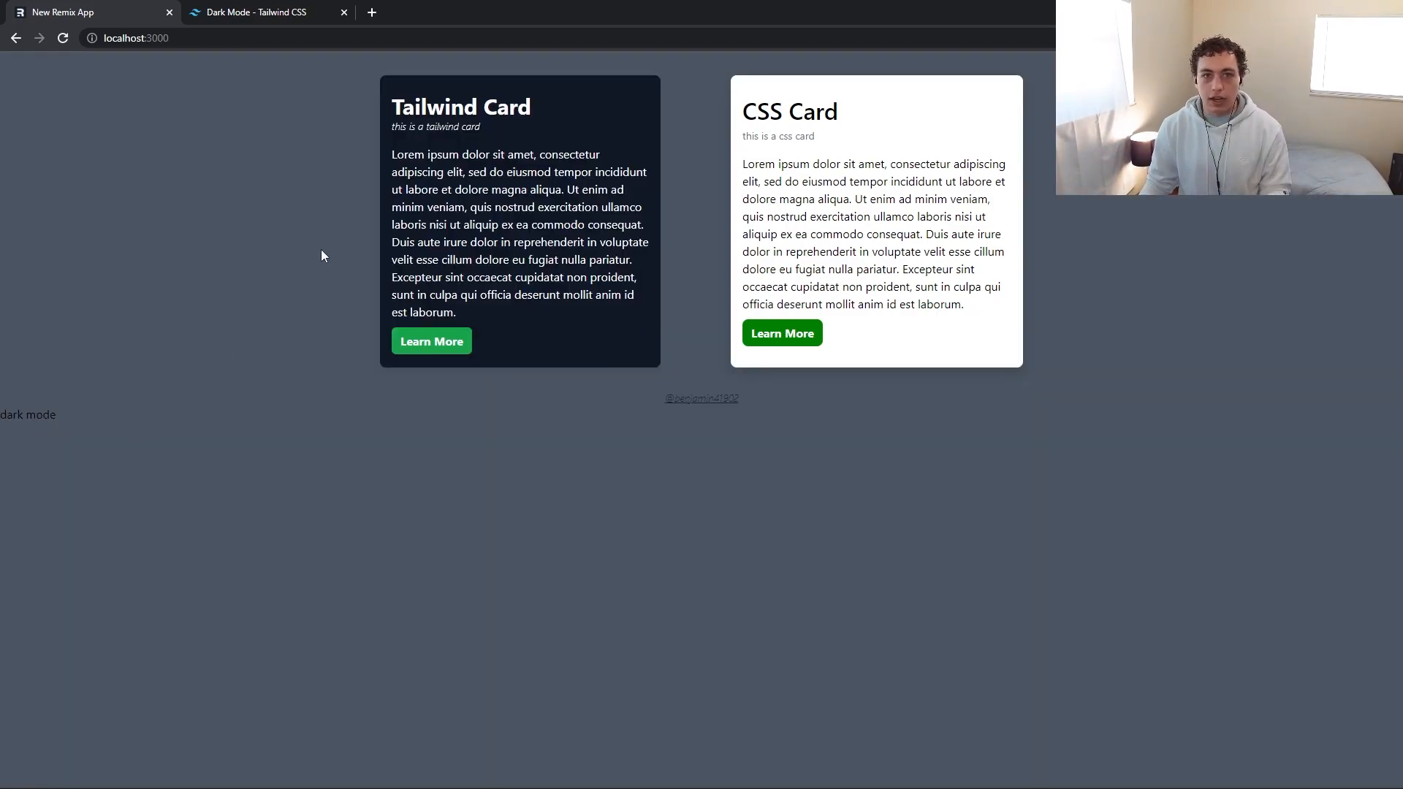
{"action": "mouse_move", "coordinate": [287, 244]}
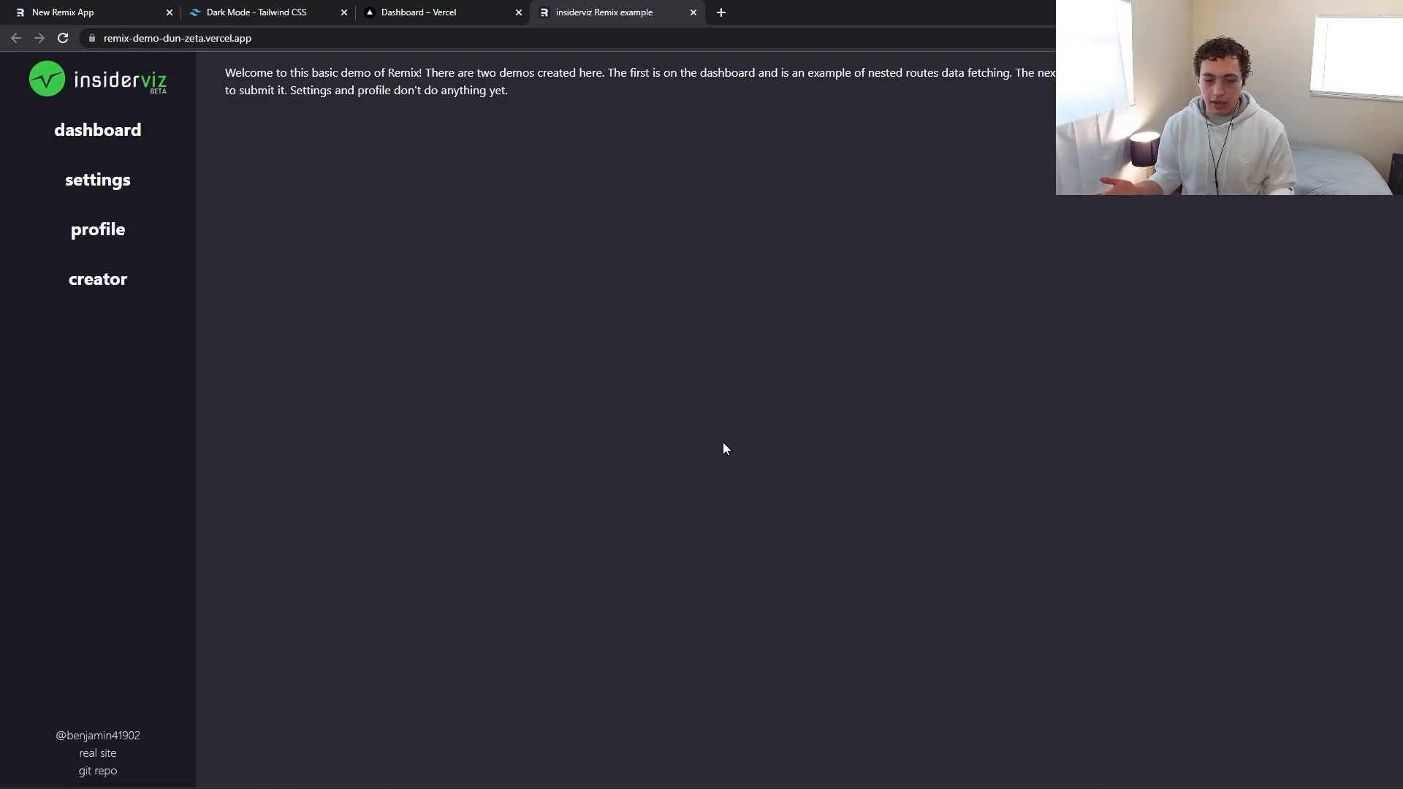
{"action": "mouse_move", "coordinate": [480, 395]}
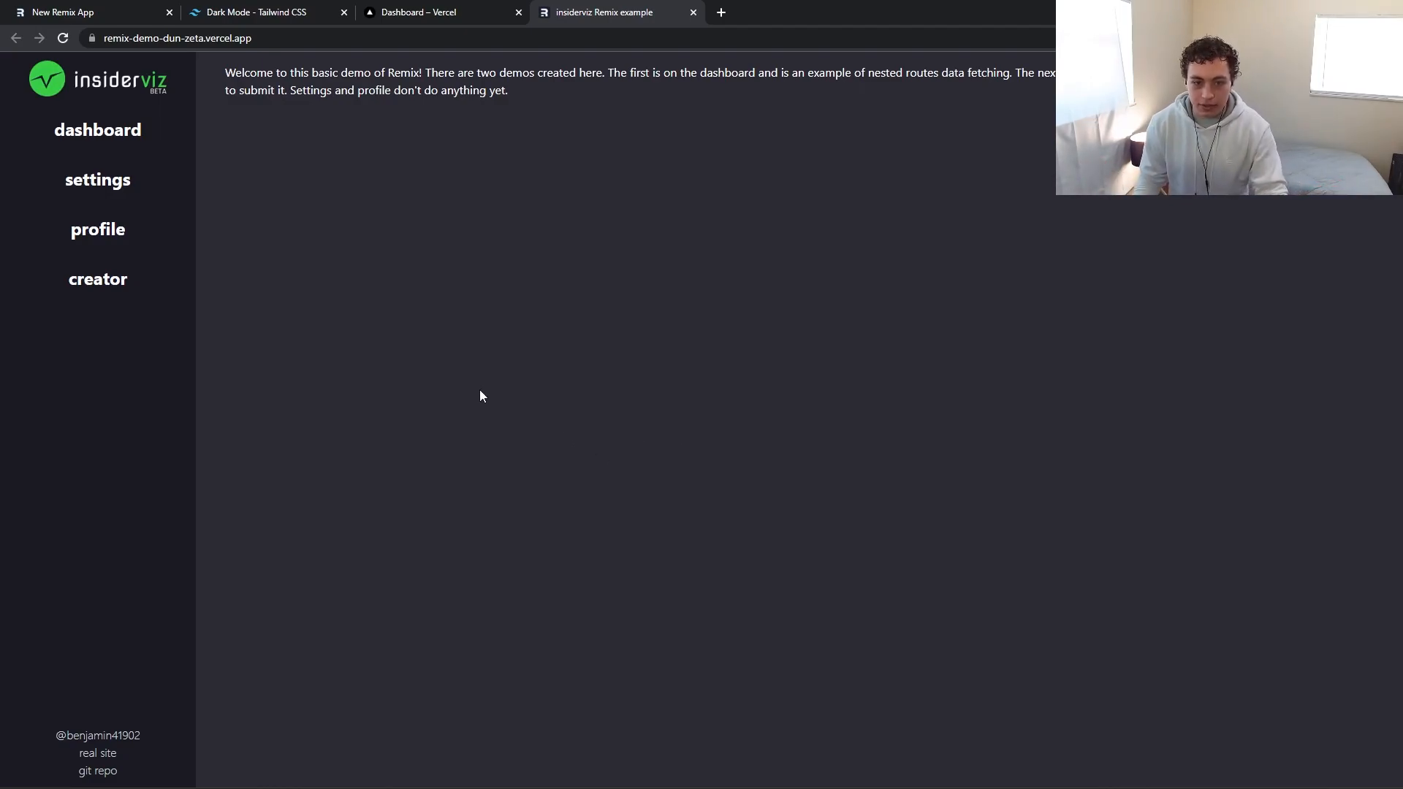
View the insiderviz dashboard's AMZN insider trades, then return to the local Remix tab
{"action": "left_click", "coordinate": [96, 130]}
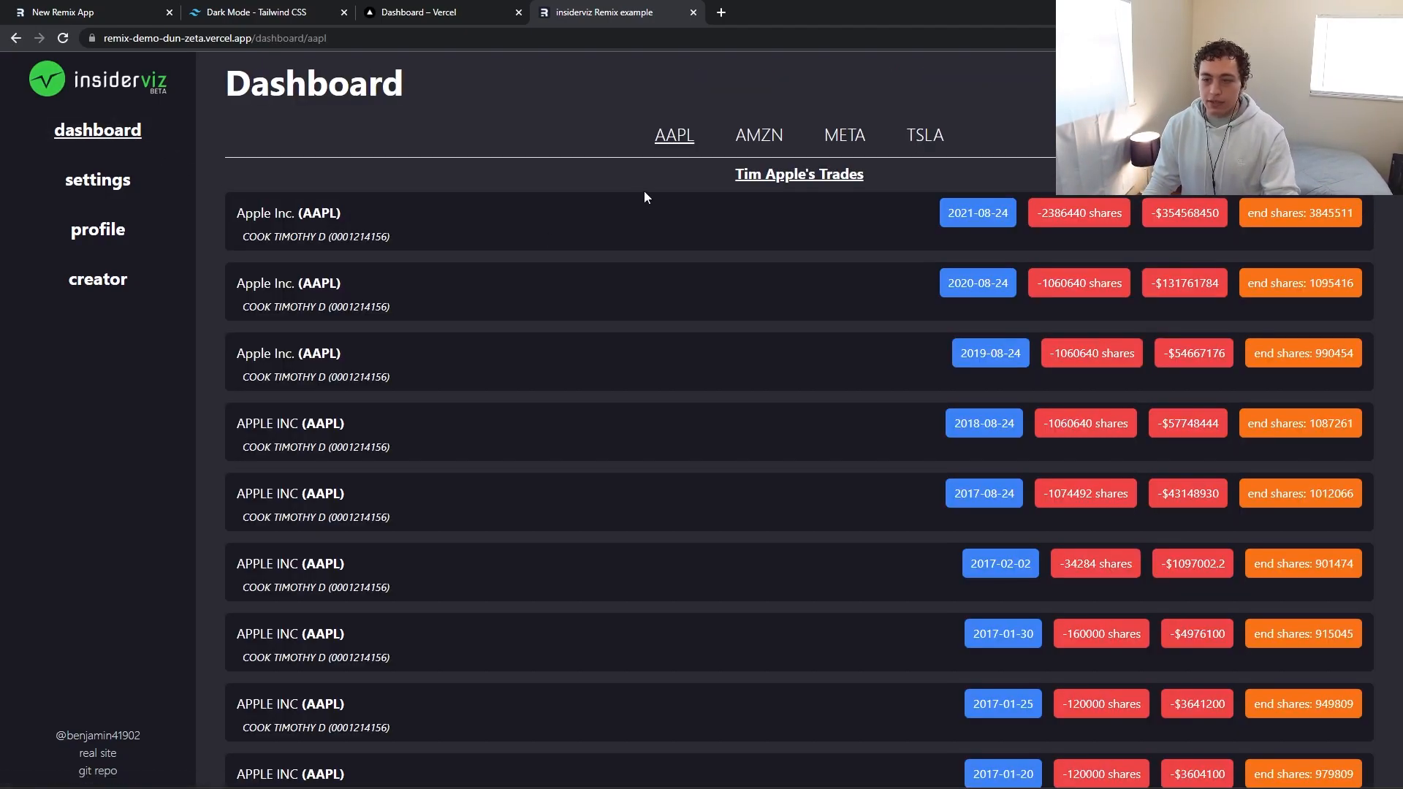
{"action": "left_click", "coordinate": [757, 135]}
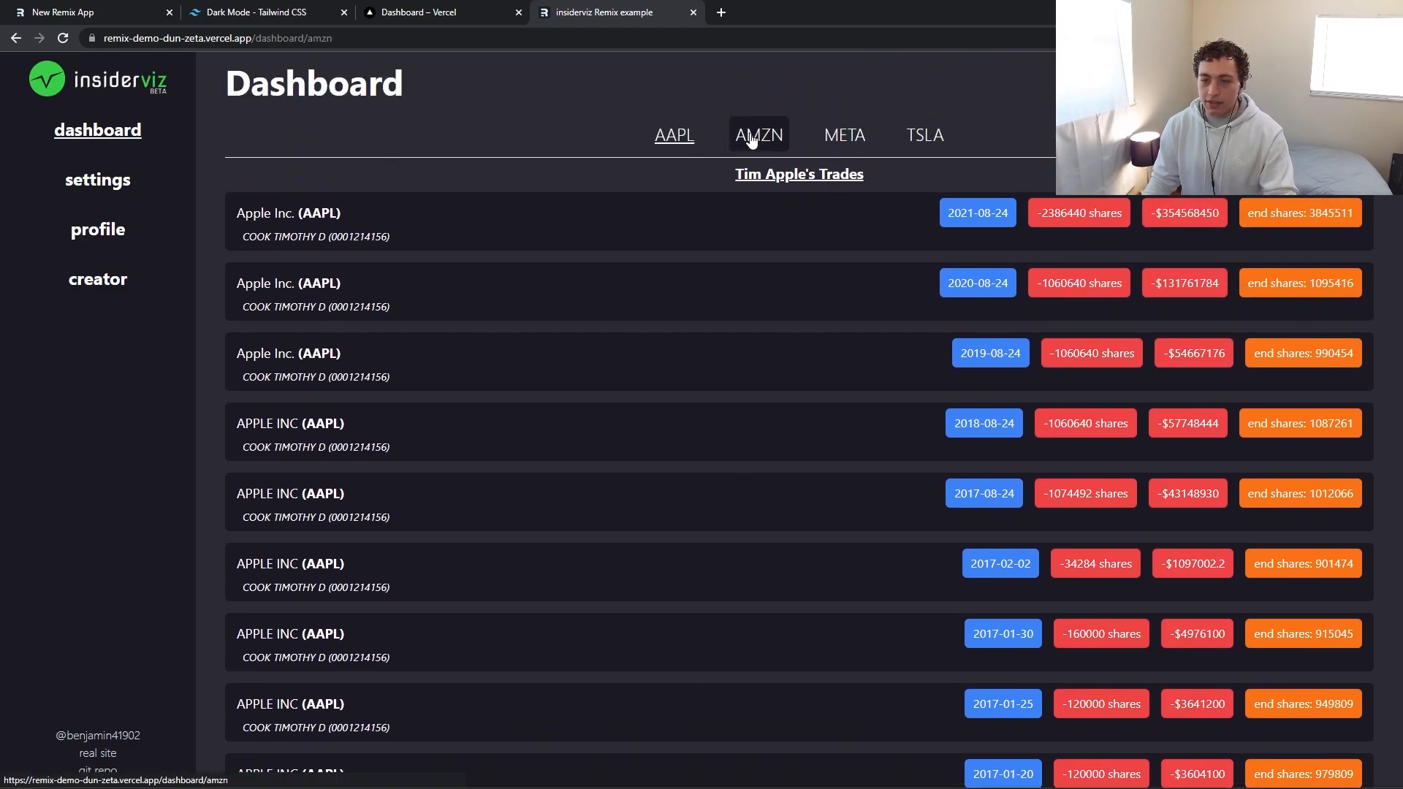
{"action": "left_click", "coordinate": [758, 135]}
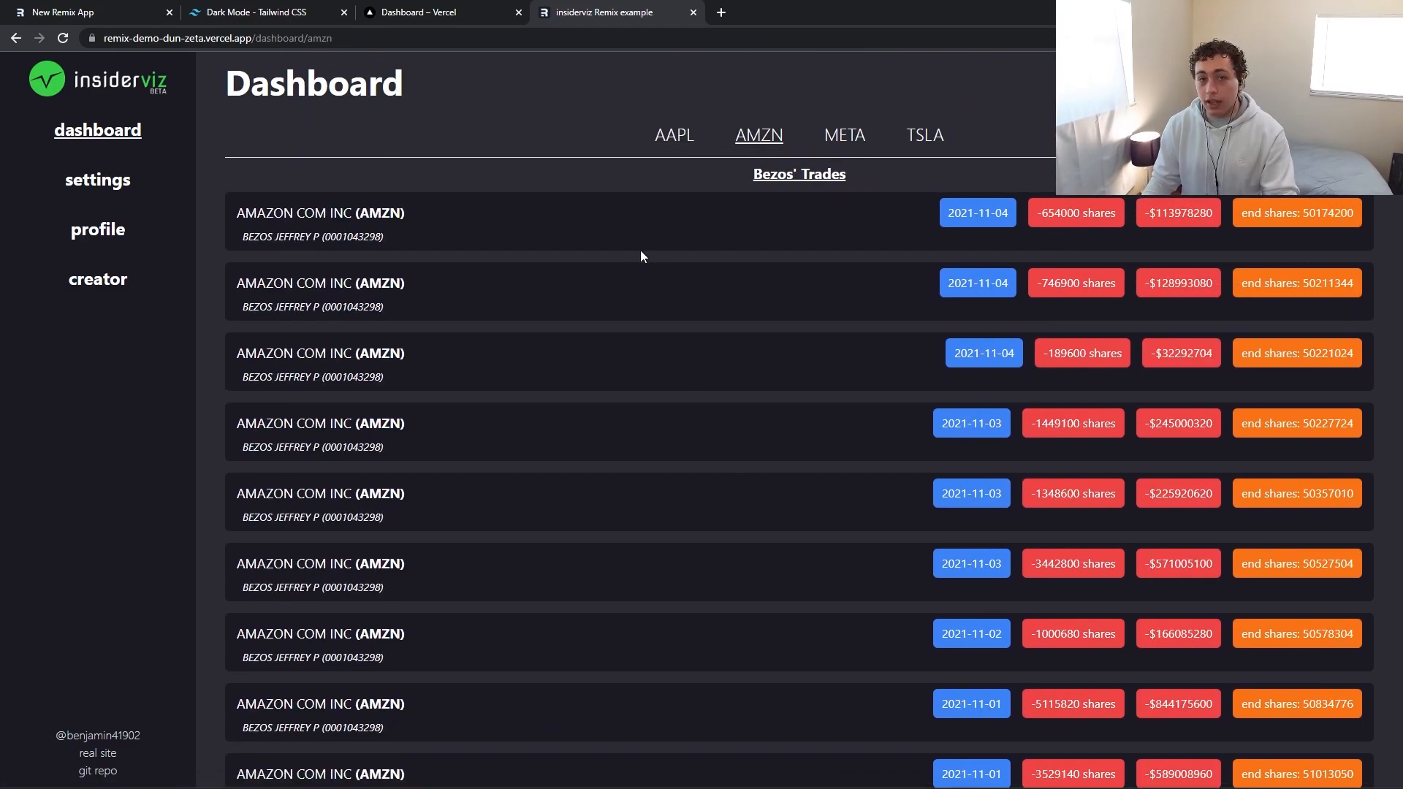
{"action": "mouse_move", "coordinate": [549, 260]}
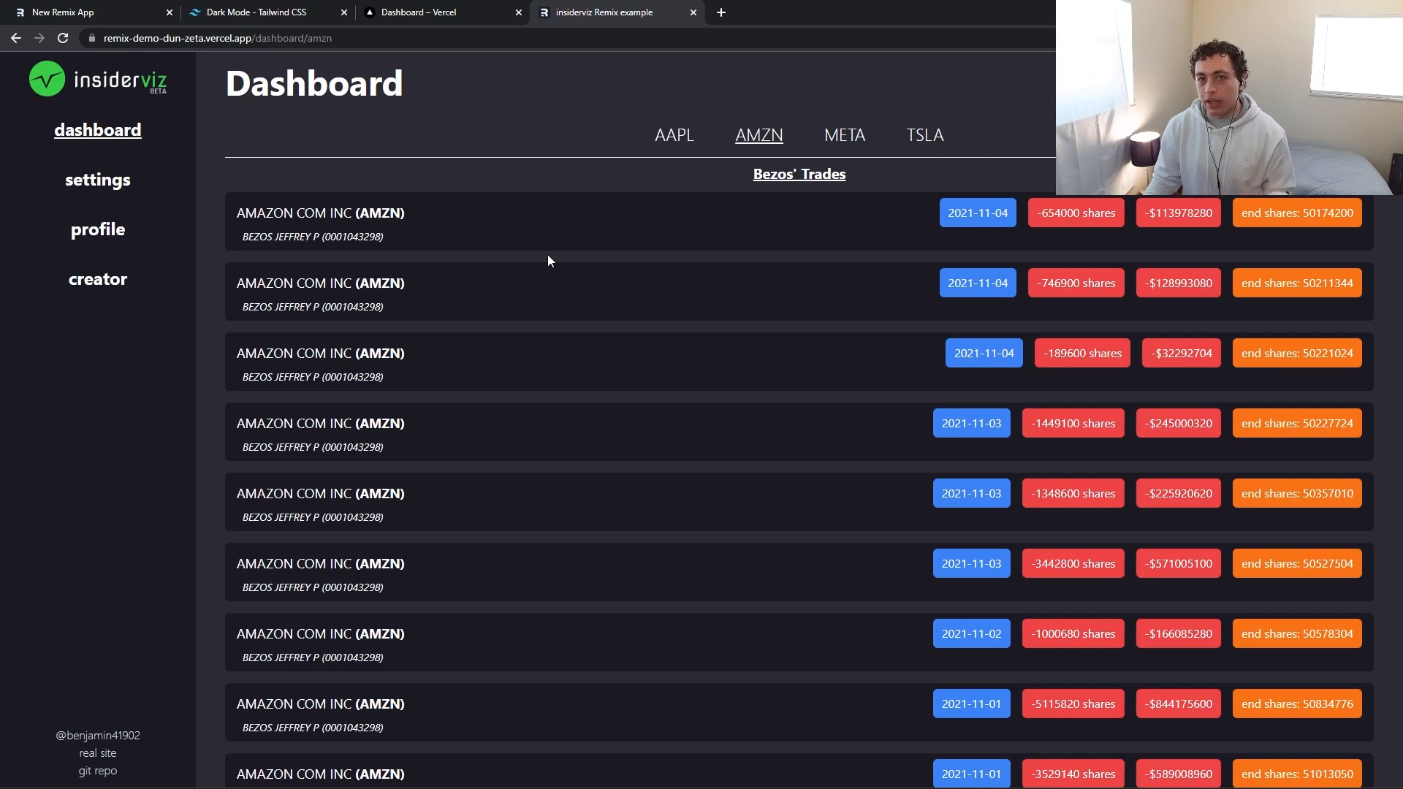
{"action": "left_click", "coordinate": [80, 11]}
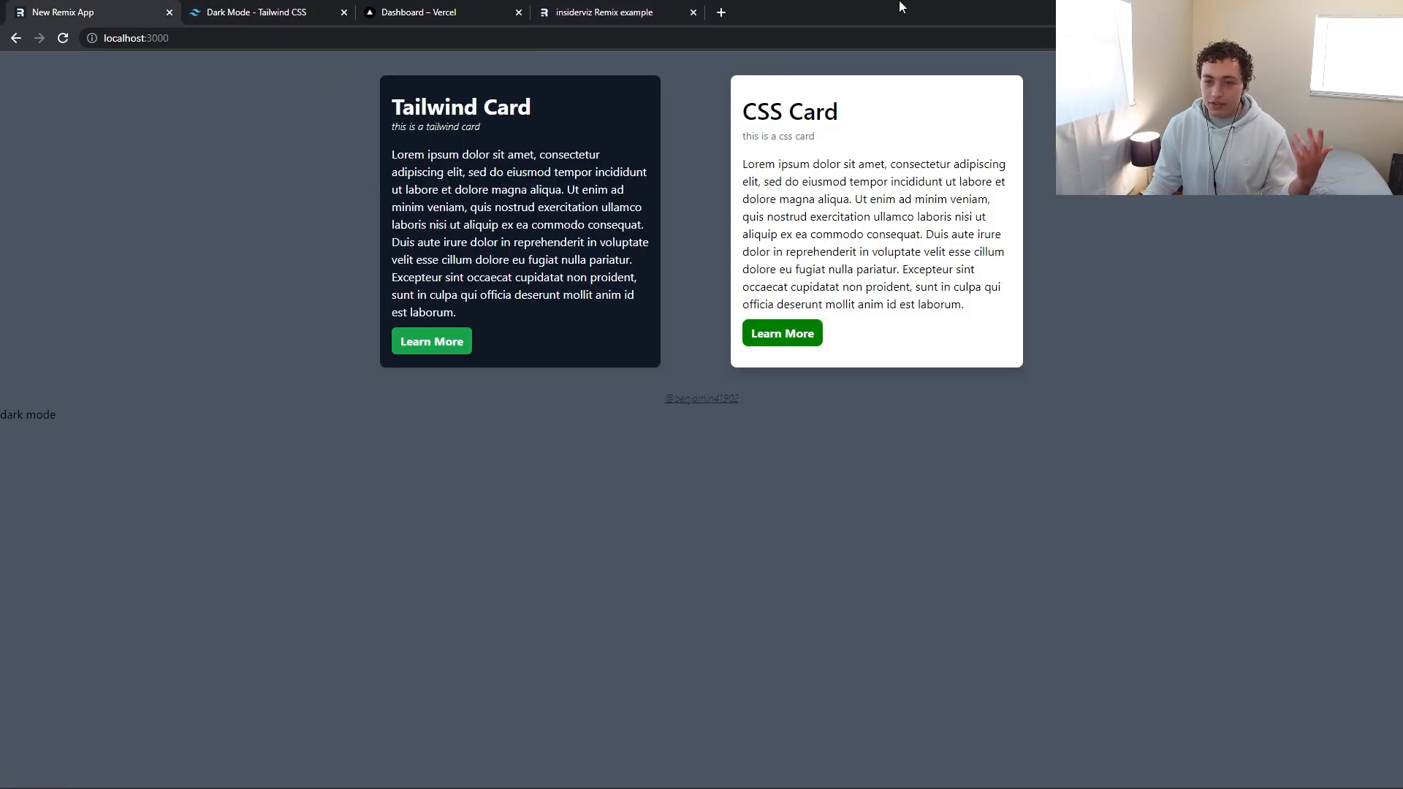
Toggle the page to light and back to dark, then reopen TailwindCard.tsx in VS Code
{"action": "left_click", "coordinate": [28, 414]}
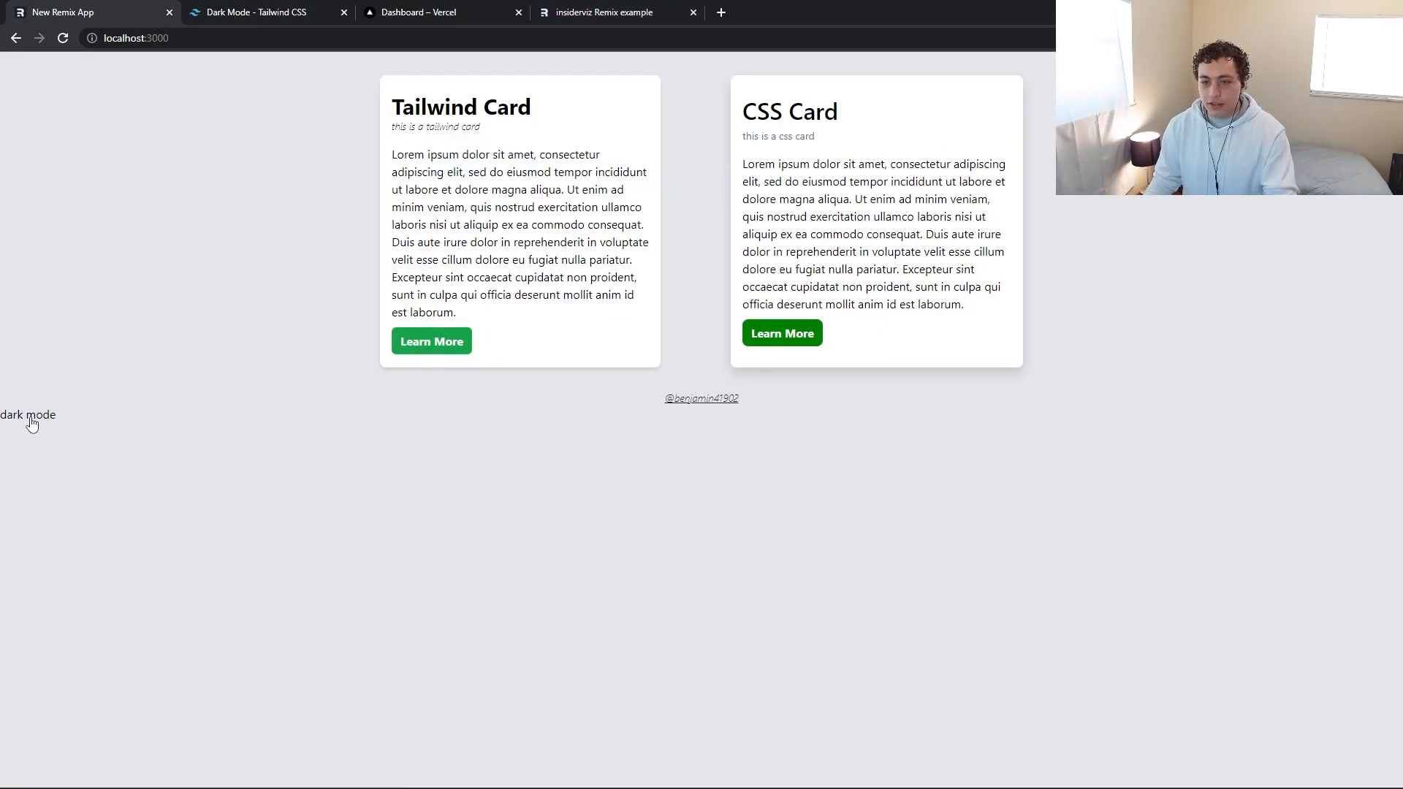
{"action": "left_click", "coordinate": [27, 414]}
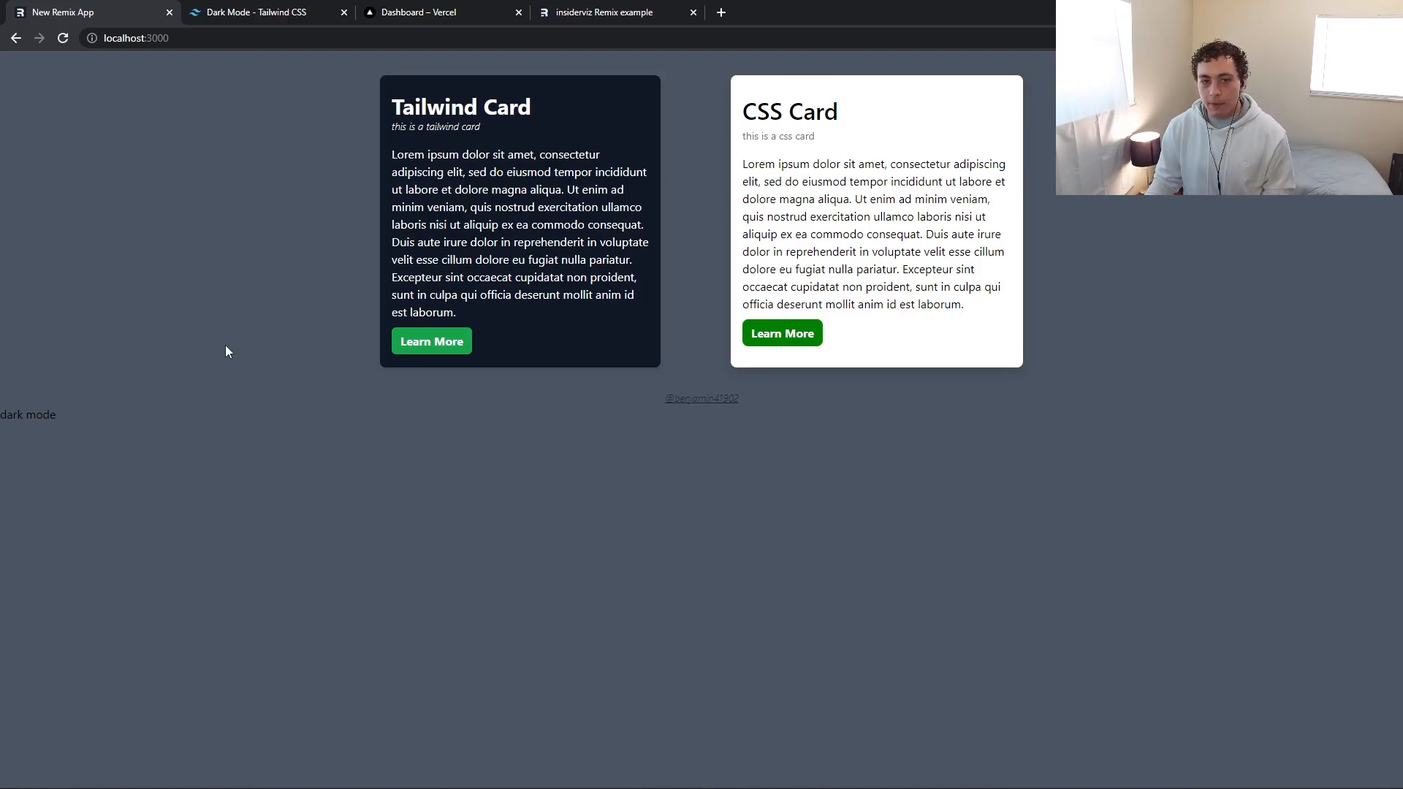
{"action": "left_click", "coordinate": [28, 414]}
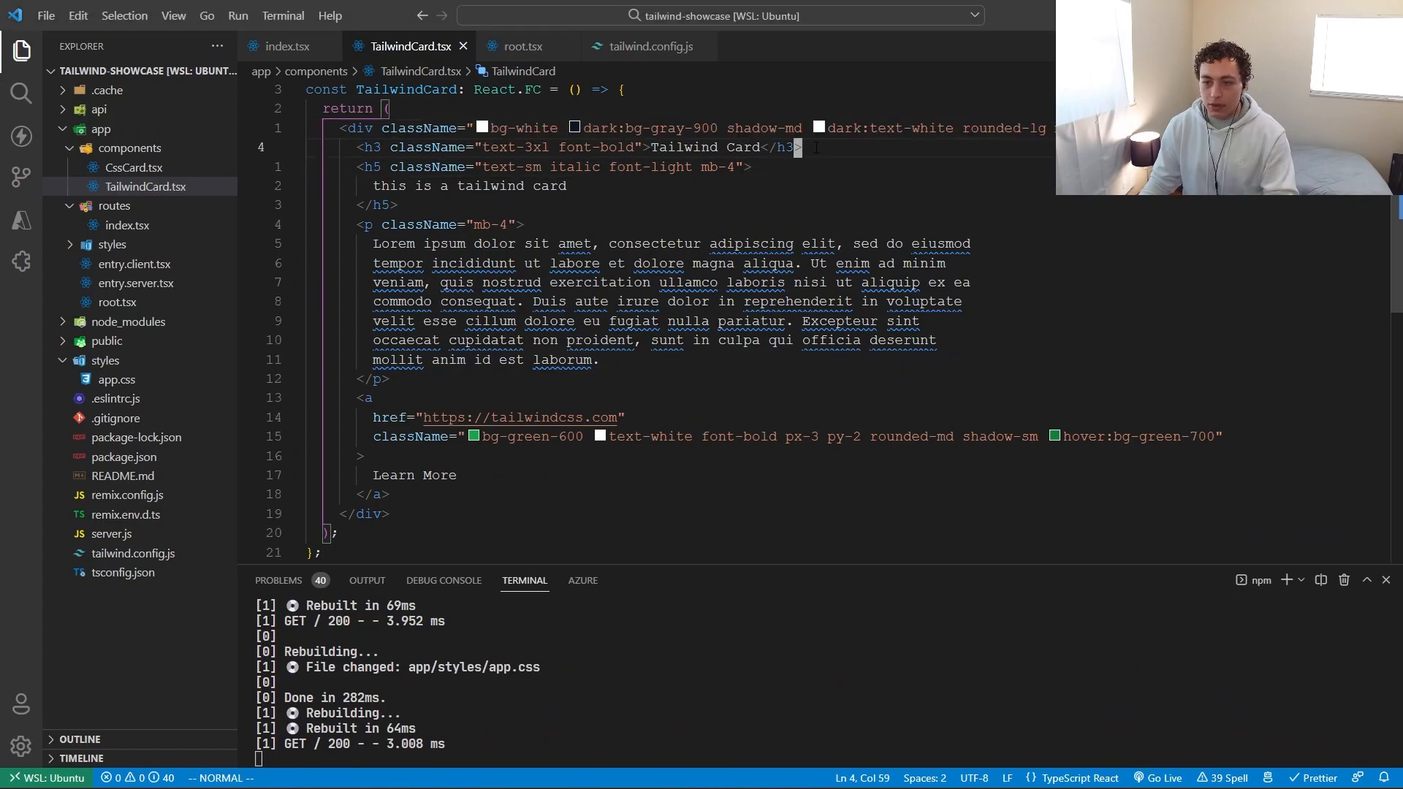
{"action": "left_click", "coordinate": [850, 166]}
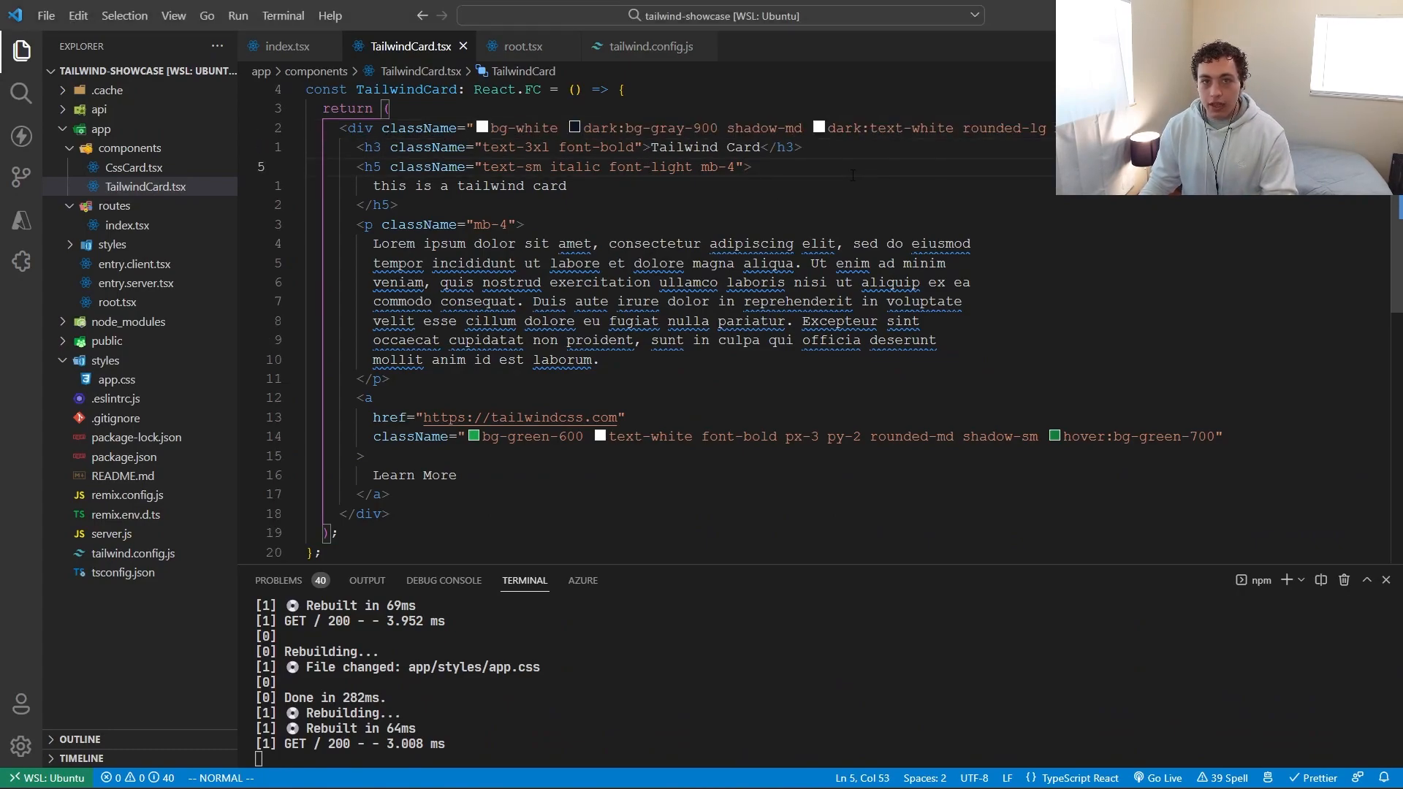